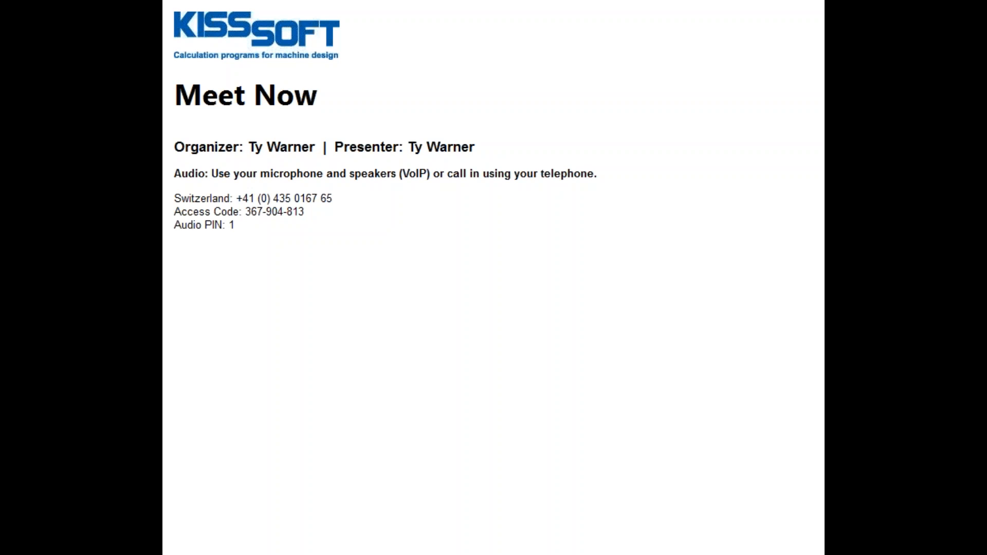
# Bring the PowerPoint shaft construction slide with the dimensioned shaft drawing to the front
pyautogui.click(458, 543)
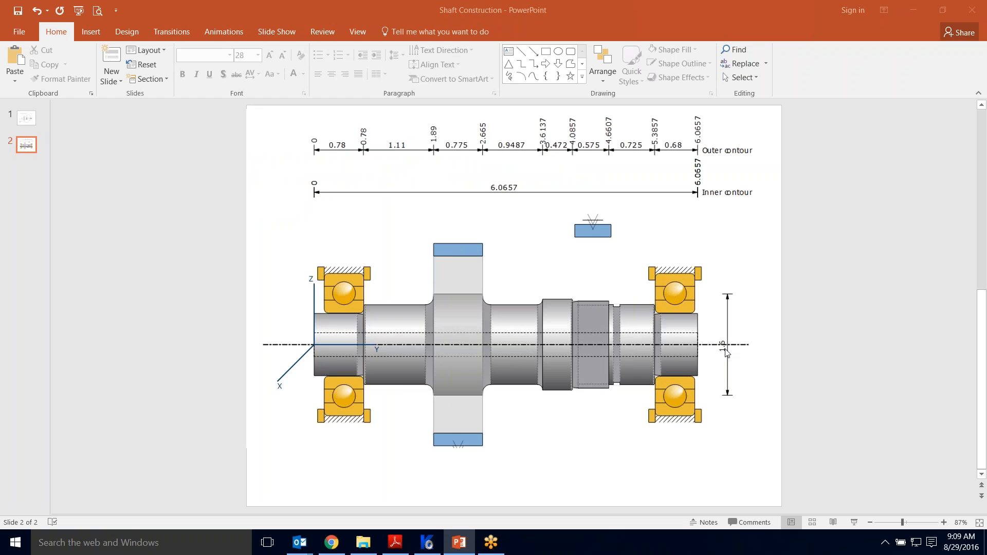
pyautogui.moveTo(521, 350)
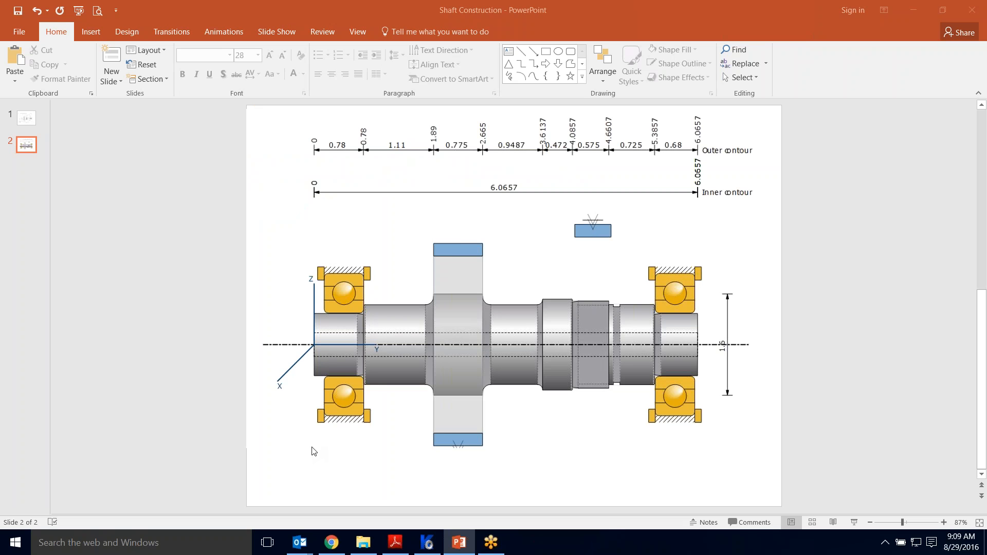
pyautogui.moveTo(299, 451)
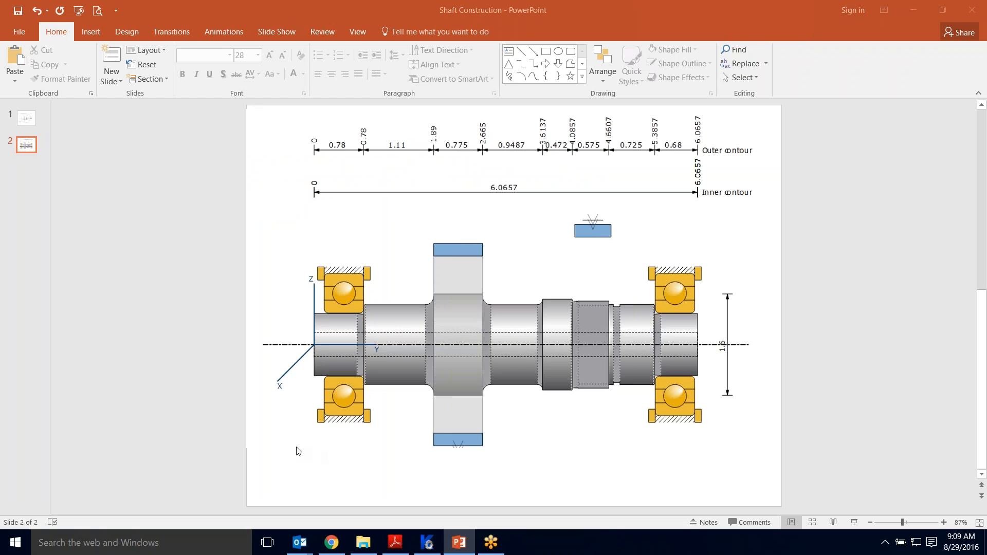
pyautogui.moveTo(576, 441)
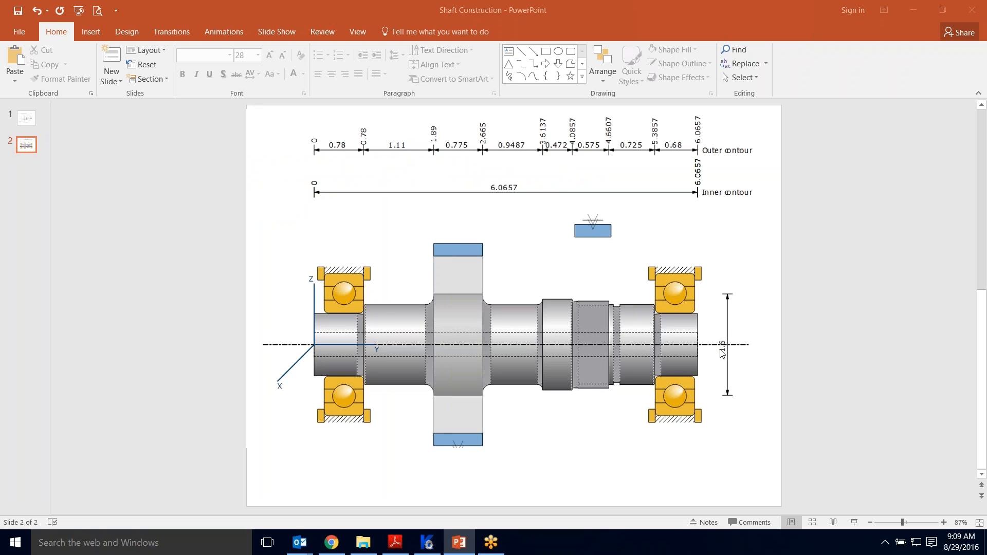
pyautogui.moveTo(603, 482)
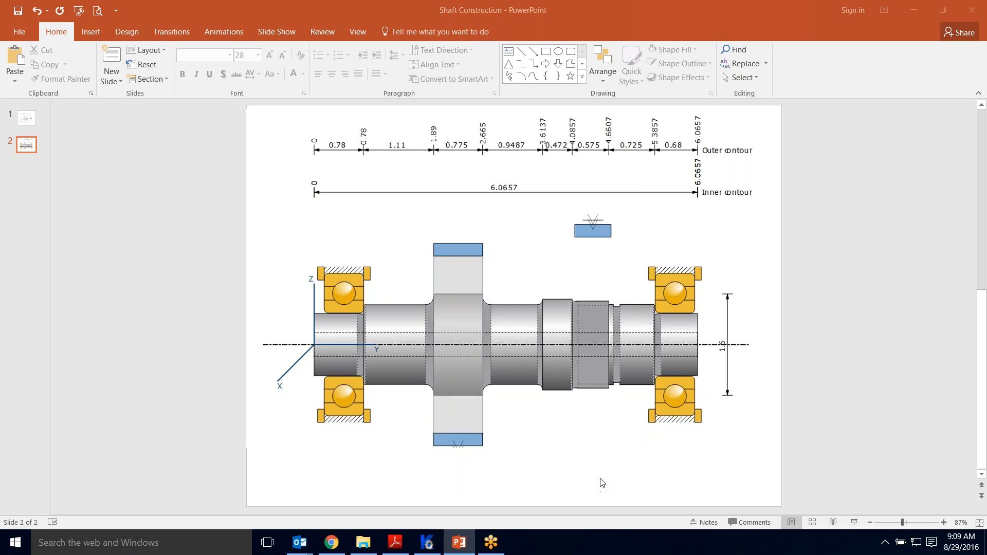
pyautogui.moveTo(614, 364)
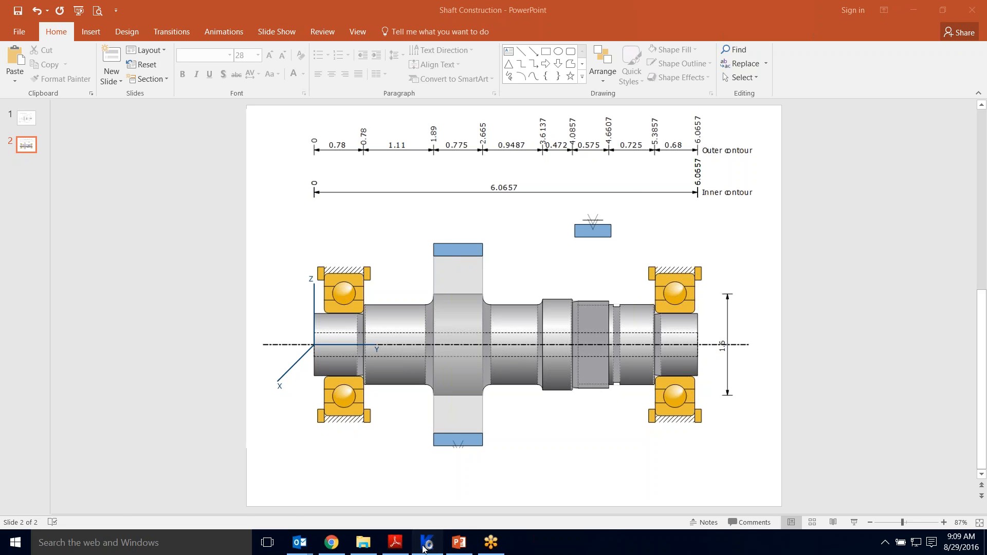
# Switch to the KISSsoft shaft project, glance at the Modules list, and return to the Shaft 1 element tree
pyautogui.click(426, 542)
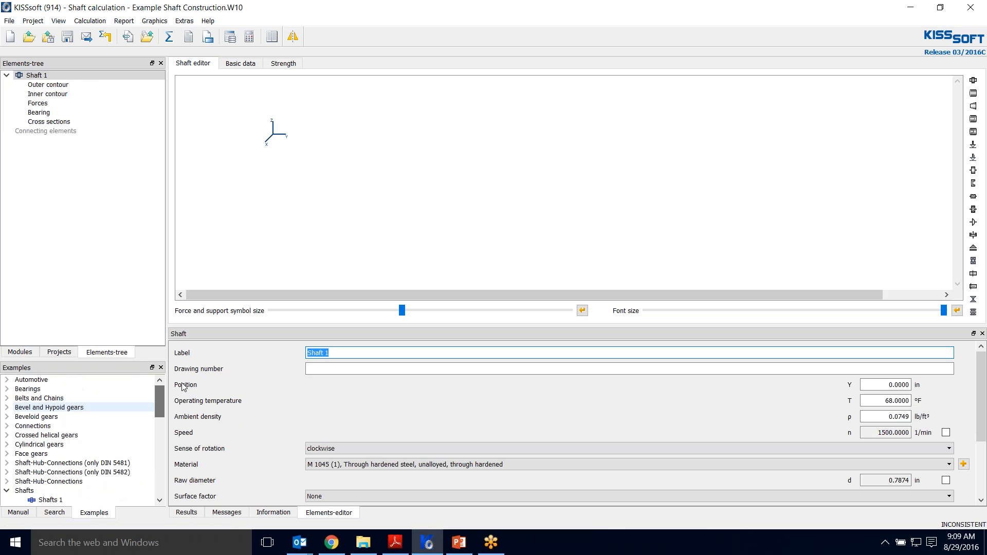
pyautogui.click(20, 352)
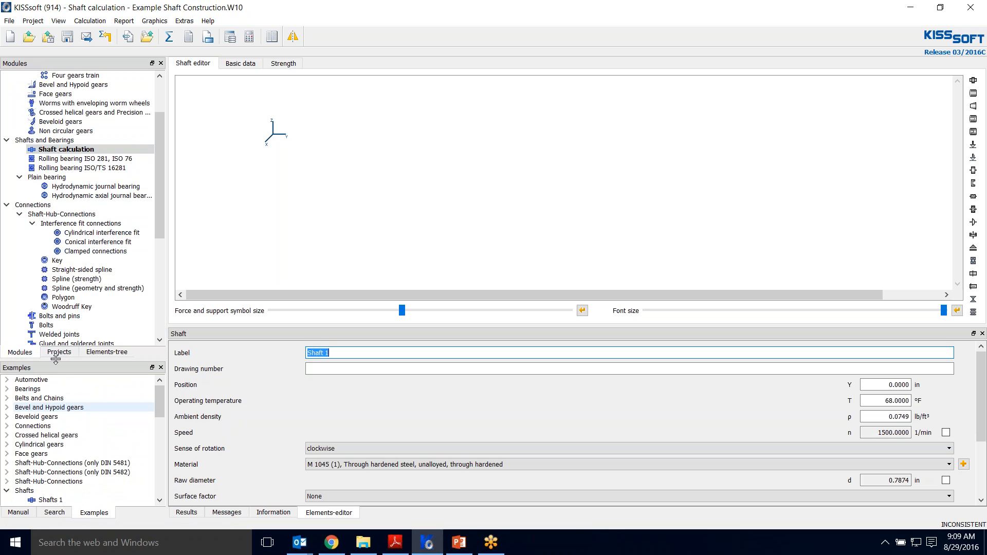
pyautogui.click(106, 352)
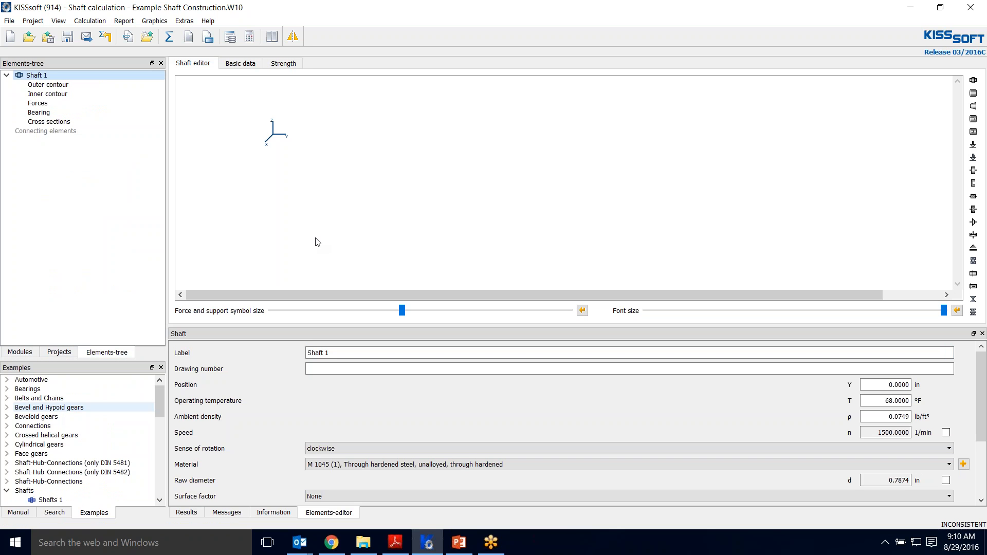
pyautogui.moveTo(83, 282)
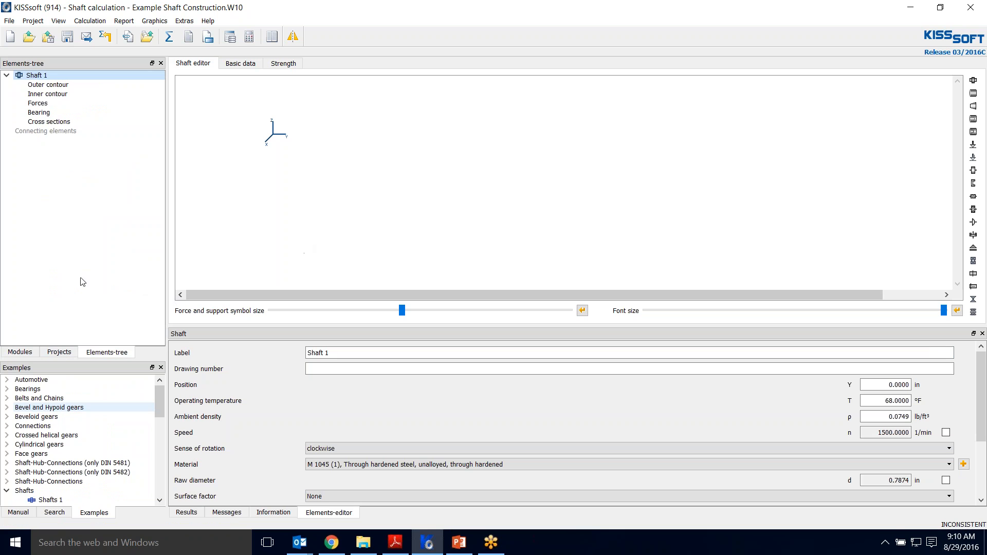
pyautogui.moveTo(207, 147)
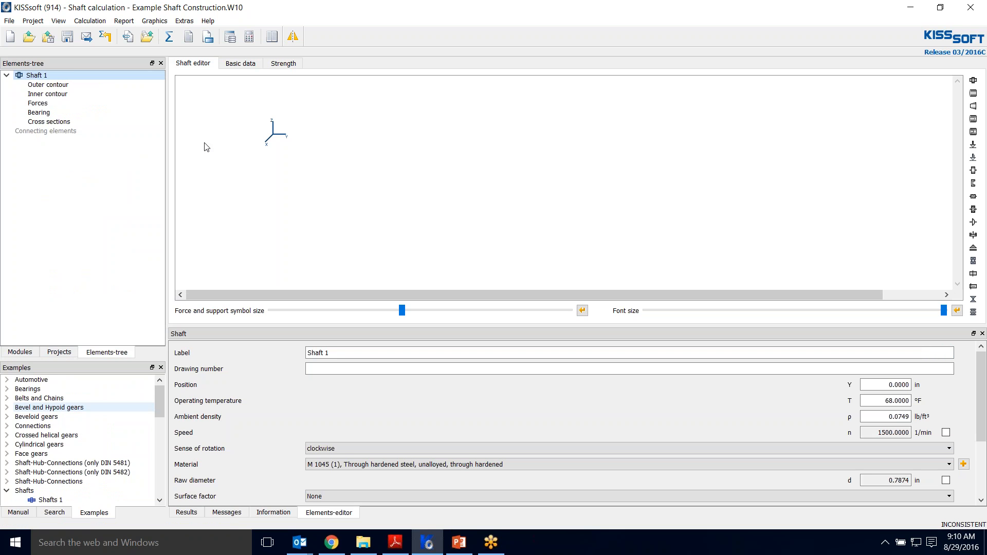
pyautogui.moveTo(282, 178)
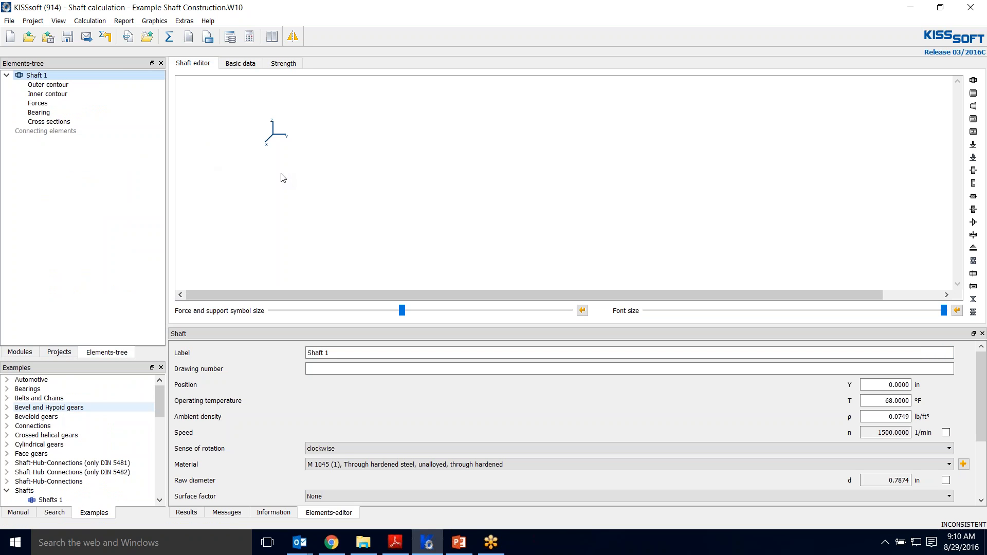
pyautogui.moveTo(368, 189)
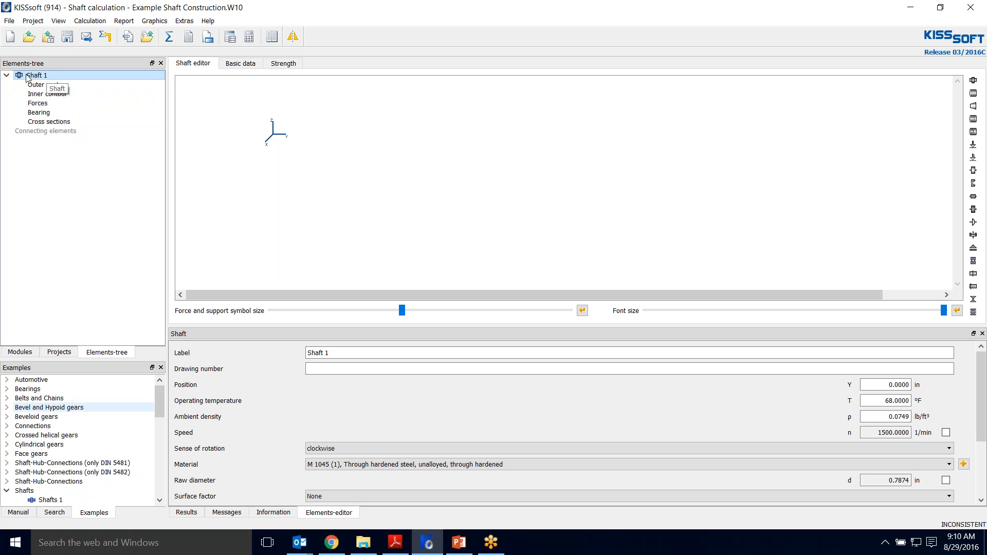
# Add a cylindrical section 0.78 in long to the shaft's outer contour
pyautogui.click(48, 84)
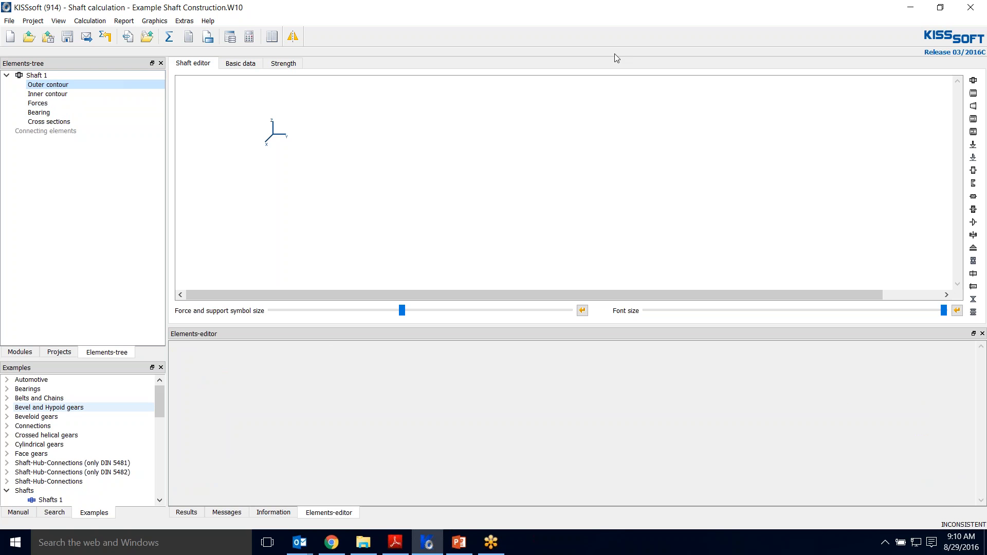
pyautogui.moveTo(973, 163)
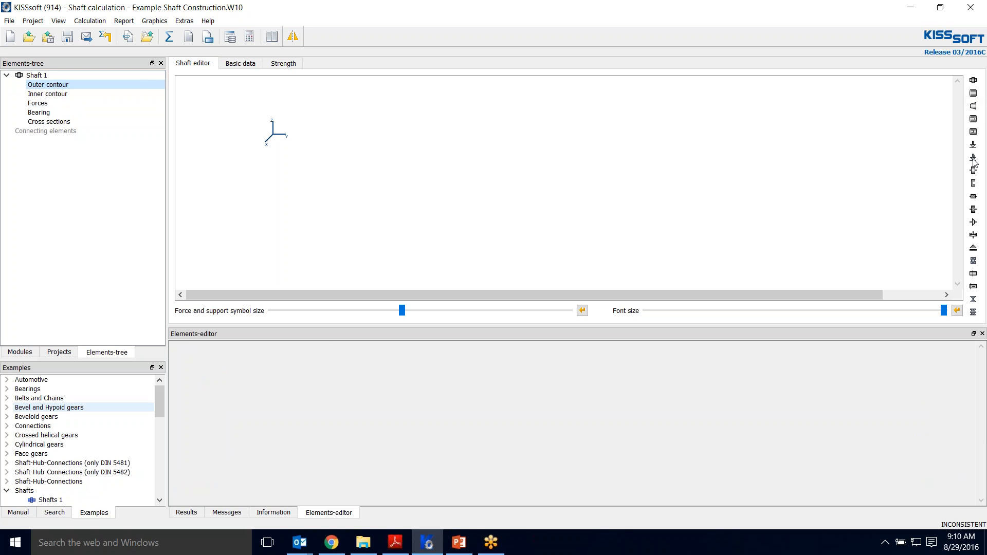
pyautogui.moveTo(977, 99)
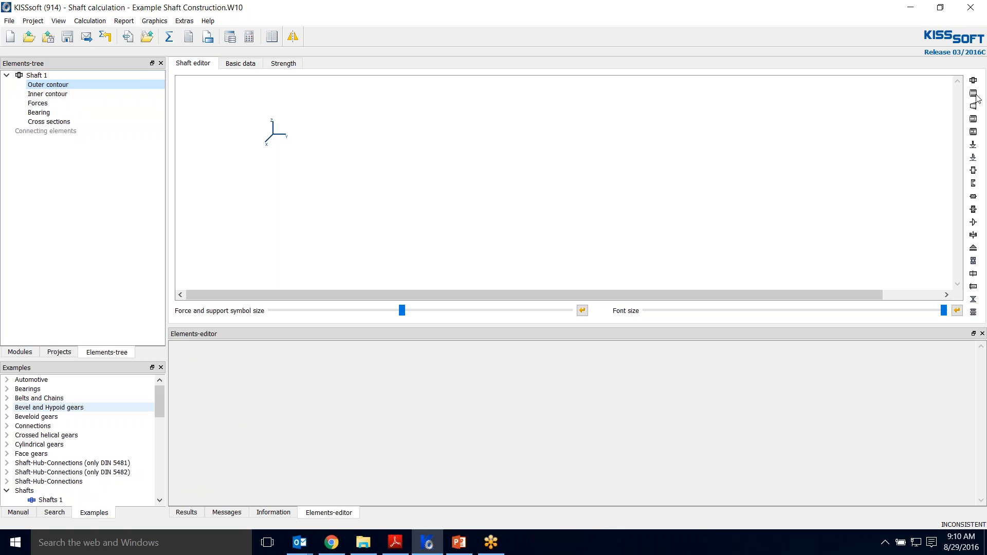
pyautogui.moveTo(973, 94)
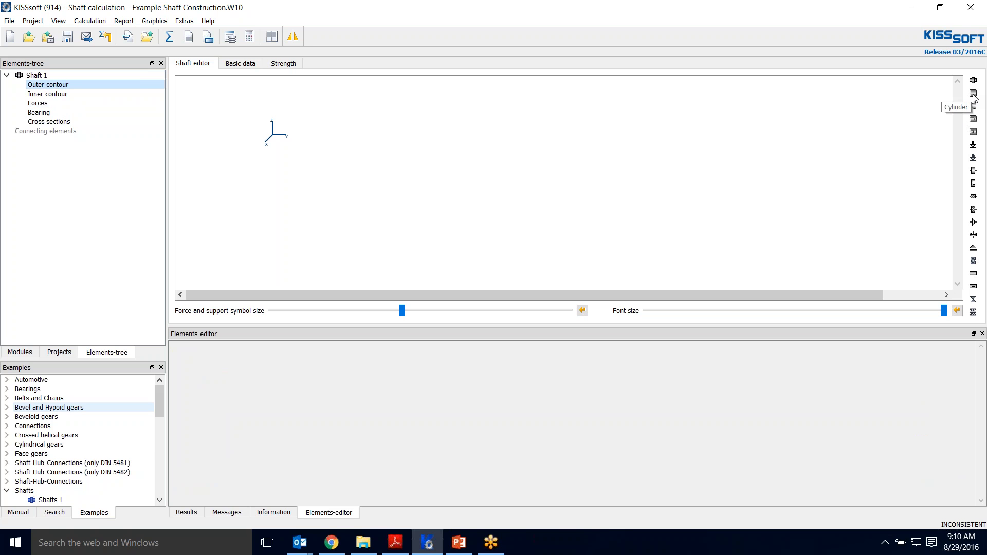
pyautogui.click(973, 93)
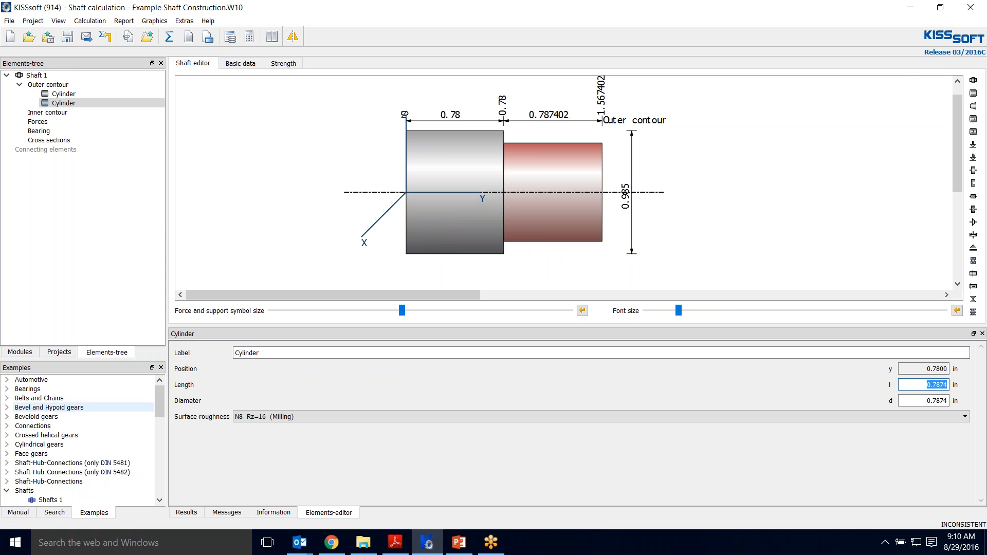
# Set cylinder lengths 1.11, 0.775 and 0.9487 in, labelling the fourth section .9487
pyautogui.write('1.11')
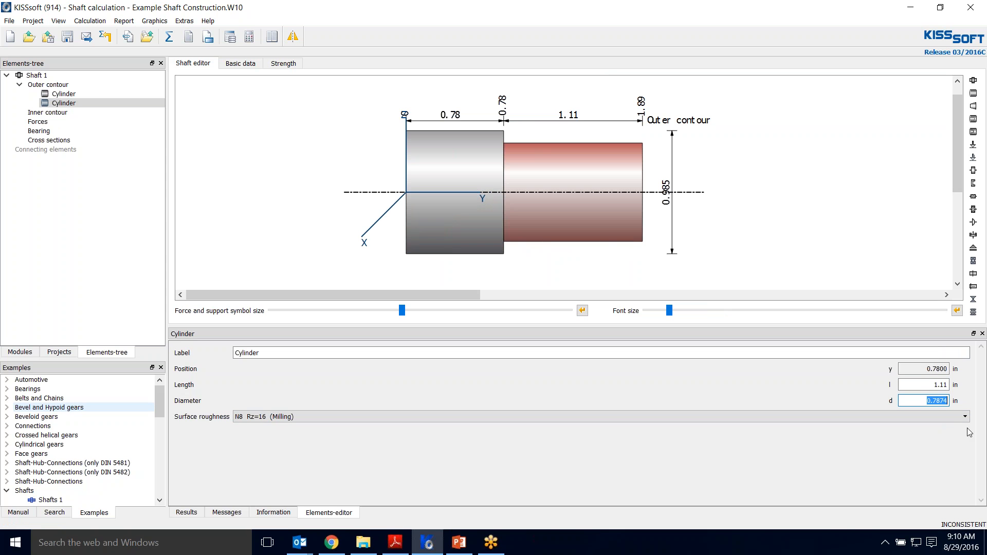
pyautogui.write('1.')
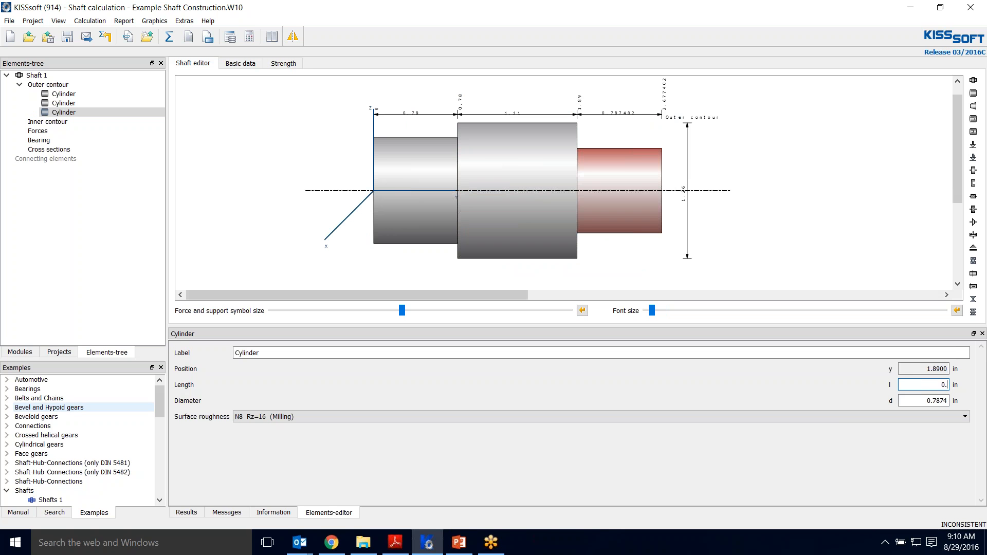
pyautogui.write('0.775')
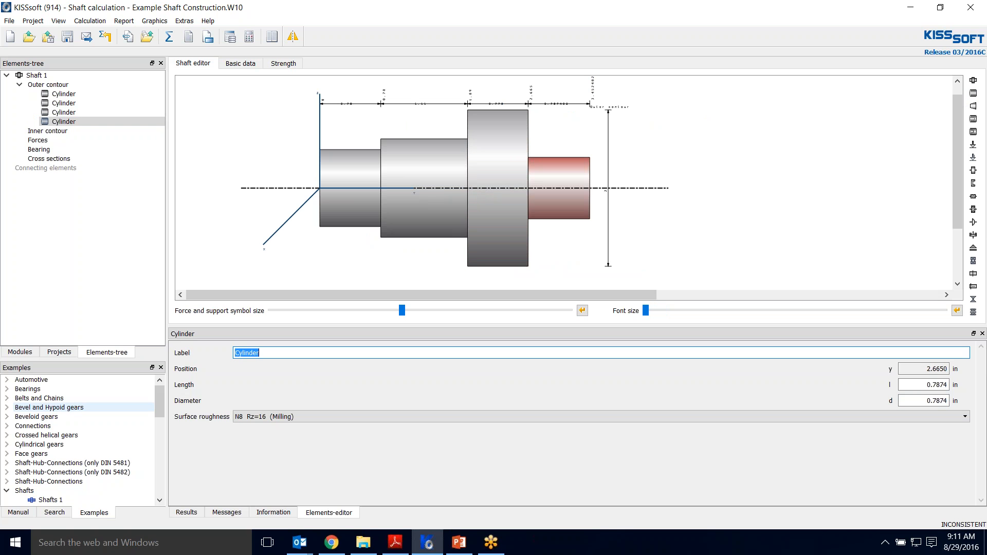
pyautogui.write('.94')
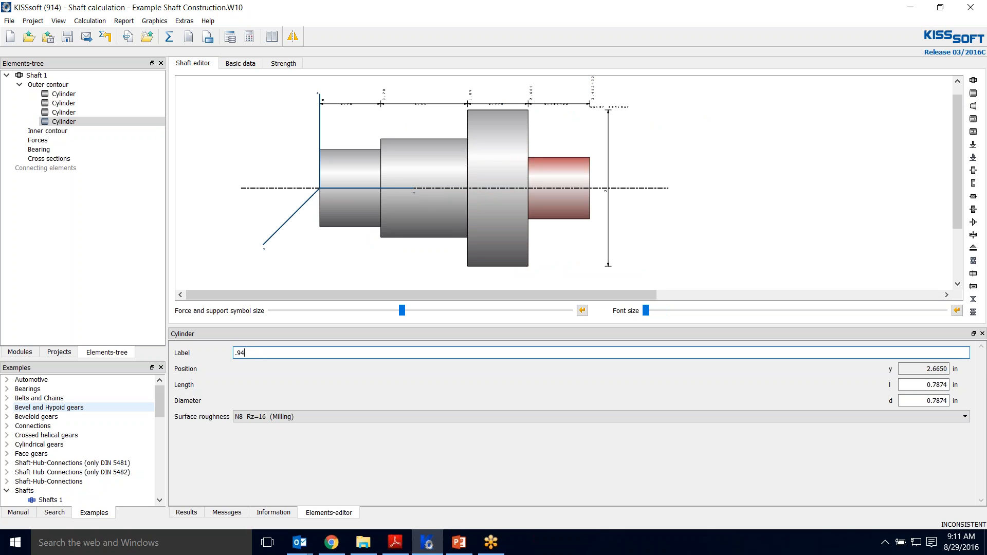
pyautogui.write('87')
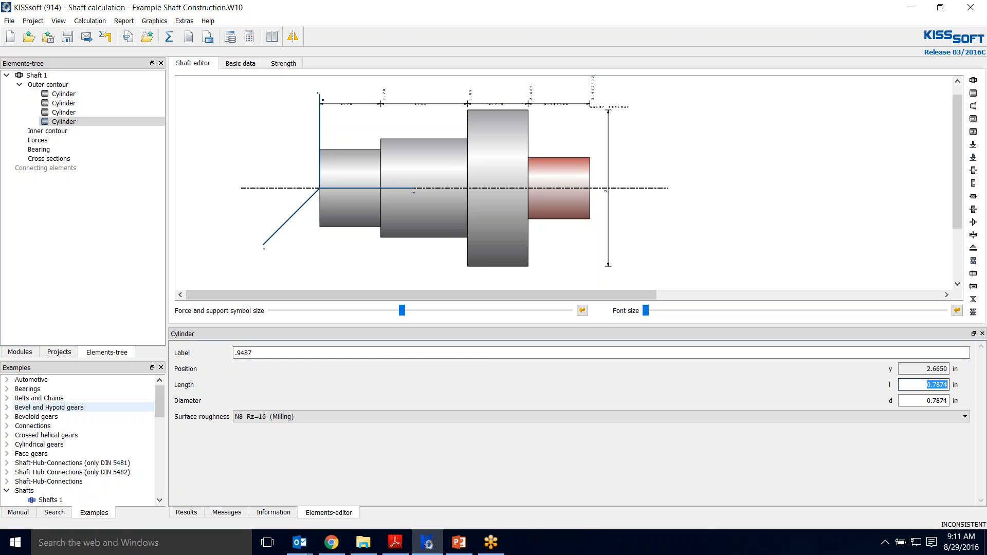
pyautogui.write('0.9487')
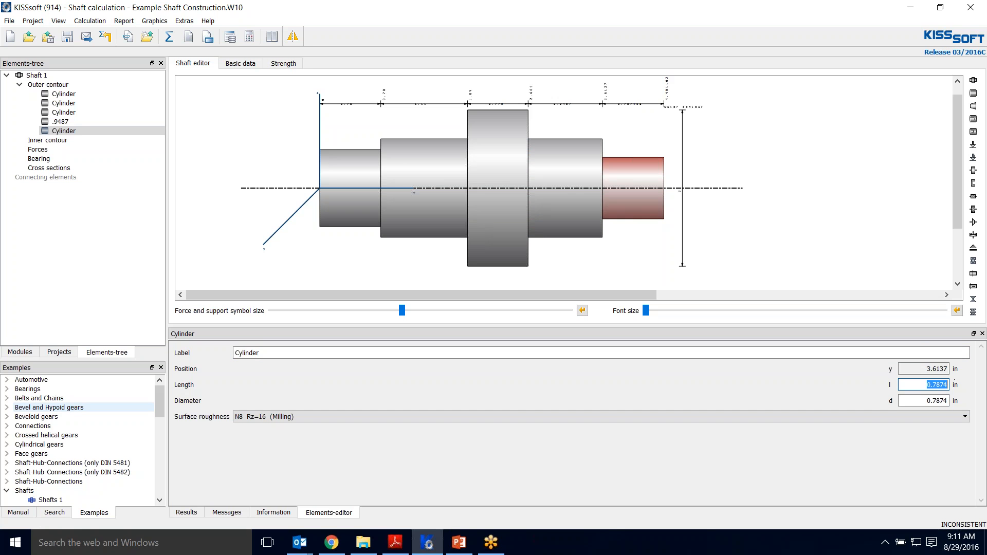
# Enter 0.473 and 1.4367 for the section dimensions and label the sixth section 'spline'
pyautogui.write('0.473')
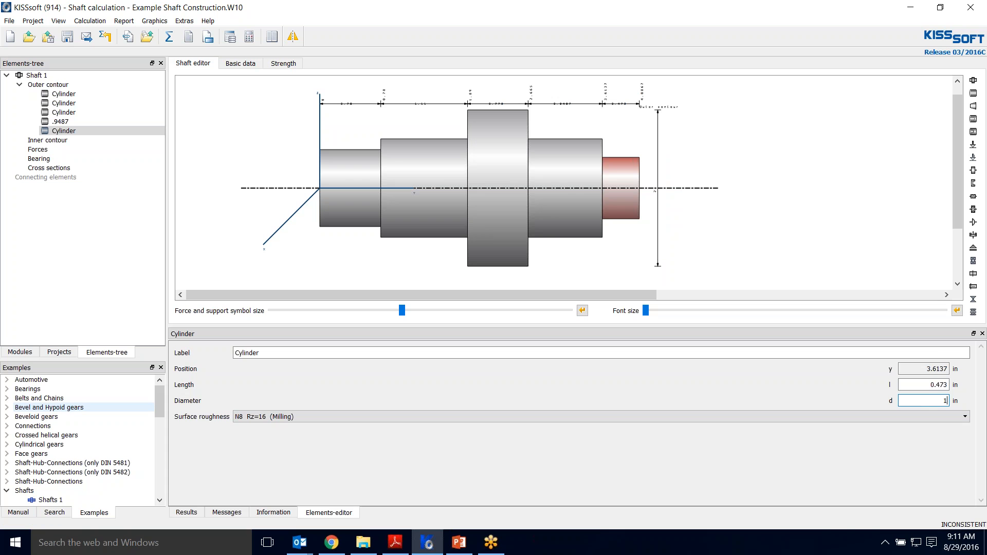
pyautogui.write('1.4367')
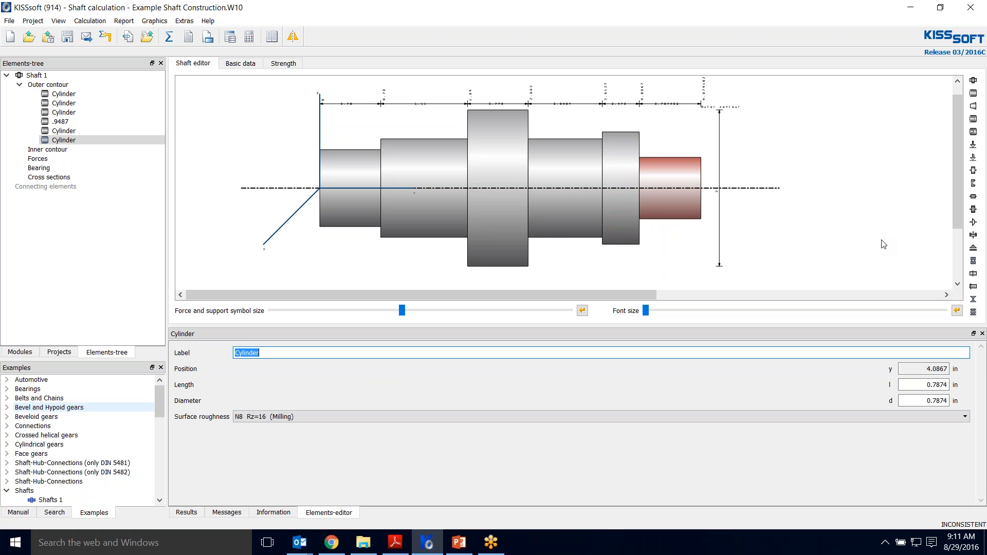
pyautogui.press('Delete')
pyautogui.write('.')
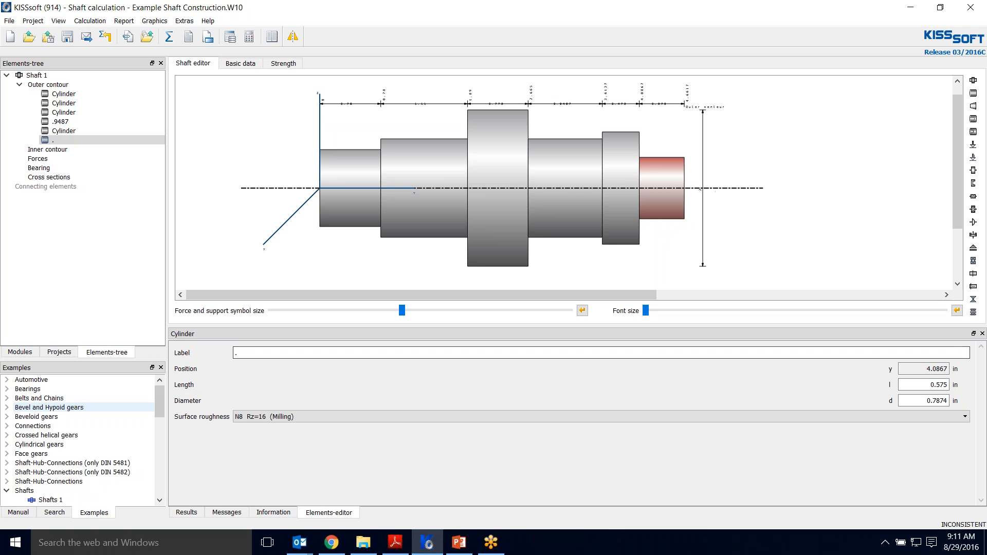
pyautogui.write('s')
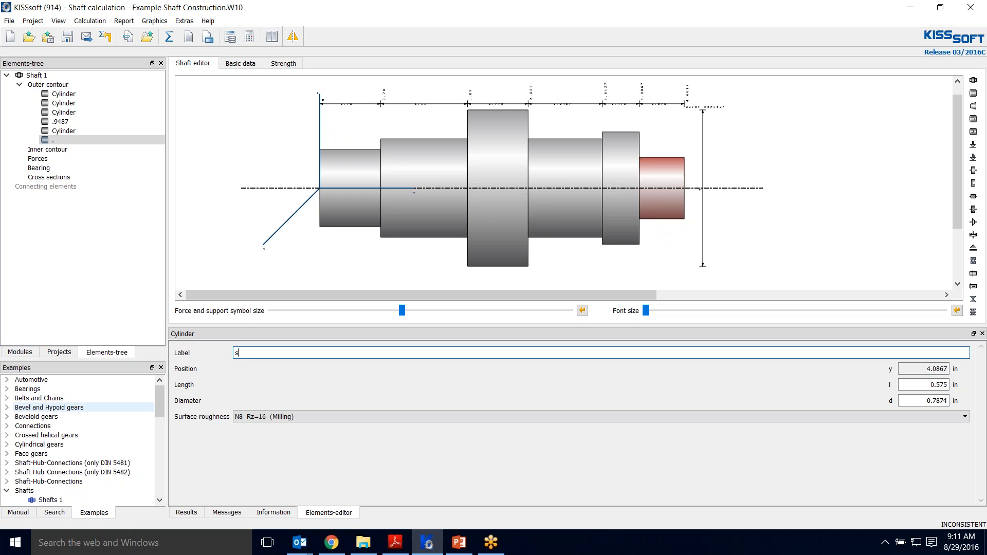
pyautogui.write('pline')
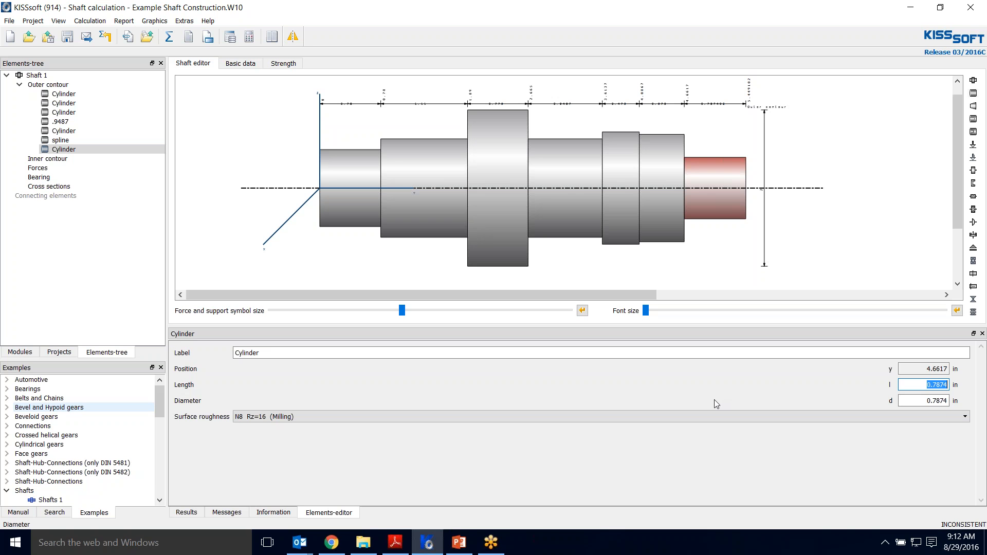
# Make the end section 0.725 in long with 1.268 in diameter and append another cylinder
pyautogui.write('0.725')
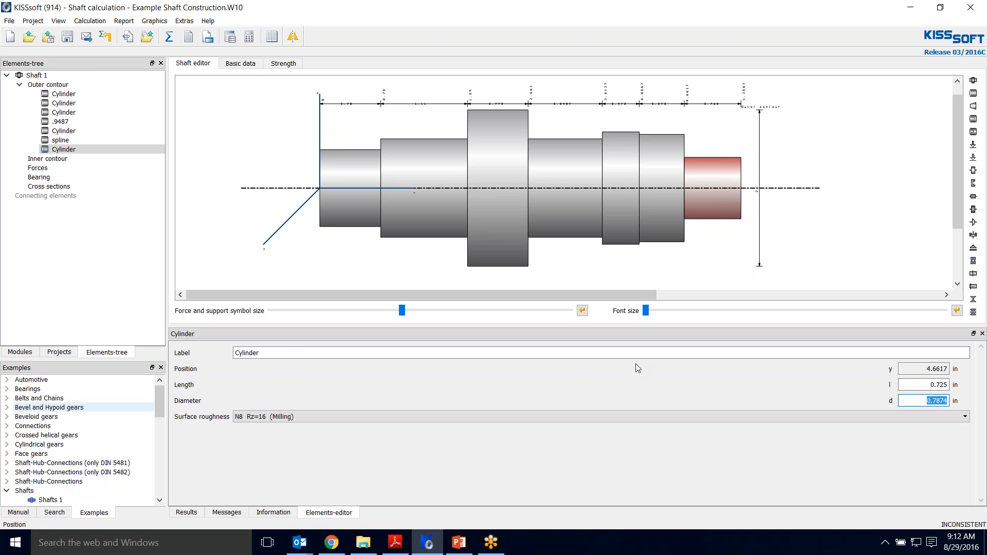
pyautogui.moveTo(694, 387)
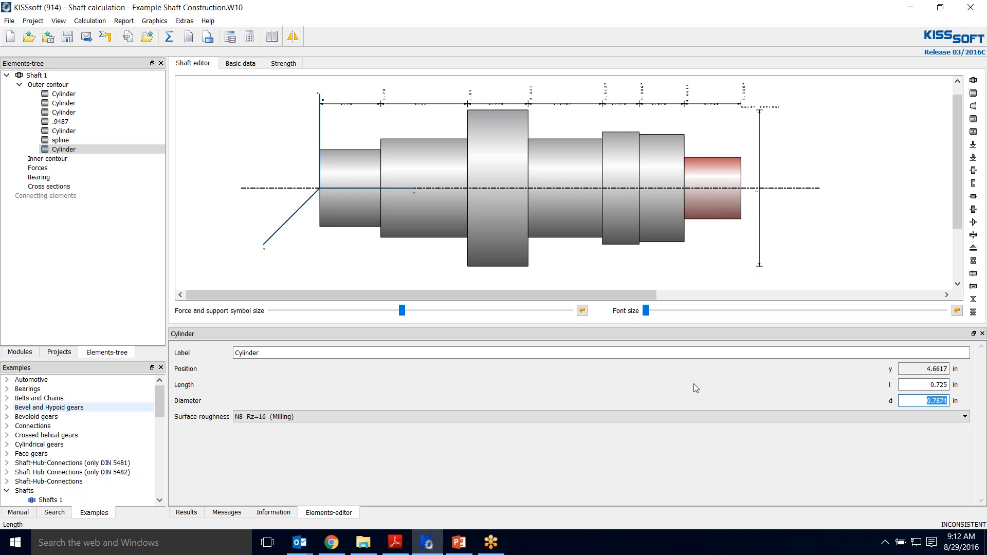
pyautogui.write('1.268')
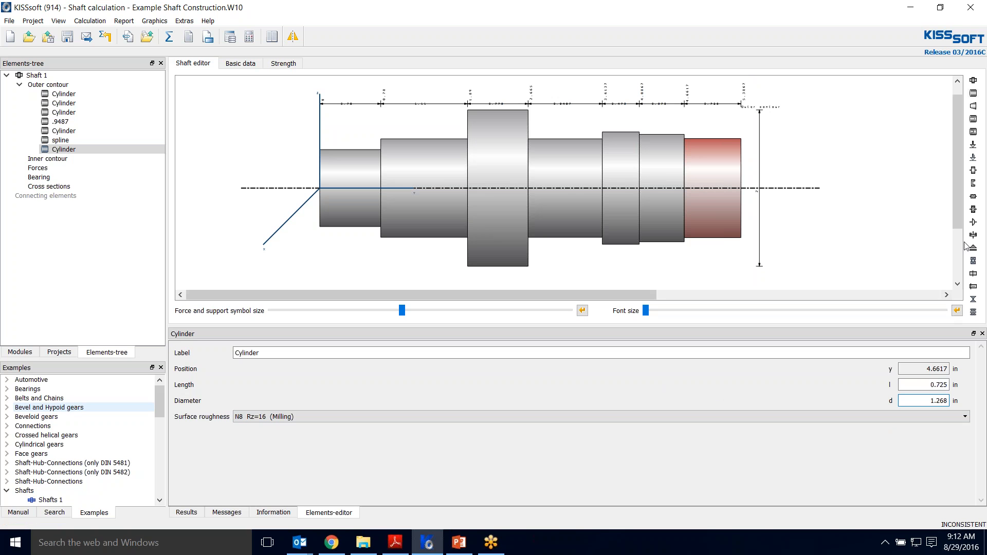
pyautogui.click(63, 158)
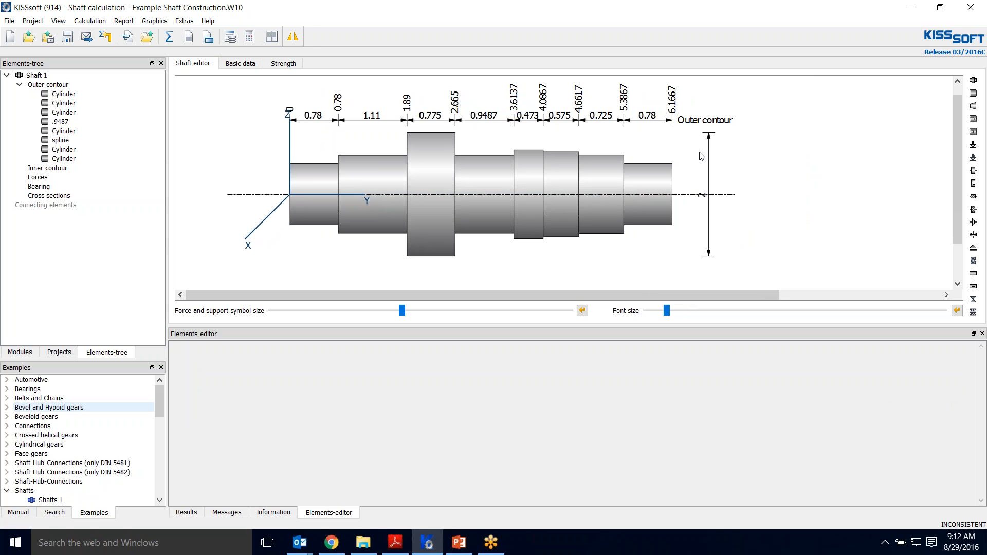
pyautogui.moveTo(768, 237)
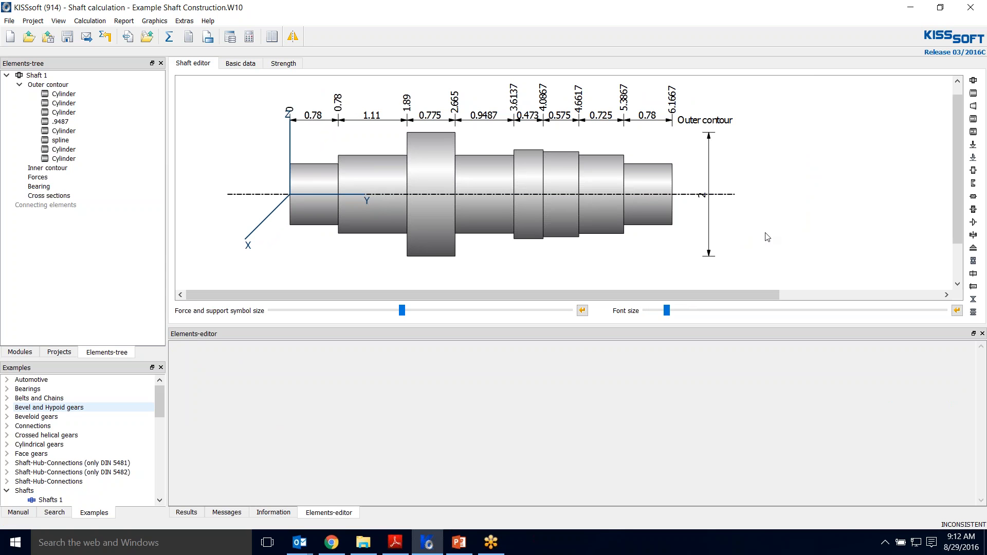
pyautogui.moveTo(549, 159)
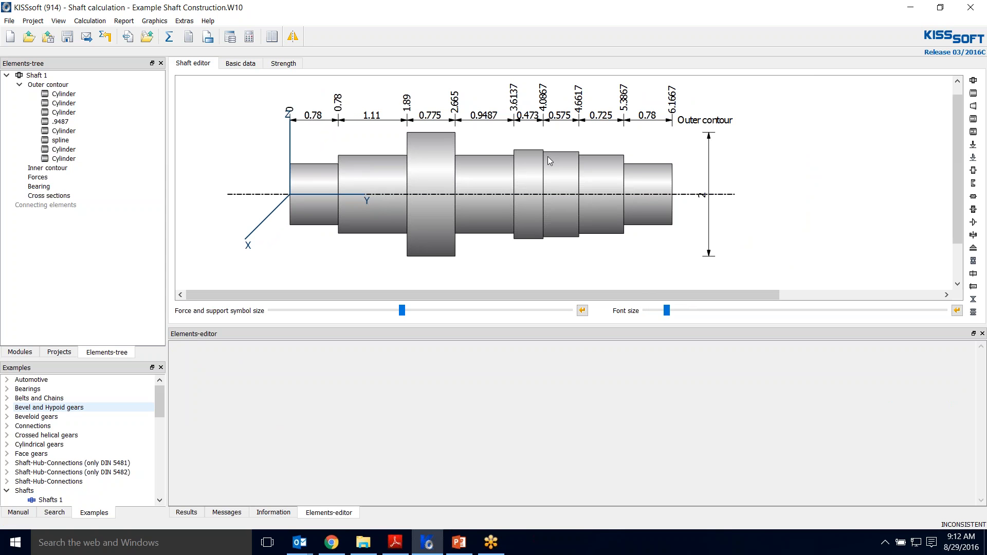
pyautogui.moveTo(697, 185)
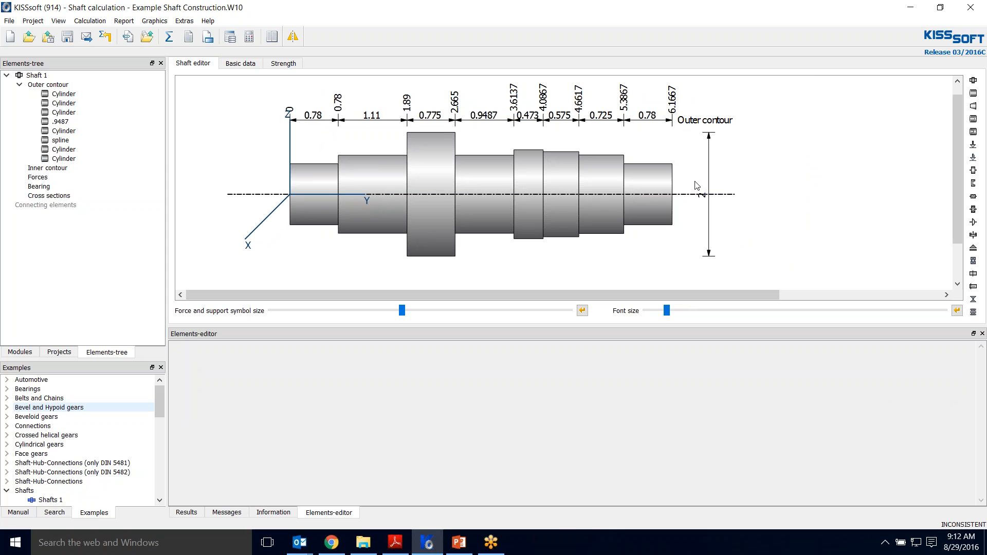
pyautogui.moveTo(561, 253)
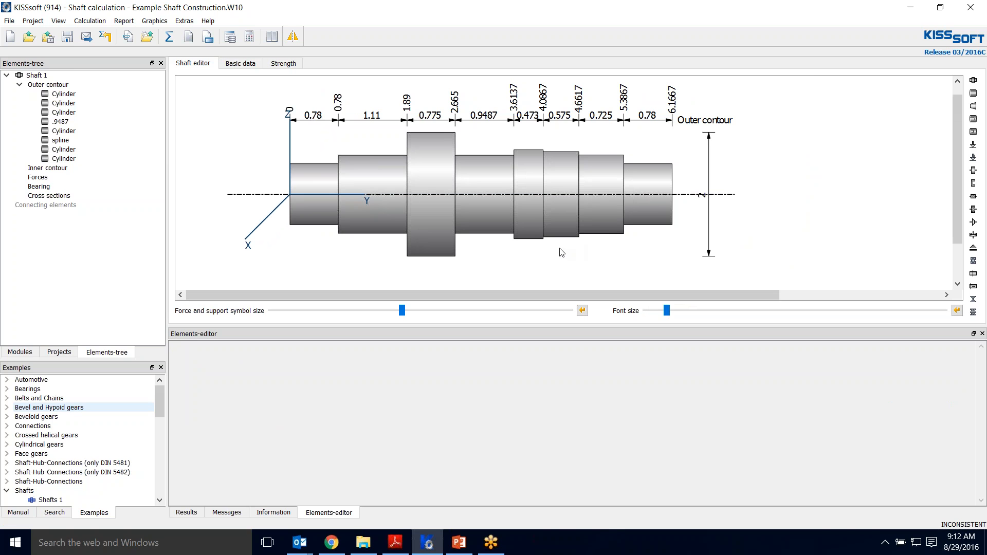
pyautogui.moveTo(389, 255)
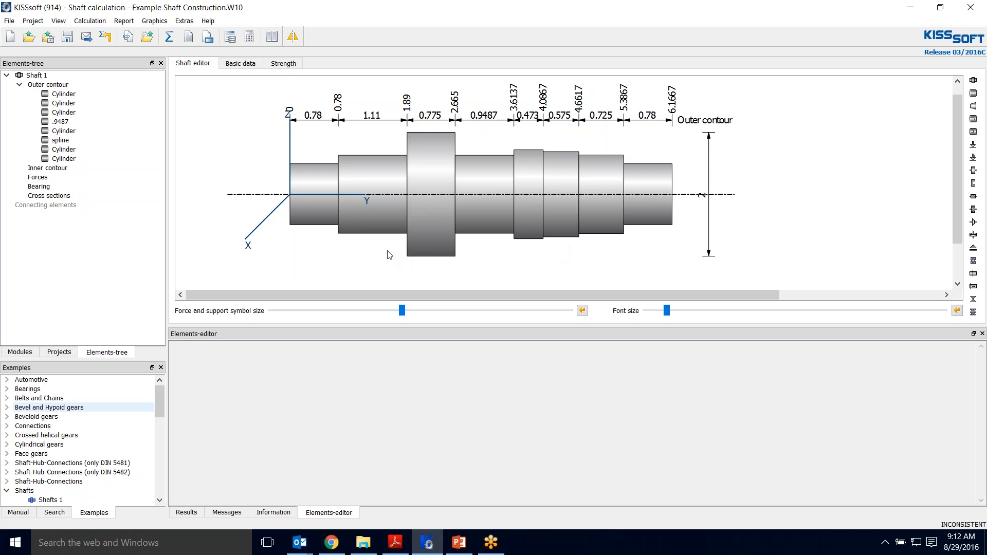
pyautogui.moveTo(340, 157)
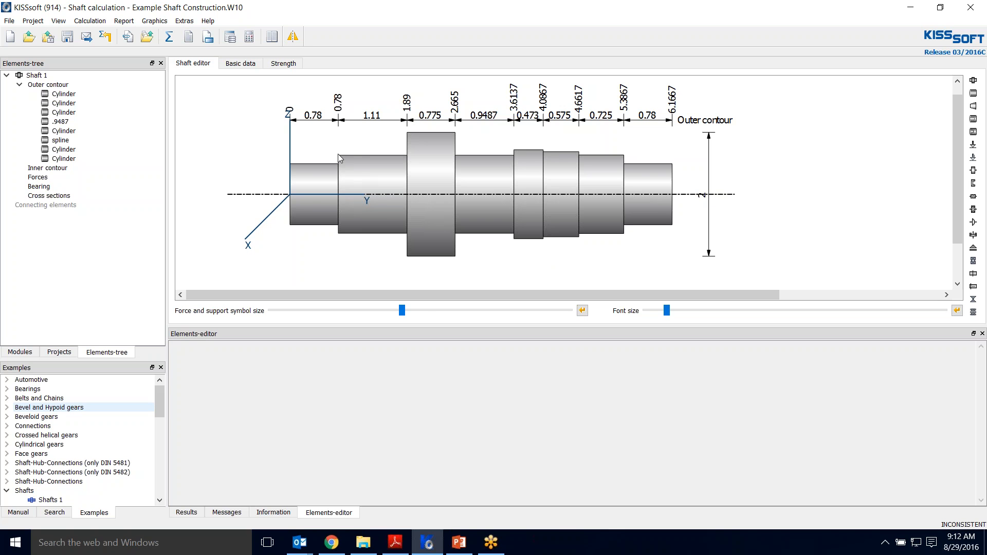
pyautogui.moveTo(389, 173)
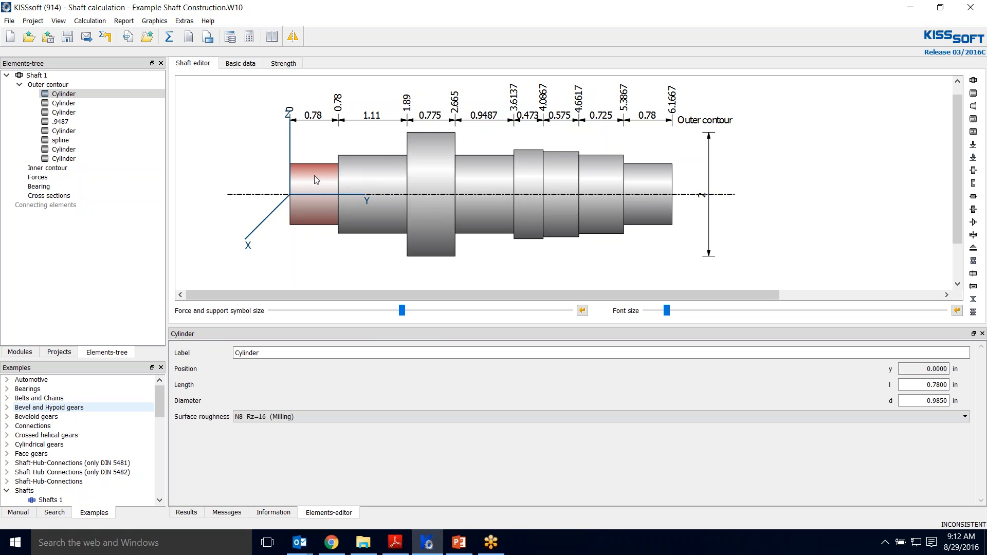
pyautogui.click(63, 103)
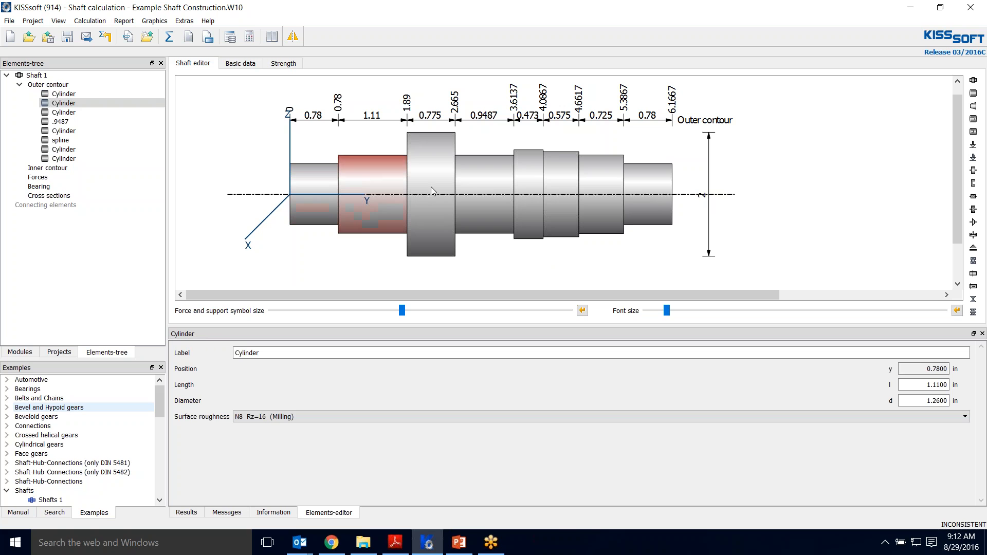
pyautogui.click(60, 122)
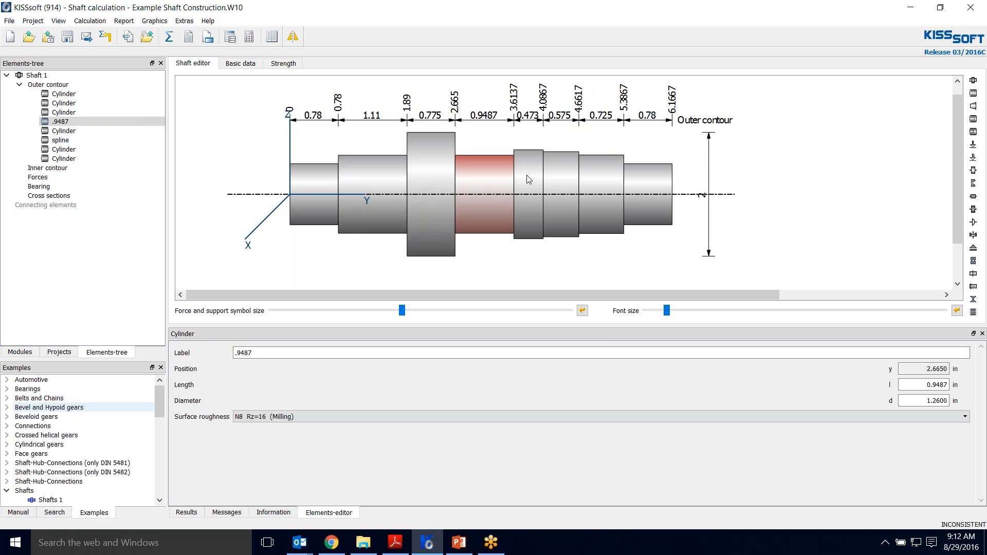
pyautogui.click(60, 140)
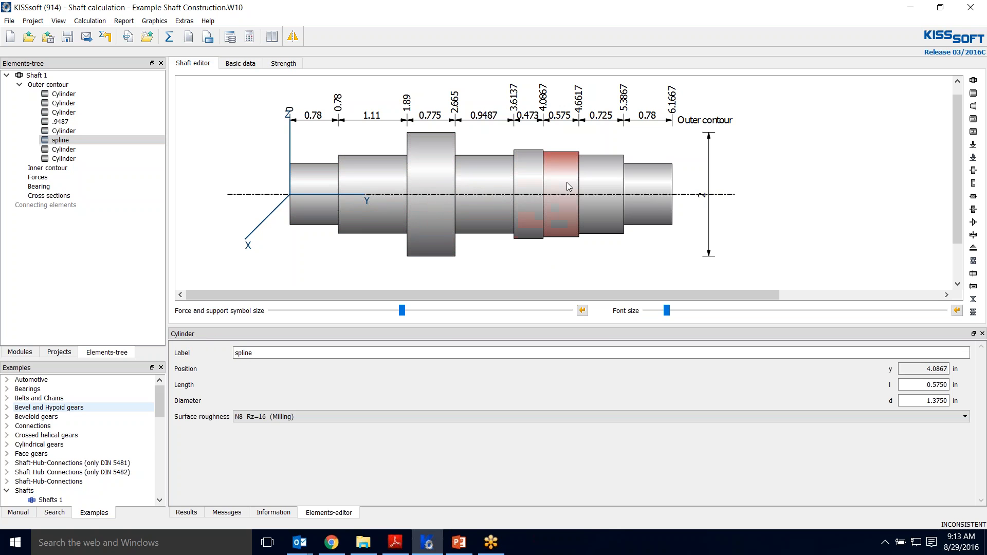
pyautogui.click(63, 158)
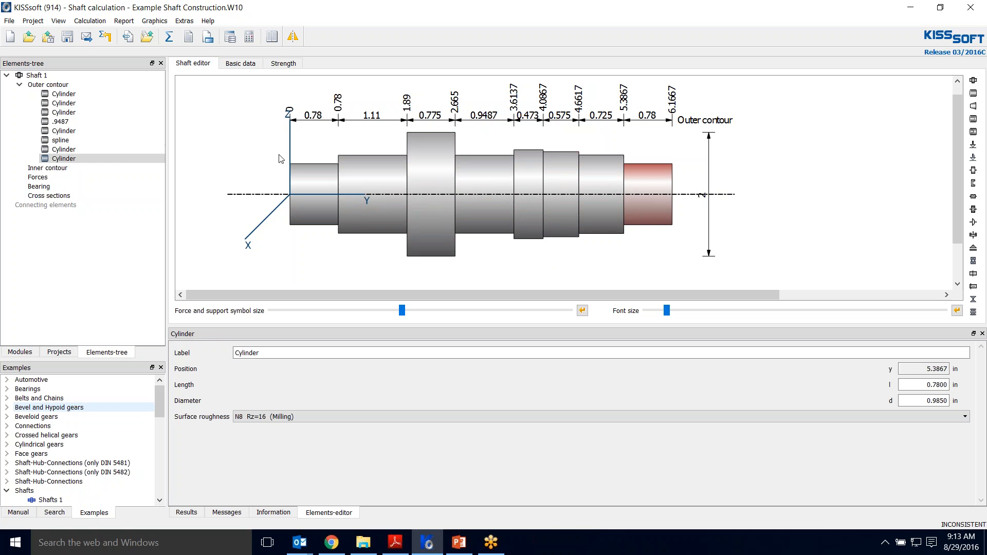
pyautogui.click(60, 121)
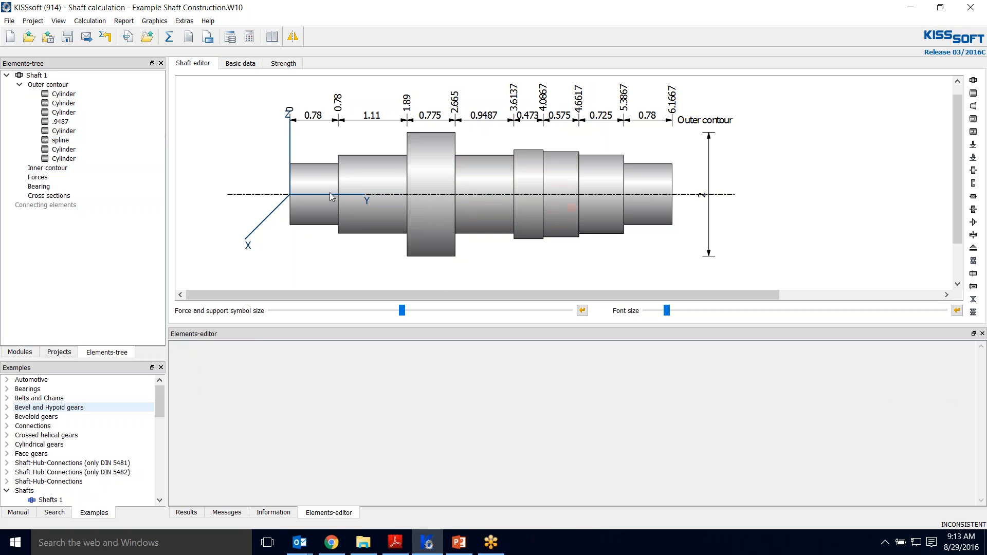
# Add a Form D (FKM) right relief groove on the first section, 0.02 in deep with 0.04 in radius
pyautogui.rightClick(313, 189)
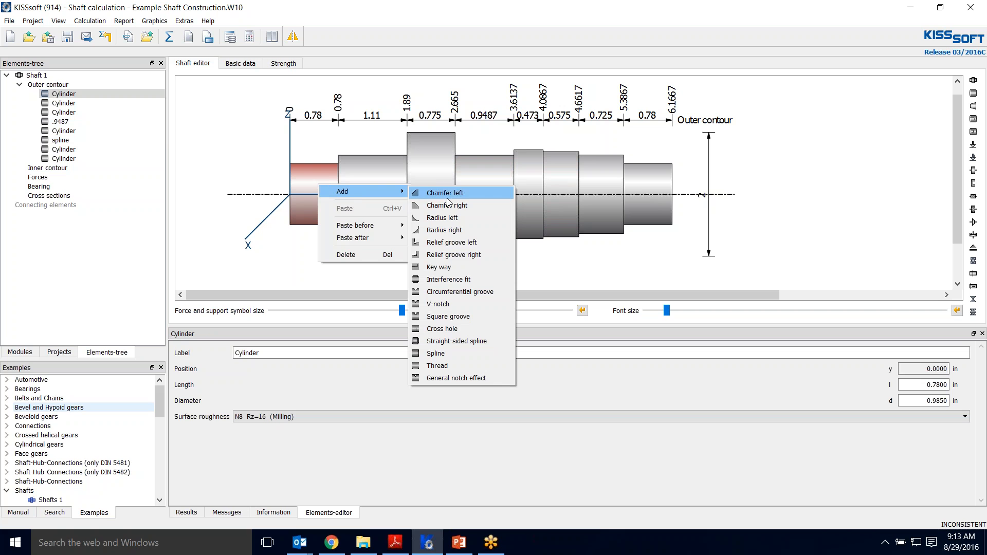
pyautogui.moveTo(453, 254)
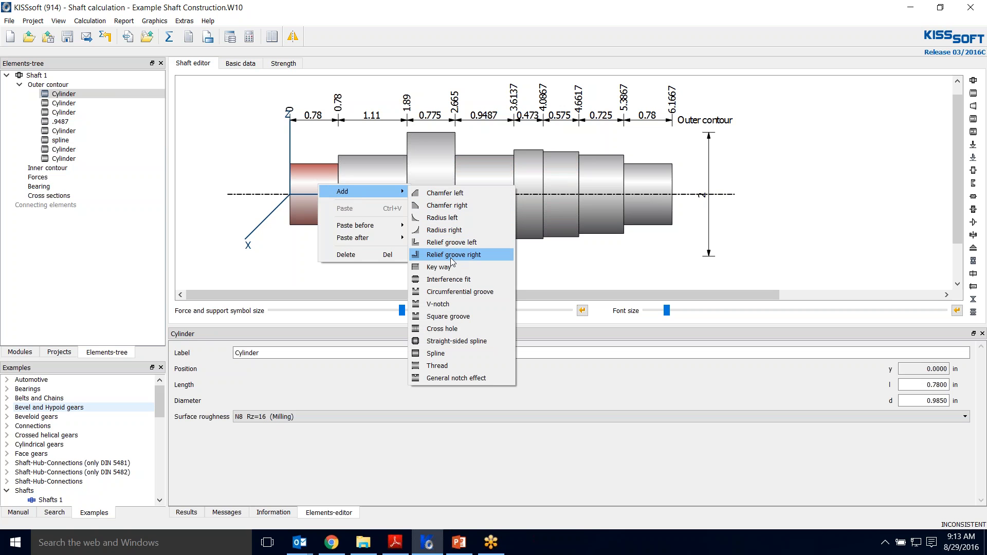
pyautogui.moveTo(448, 328)
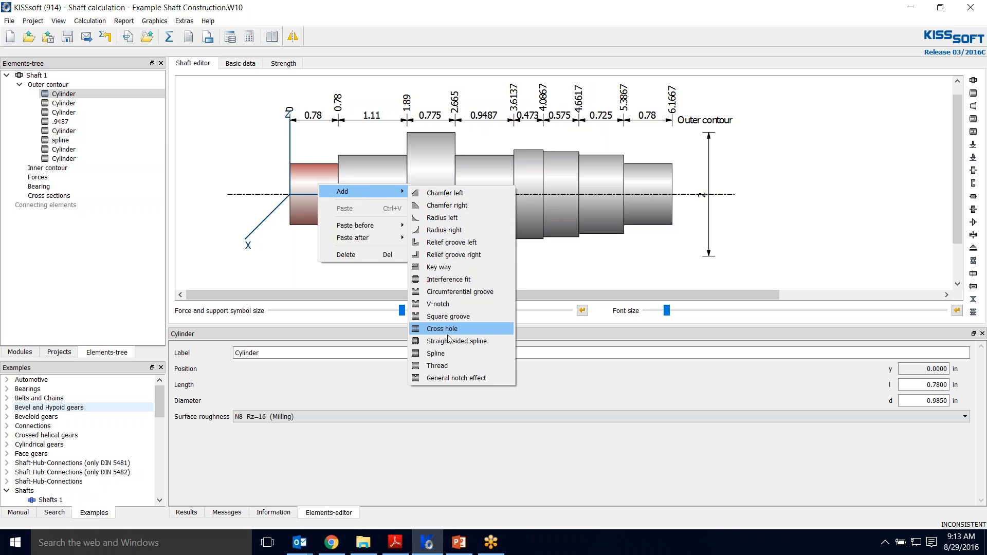
pyautogui.moveTo(449, 279)
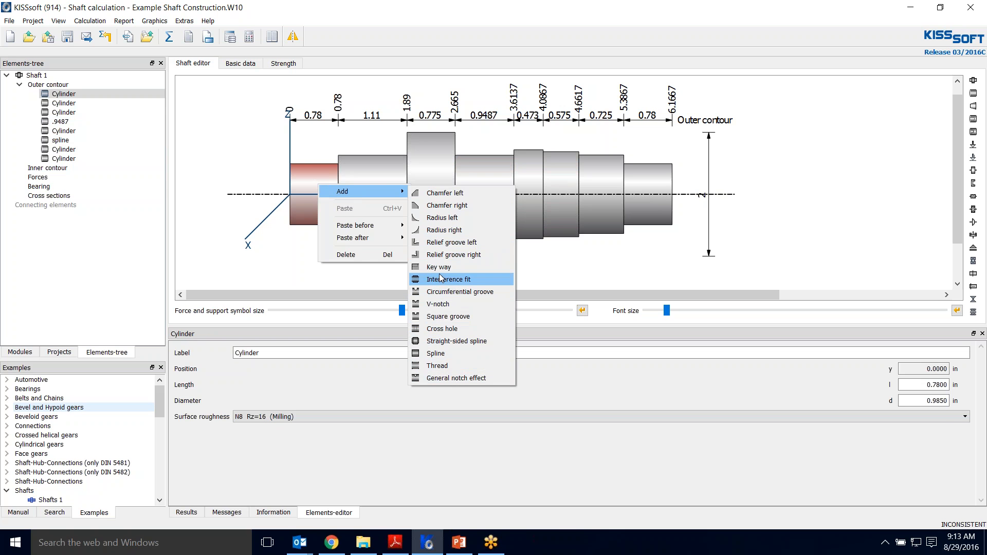
pyautogui.click(453, 254)
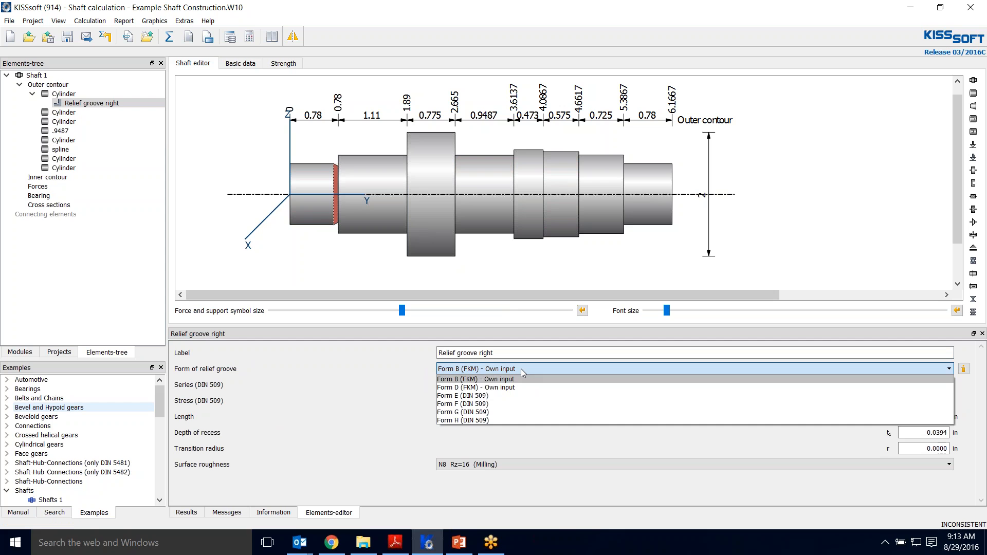
pyautogui.click(476, 388)
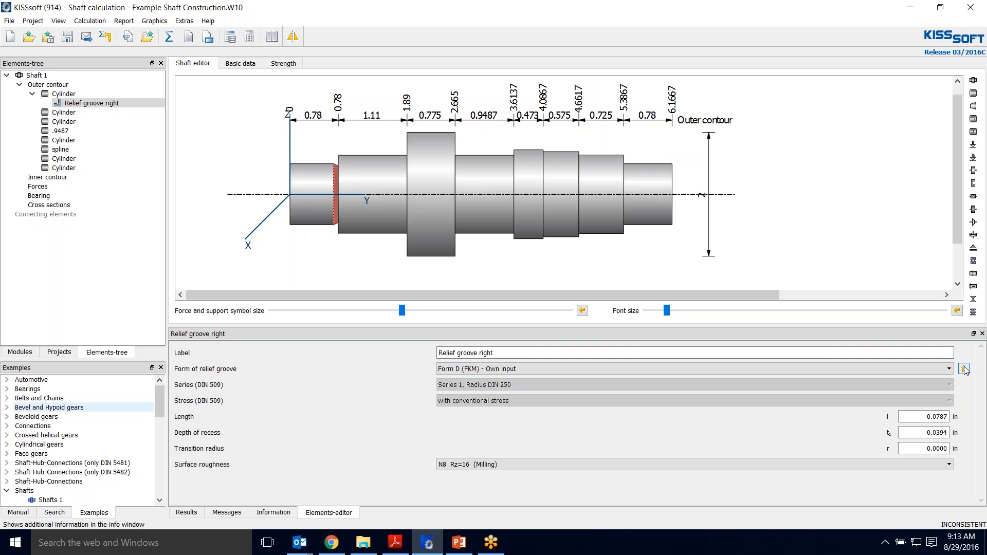
pyautogui.click(272, 512)
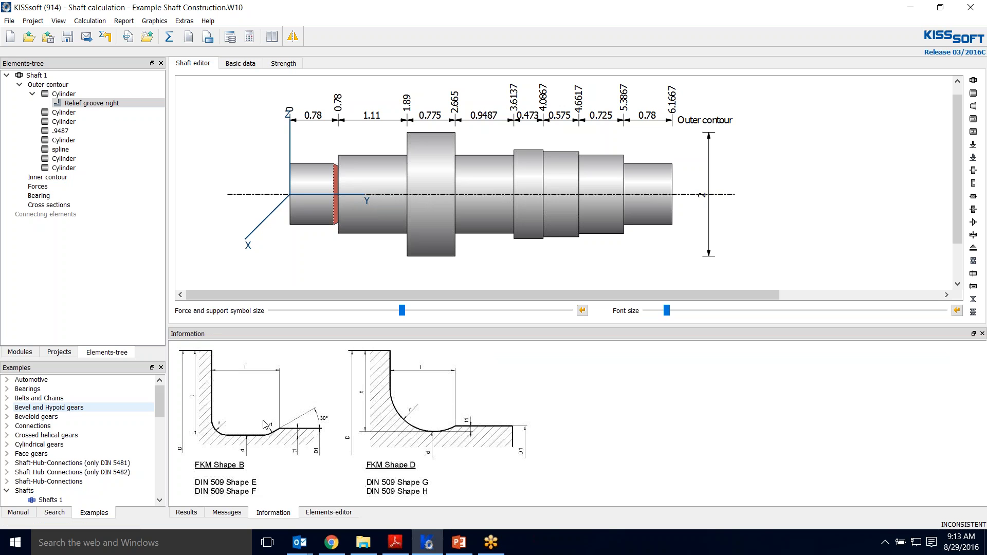
pyautogui.moveTo(239, 476)
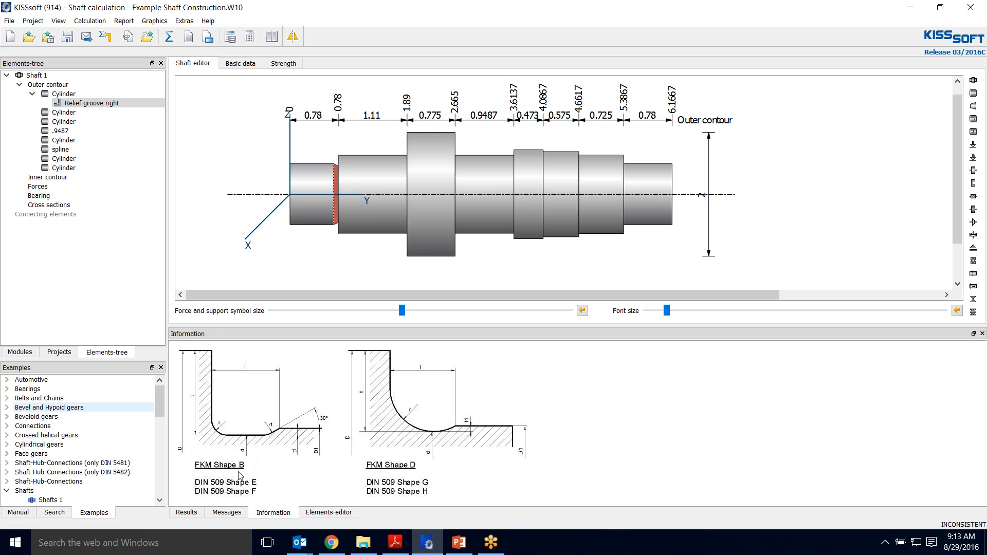
pyautogui.moveTo(290, 498)
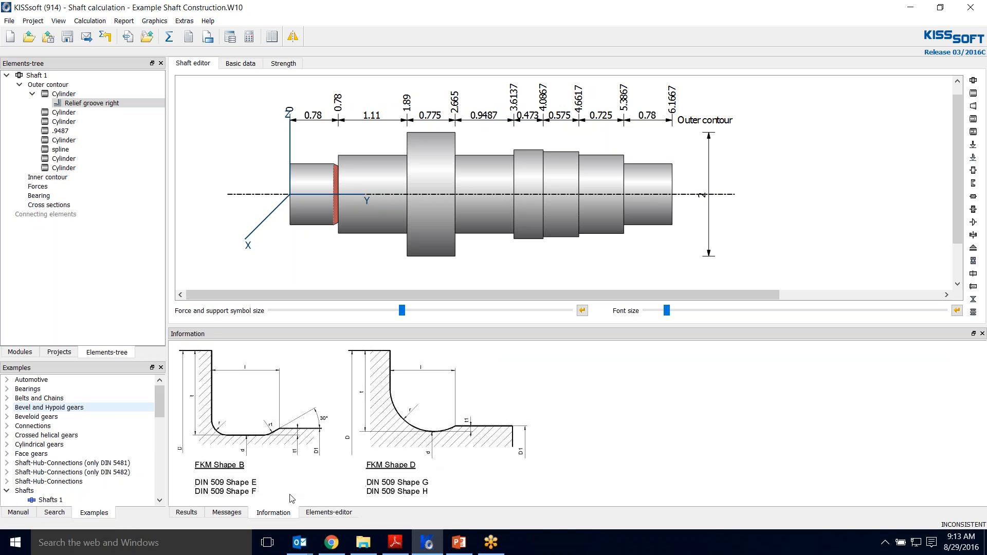
pyautogui.moveTo(383, 477)
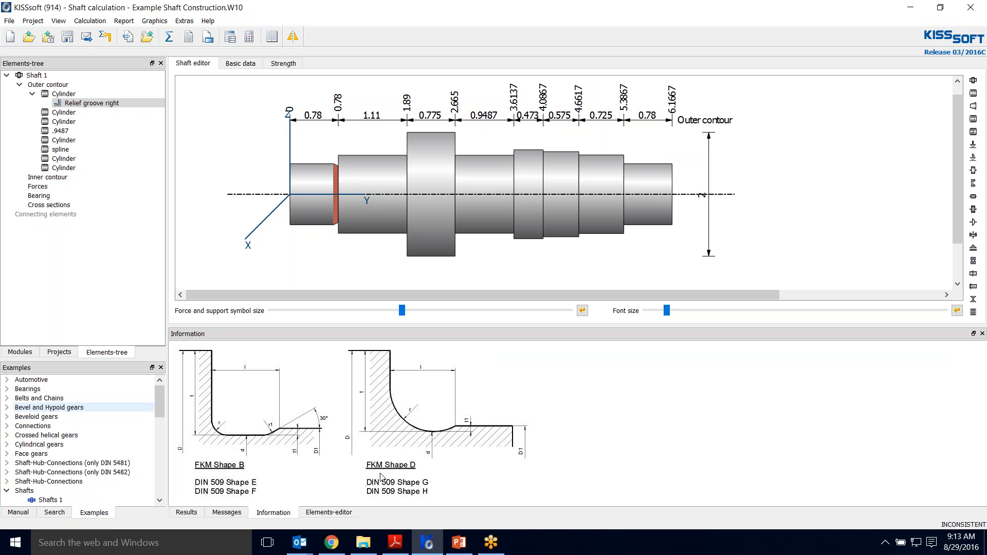
pyautogui.moveTo(244, 476)
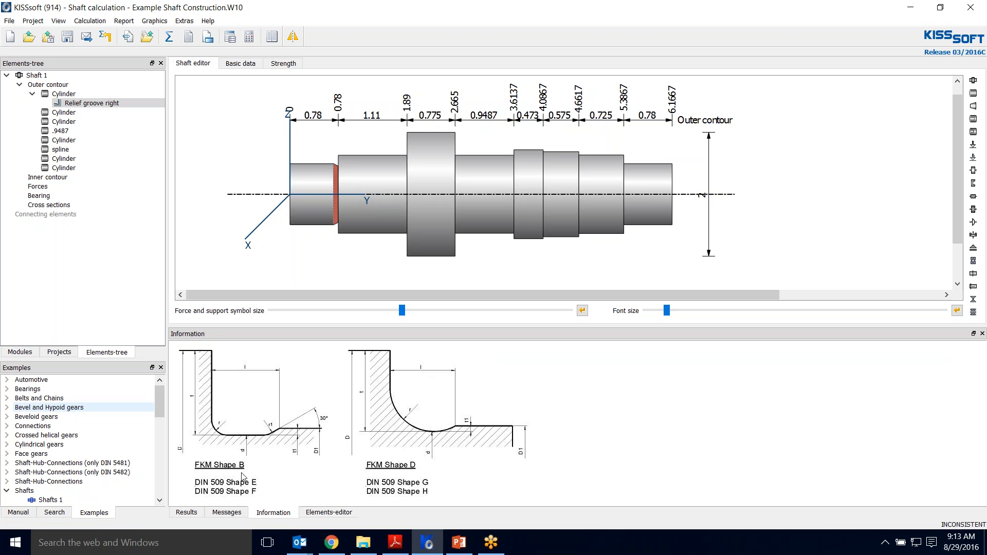
pyautogui.moveTo(429, 486)
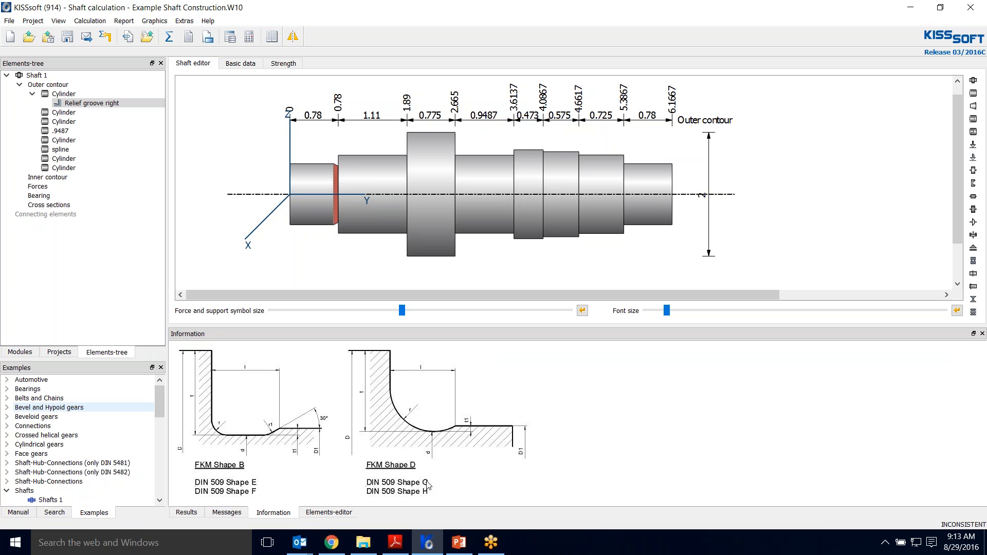
pyautogui.moveTo(607, 463)
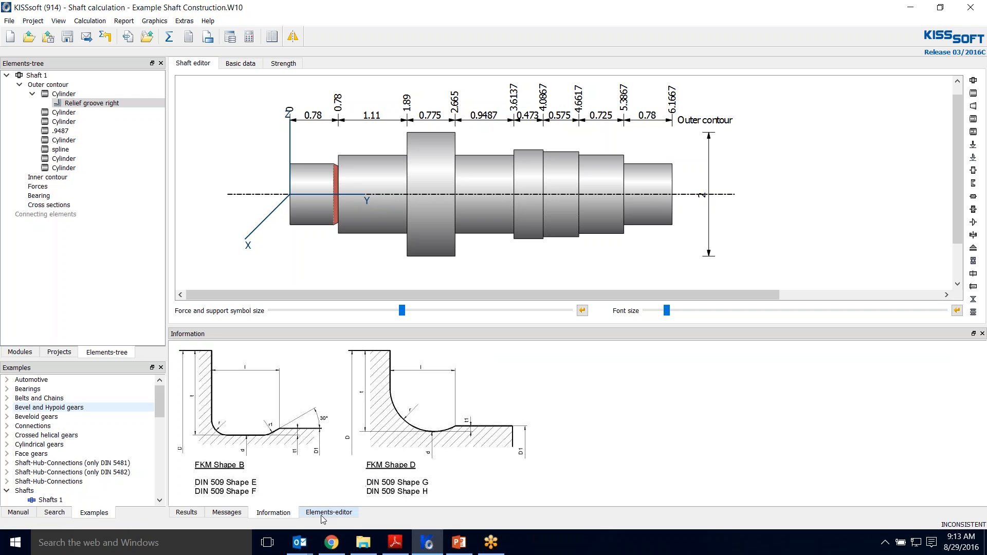
pyautogui.click(328, 512)
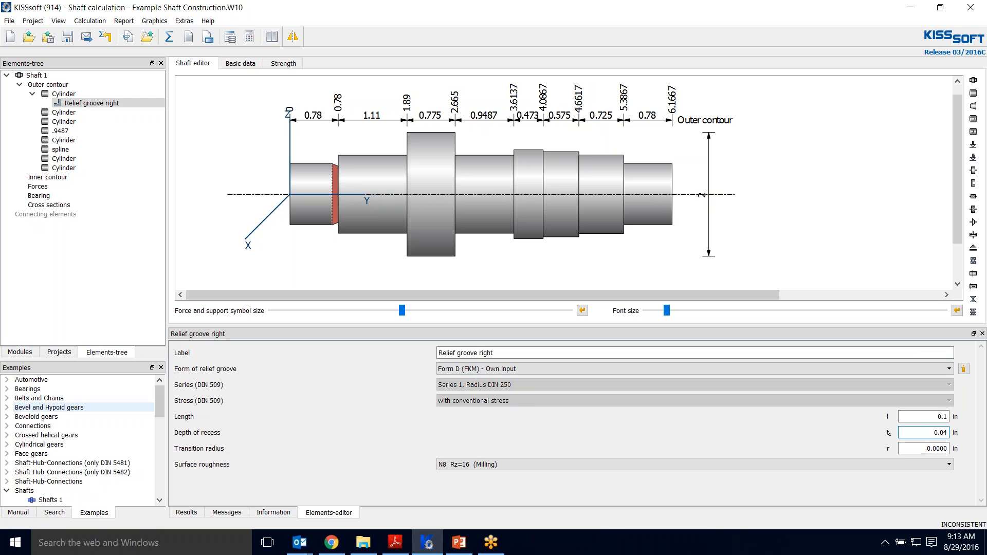
pyautogui.tripleClick(923, 433)
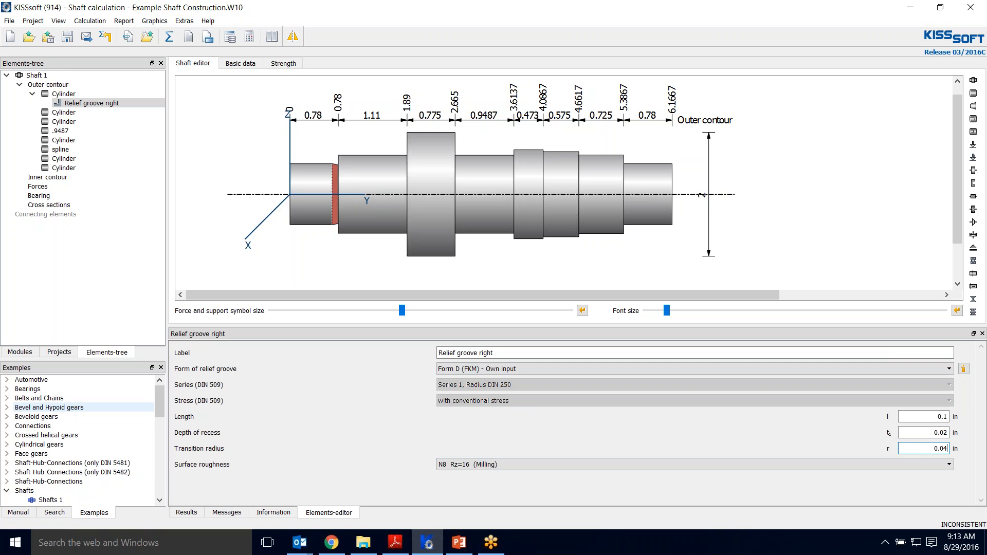
pyautogui.moveTo(694, 227)
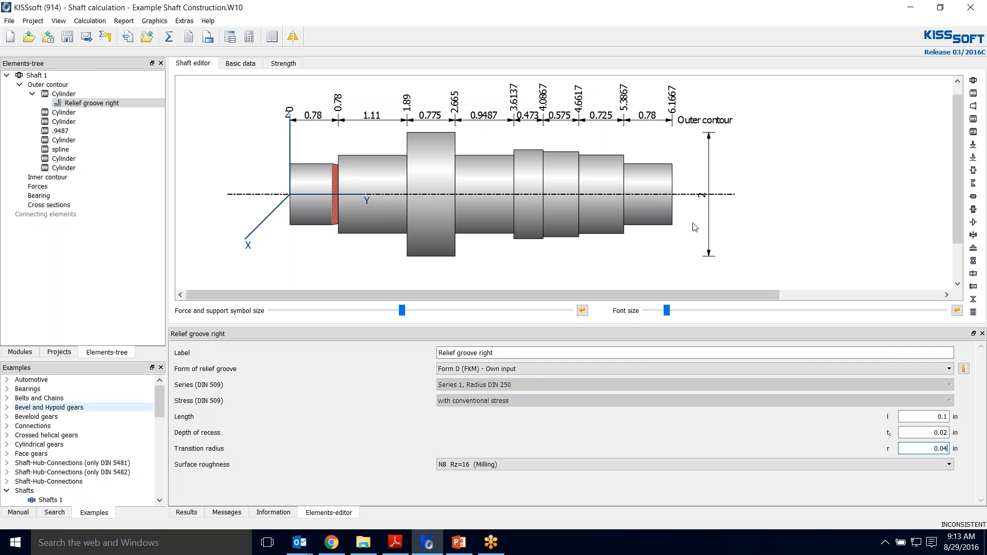
pyautogui.moveTo(745, 206)
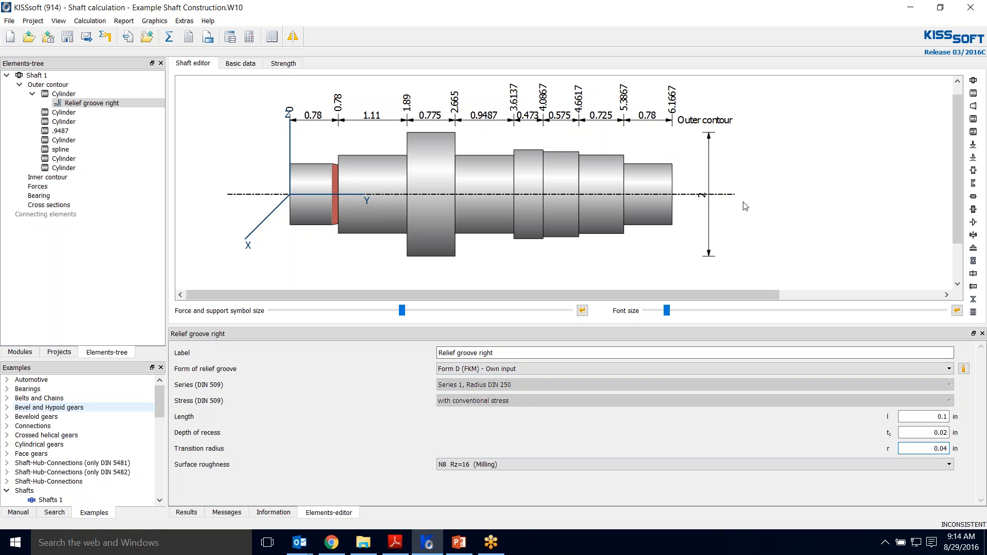
# Add a Form D (FKM) own-input left relief groove on the rightmost shaft section
pyautogui.rightClick(641, 170)
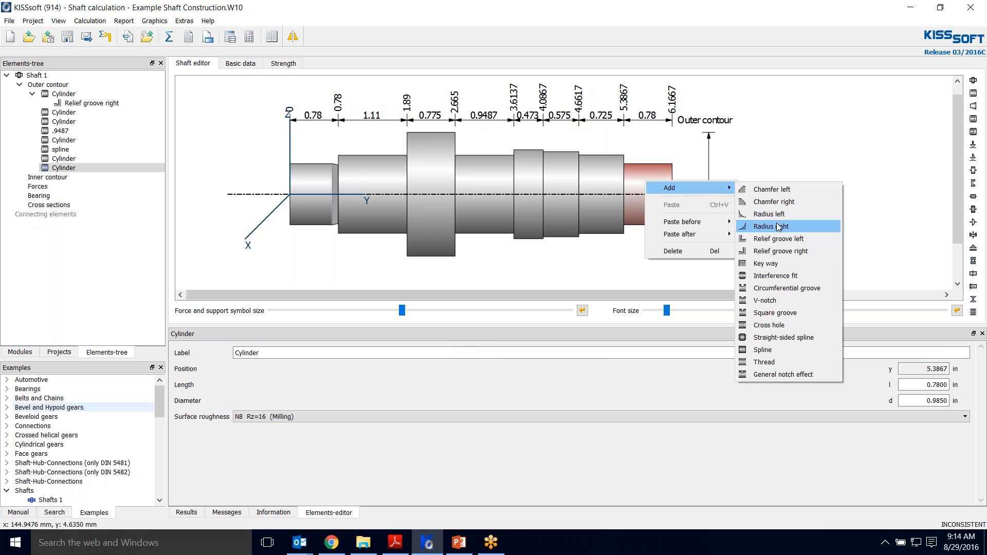
pyautogui.click(779, 238)
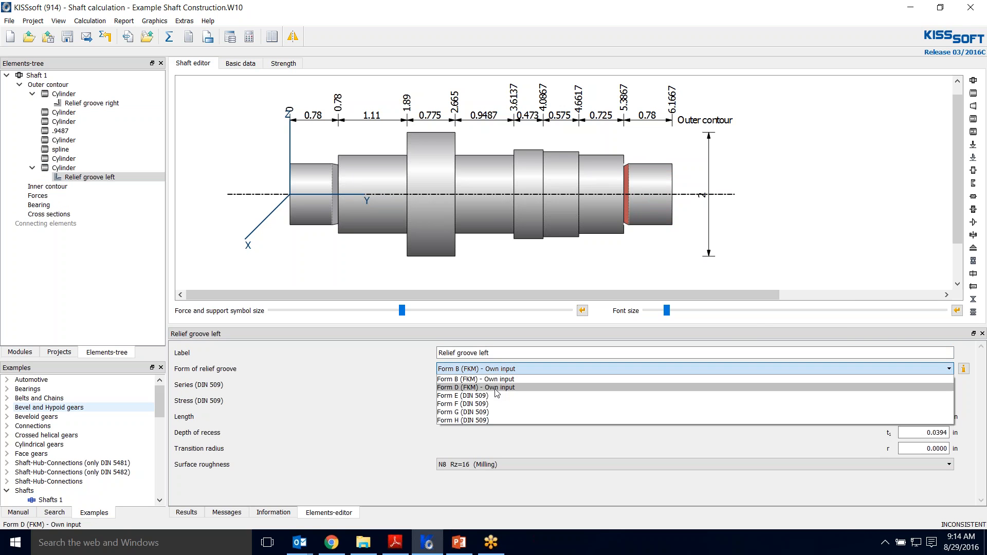
pyautogui.click(476, 387)
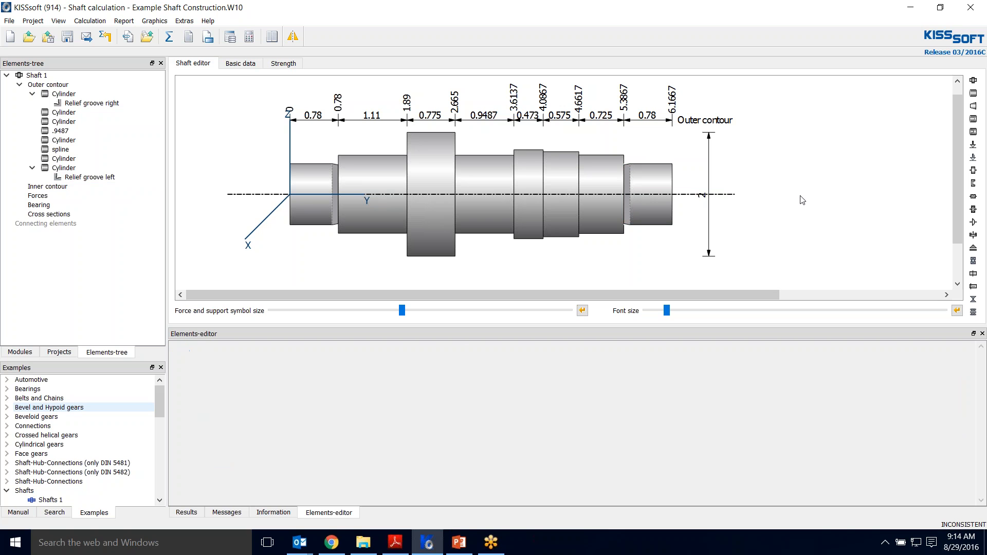
pyautogui.click(91, 102)
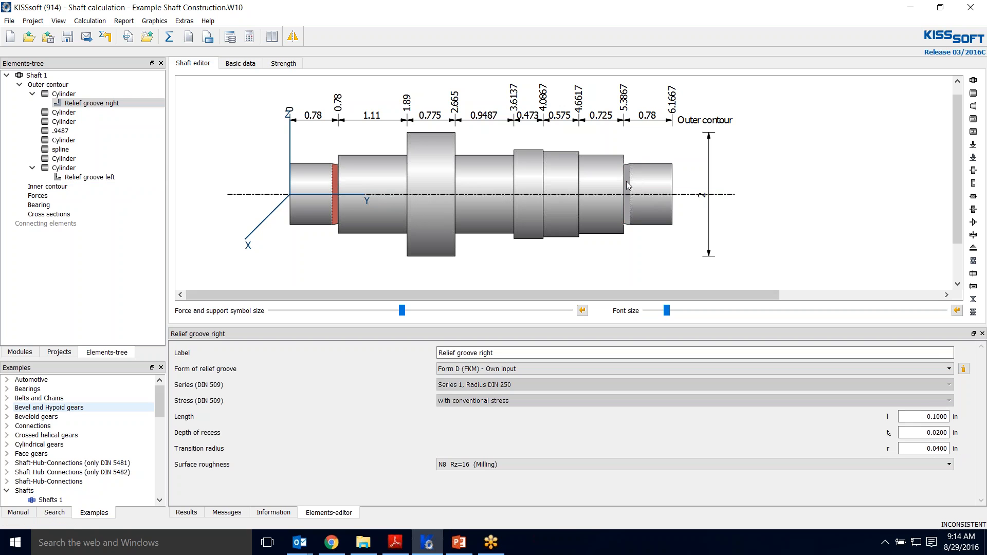
pyautogui.click(93, 177)
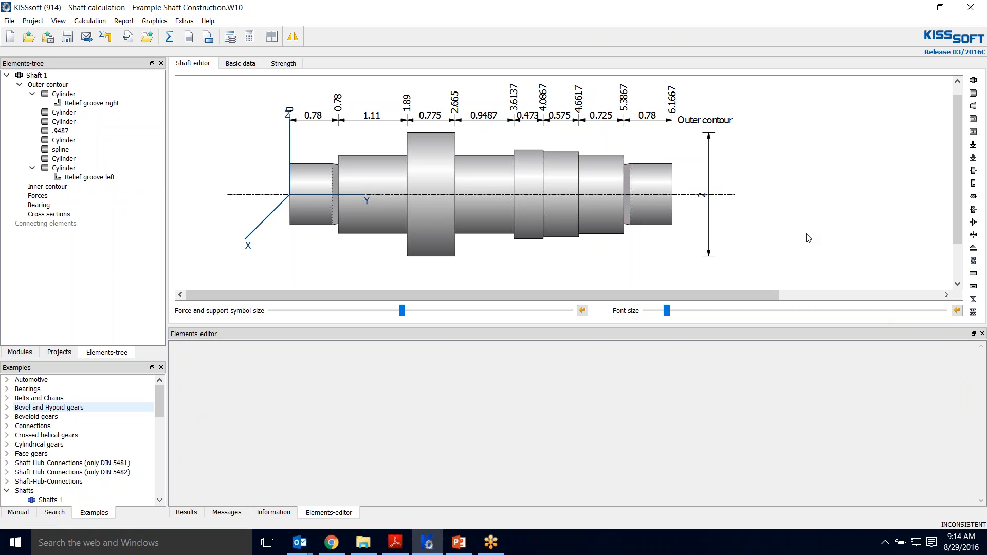
pyautogui.moveTo(284, 208)
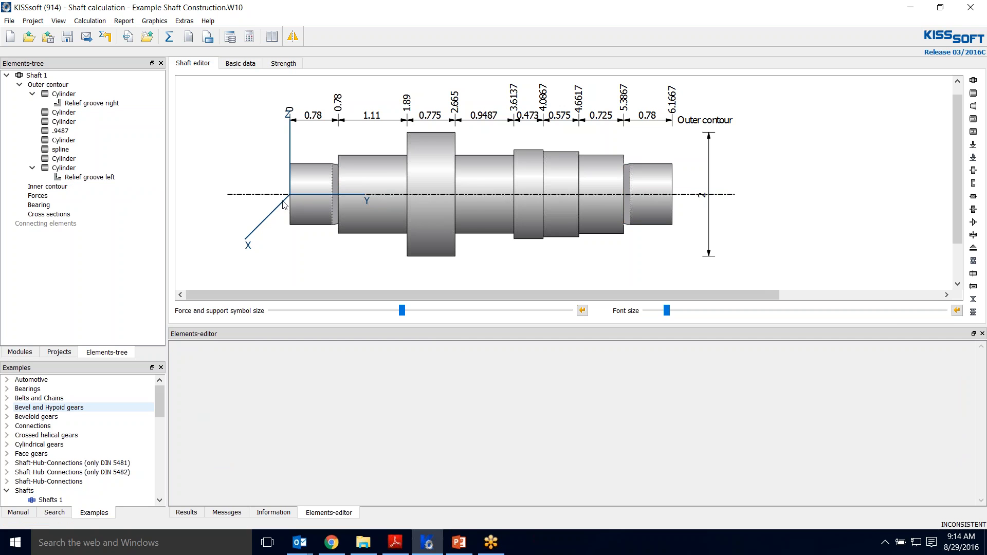
# Give the .9487 section a 0.125 in left radius and a right radius
pyautogui.rightClick(356, 183)
pyautogui.write('0.125')
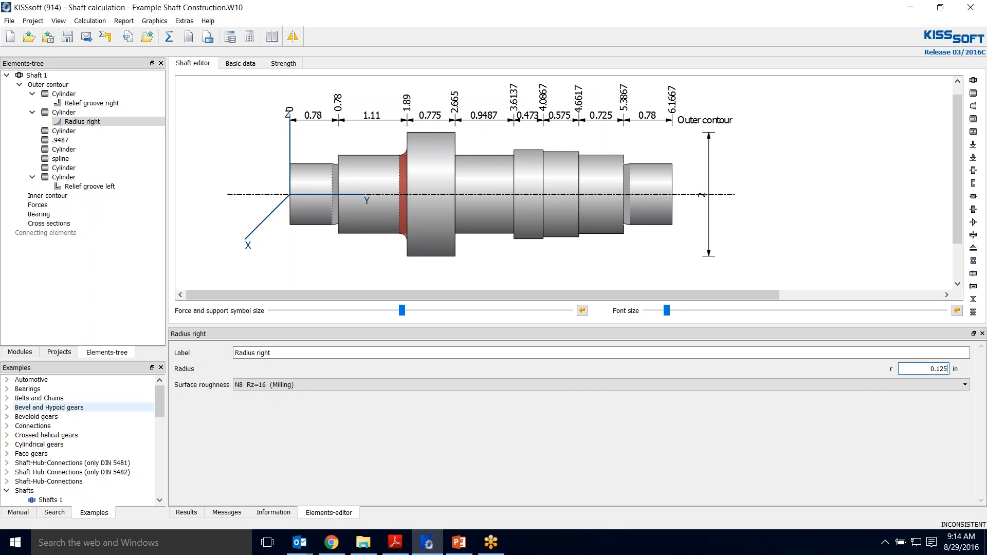
pyautogui.click(60, 140)
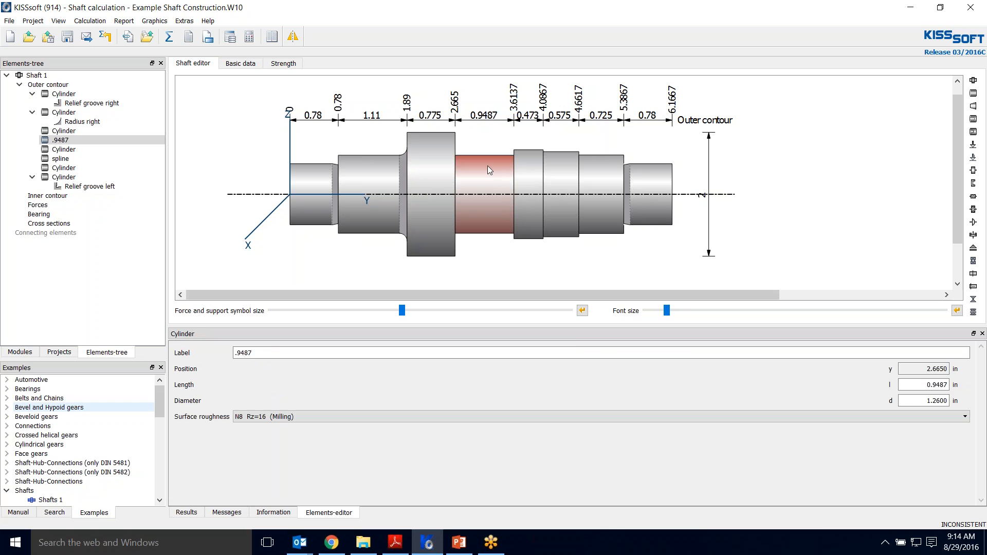
pyautogui.rightClick(490, 169)
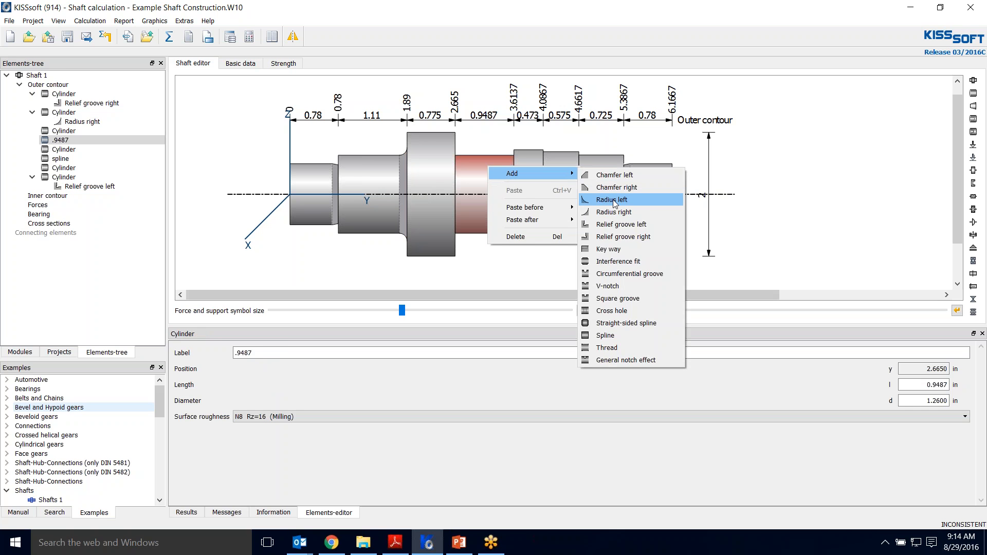
pyautogui.click(611, 199)
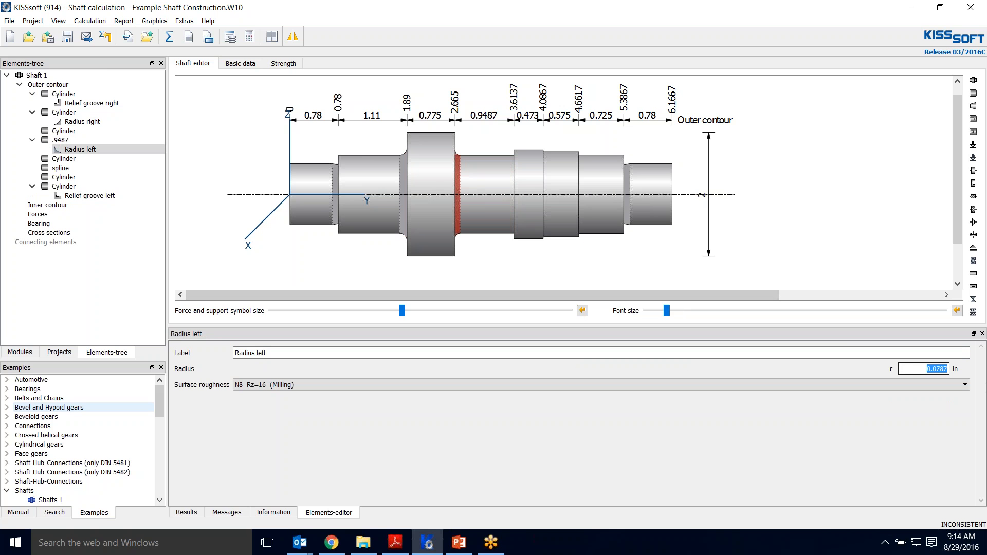
pyautogui.write('0.125')
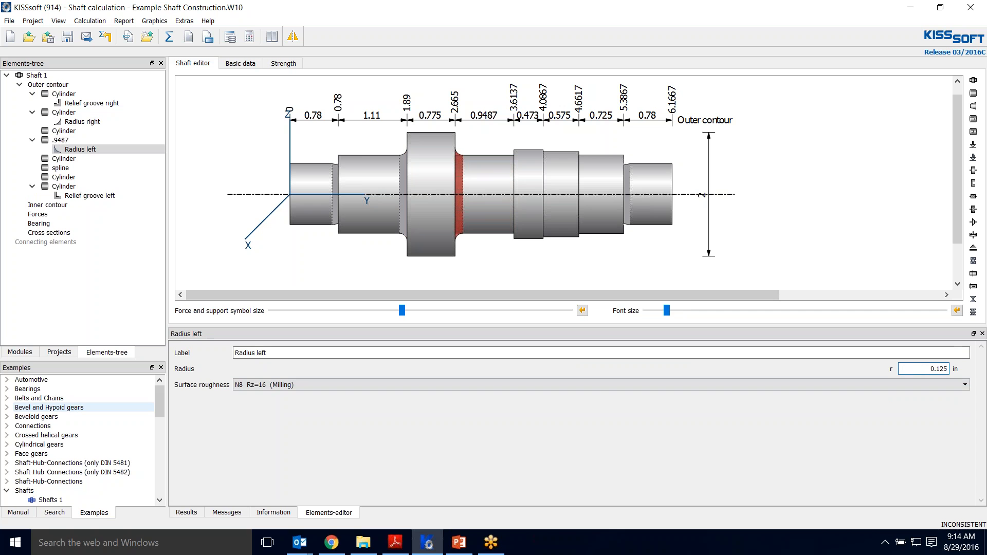
pyautogui.rightClick(491, 179)
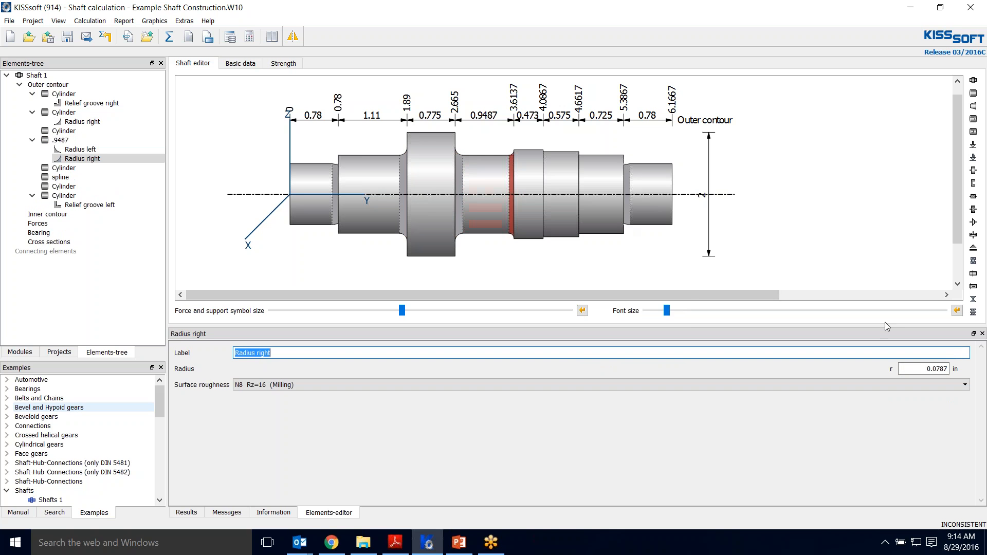
pyautogui.click(924, 368)
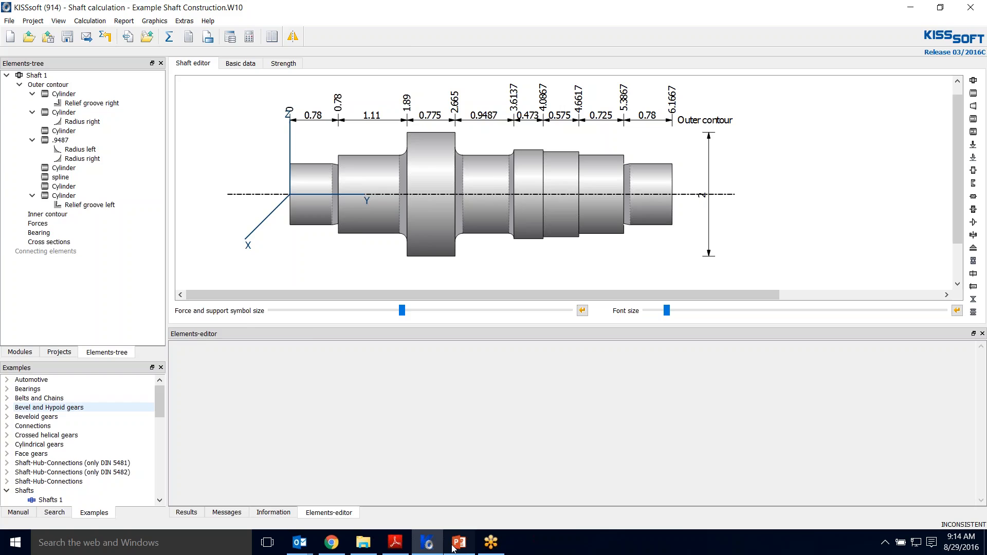
# Switch back to the PowerPoint reference drawing of the bearing-mounted shaft
pyautogui.click(459, 542)
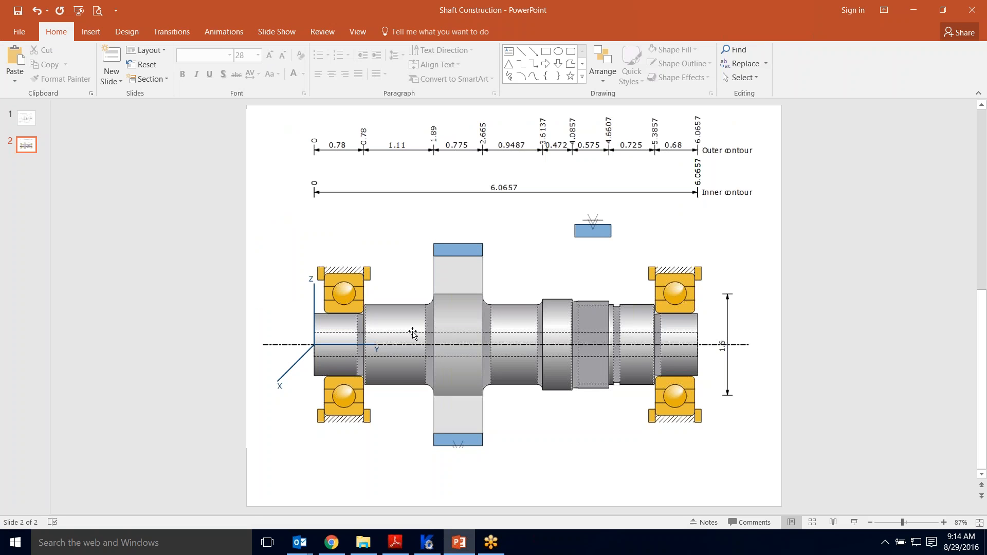
pyautogui.moveTo(578, 335)
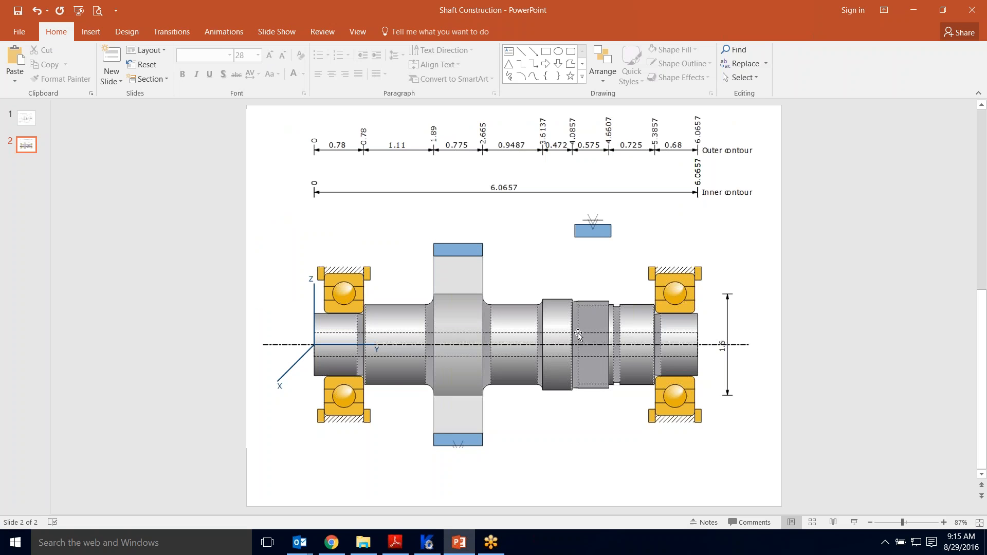
pyautogui.moveTo(574, 301)
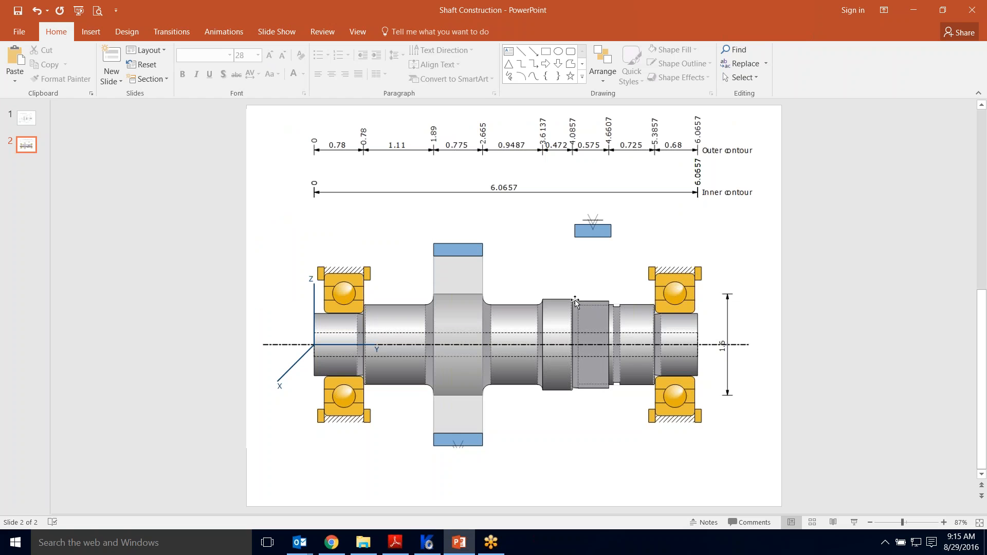
pyautogui.moveTo(660, 327)
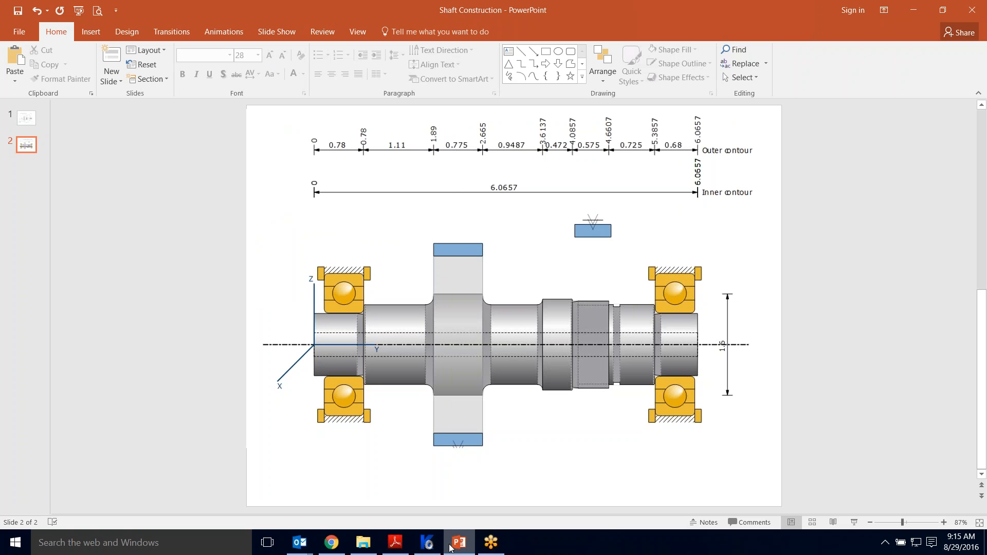
# Add a left relief groove to the spline section with a 0.04 in recess depth
pyautogui.click(425, 542)
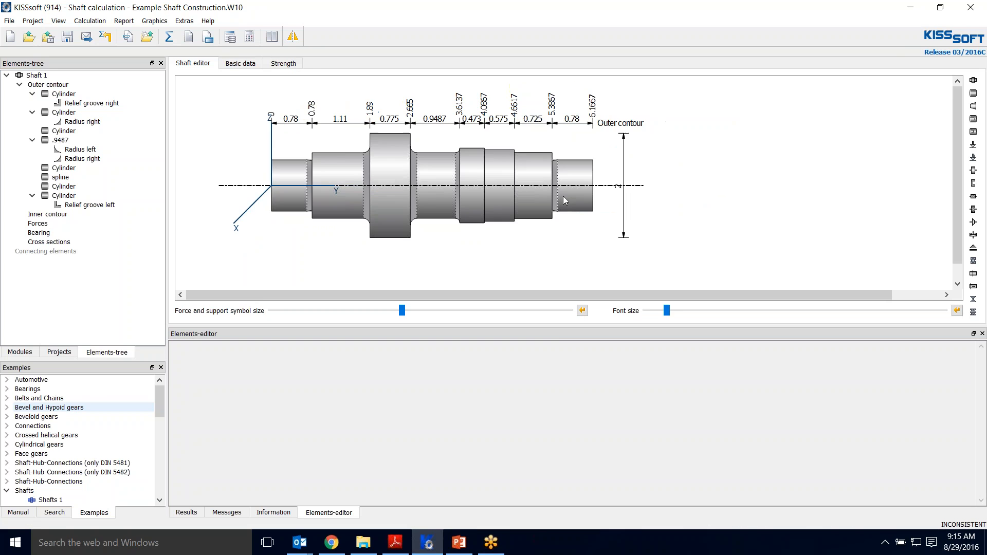
pyautogui.click(60, 177)
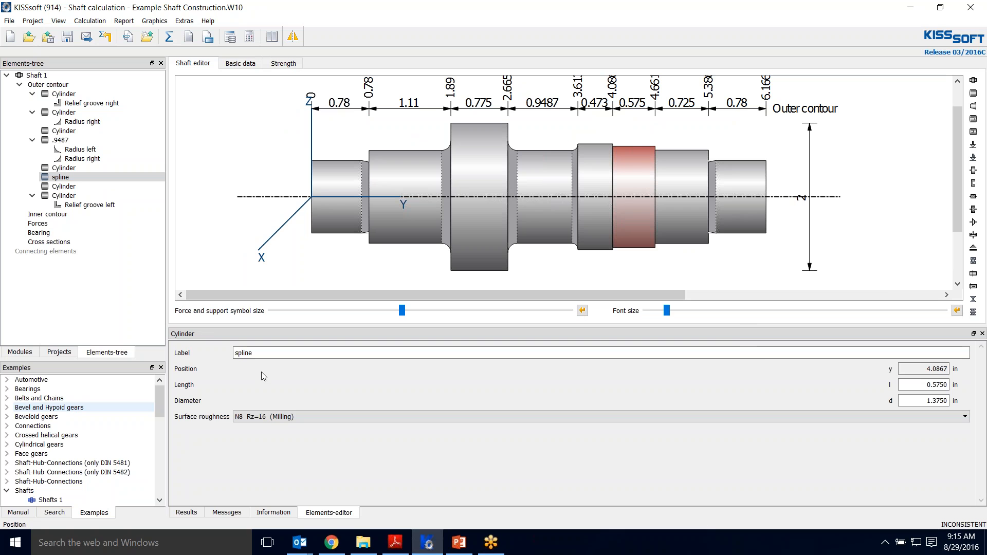
pyautogui.rightClick(629, 183)
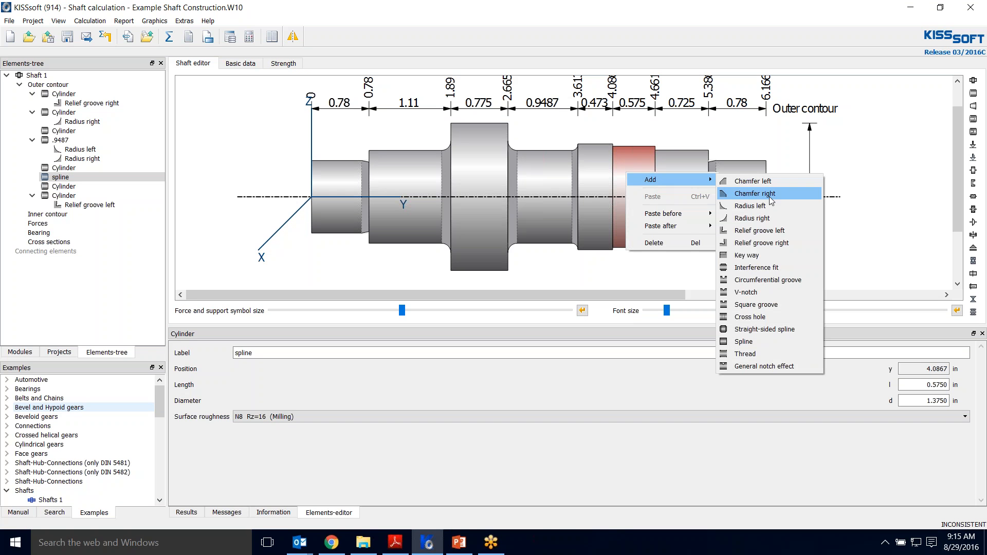
pyautogui.moveTo(769, 242)
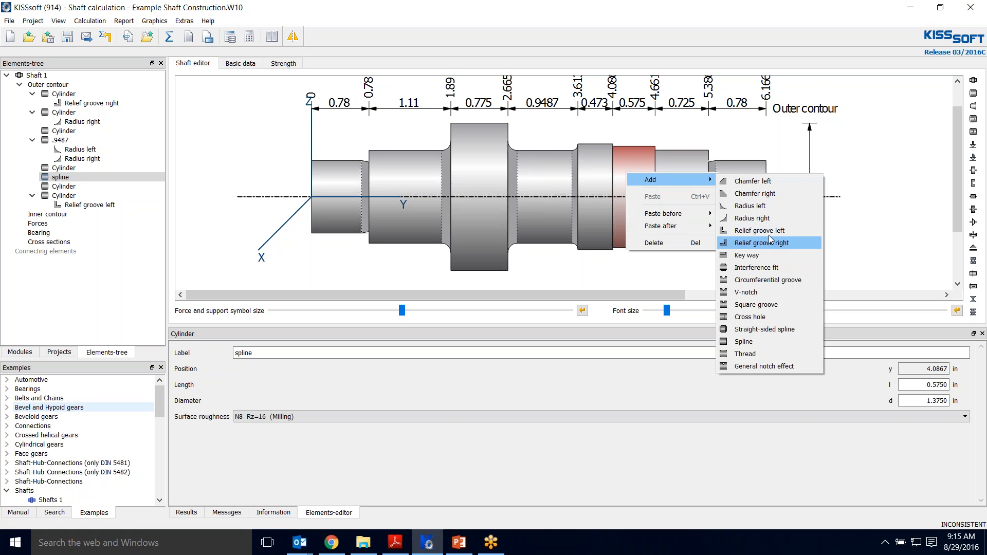
pyautogui.click(759, 230)
pyautogui.write('0.1')
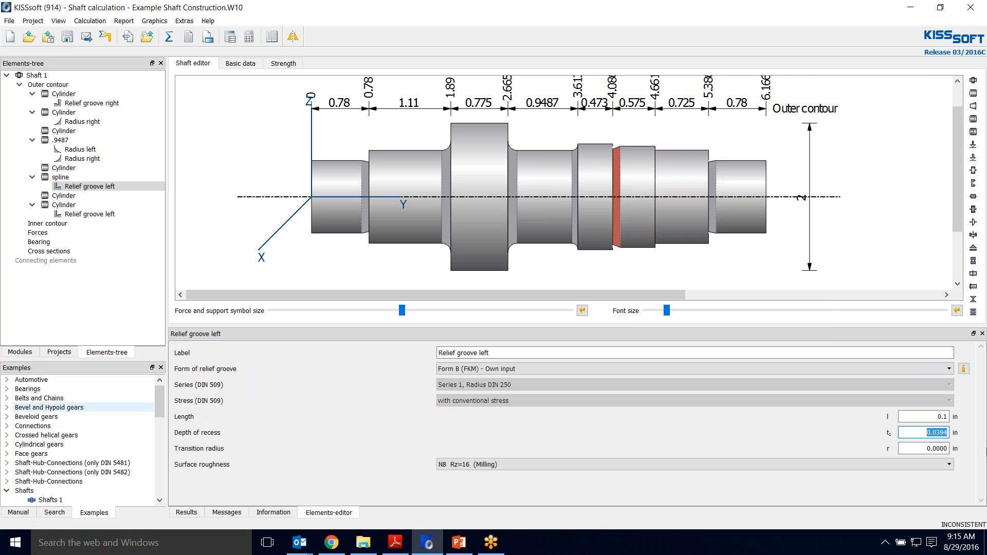
pyautogui.write('0.04')
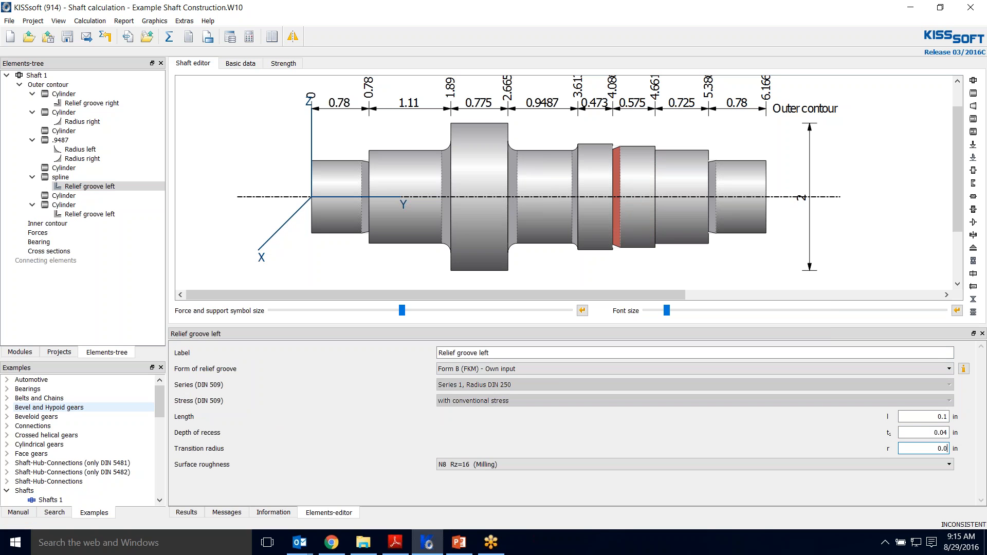
pyautogui.click(328, 512)
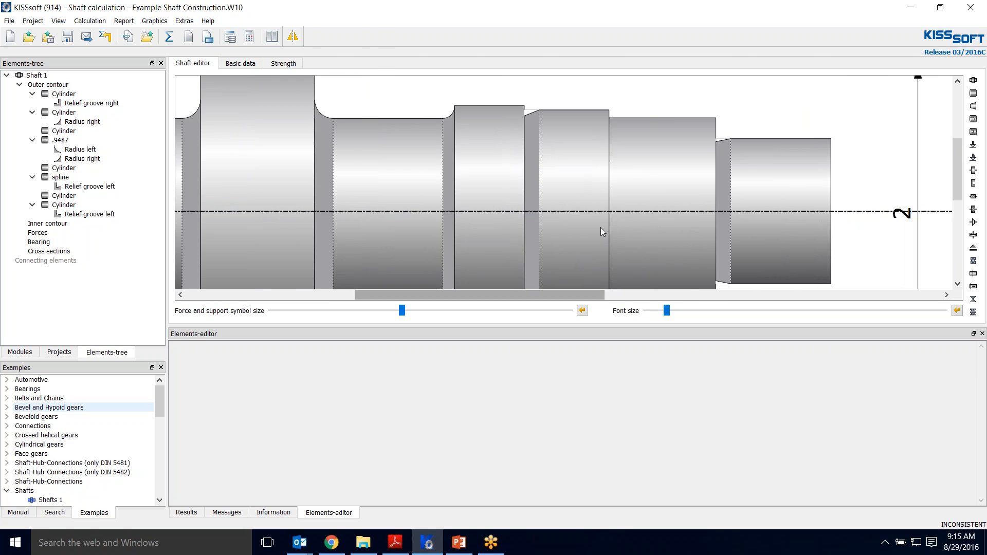
# Add a Spline element 0.575 in long to the spline cylinder
pyautogui.click(573, 152)
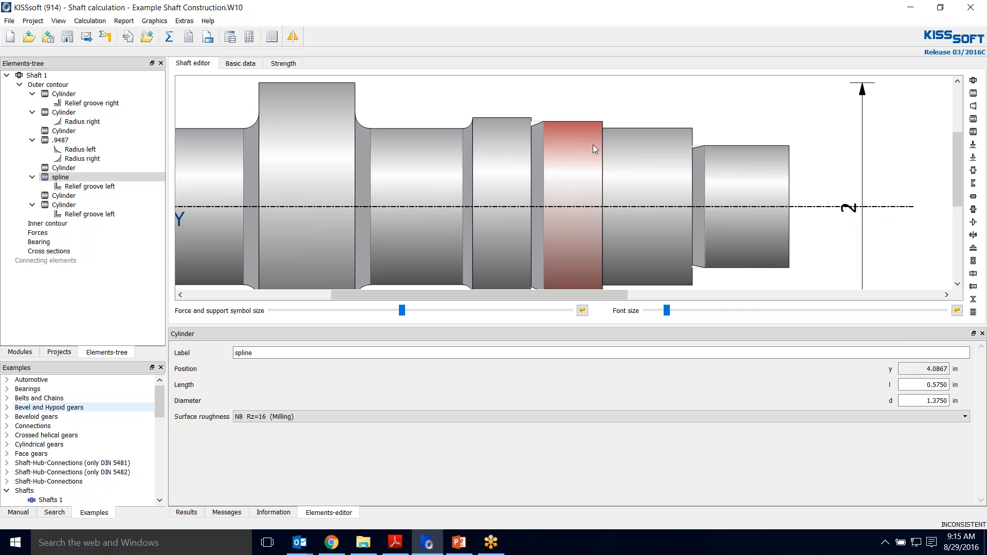
pyautogui.rightClick(592, 149)
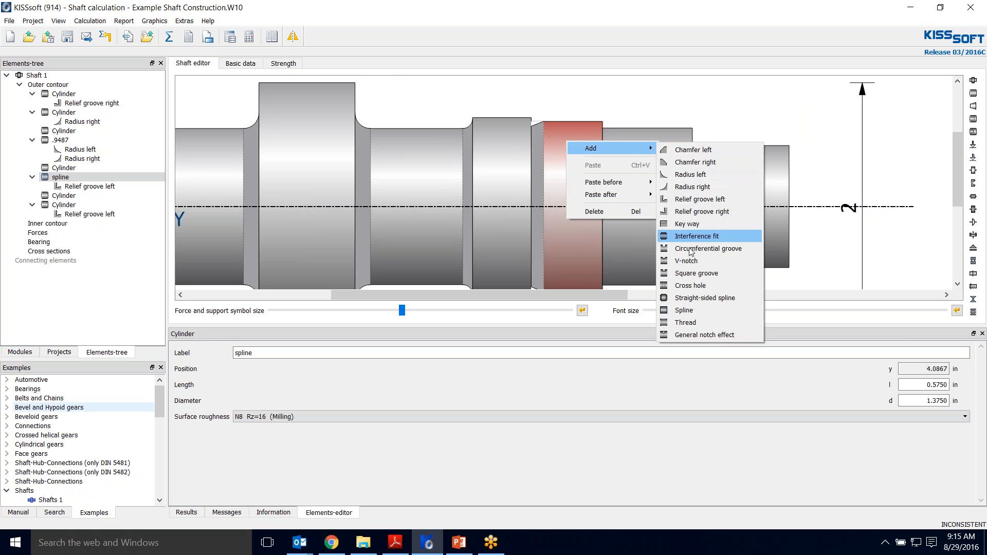
pyautogui.click(684, 310)
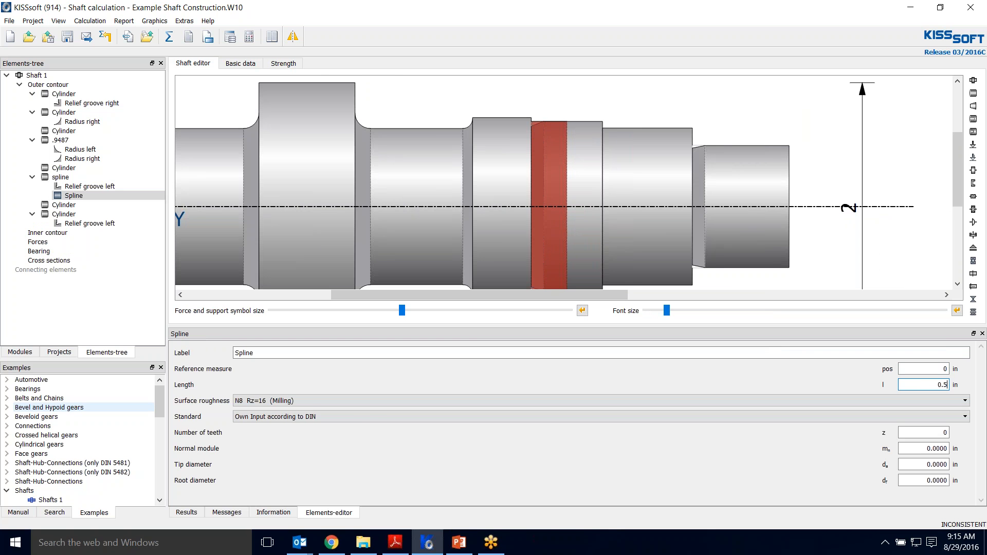
pyautogui.write('0.575')
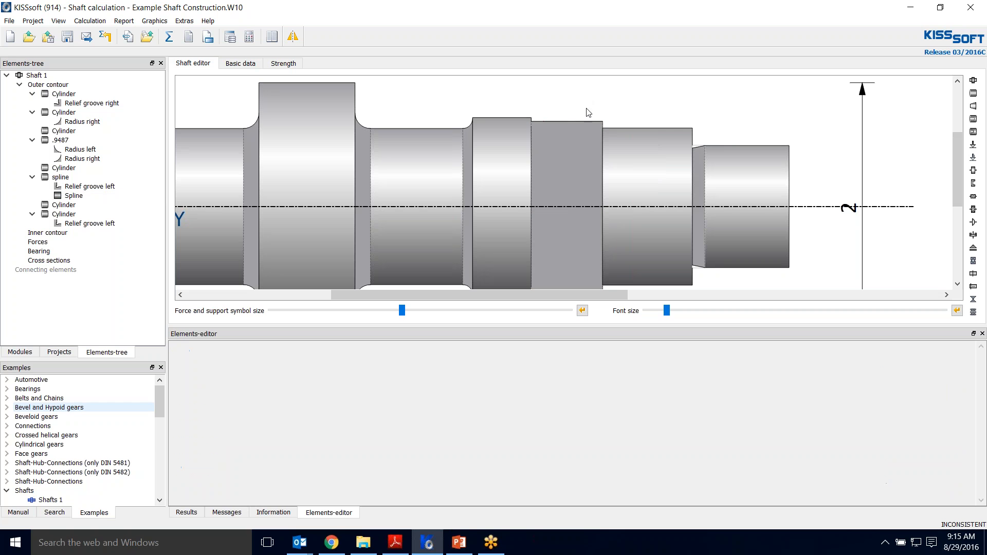
pyautogui.click(73, 196)
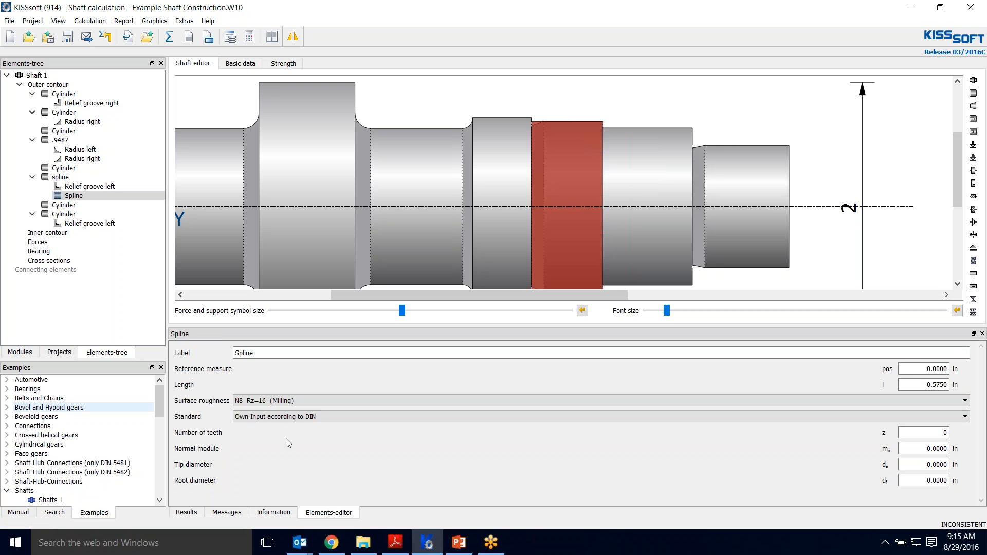
# Set the spline standard to ANSI B92.1:1996 30° Flat Root Side Fit and pick its size row
pyautogui.click(977, 416)
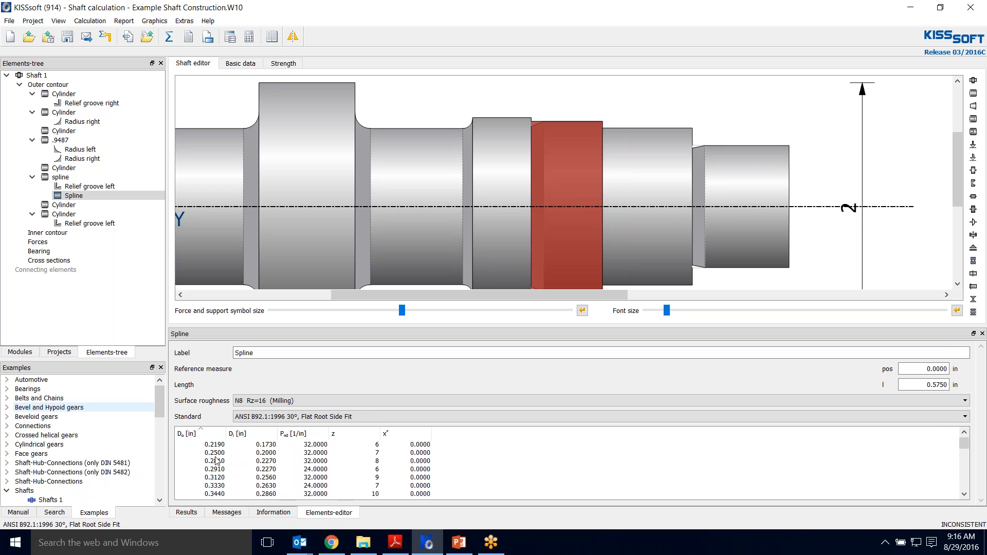
pyautogui.scroll(-3)
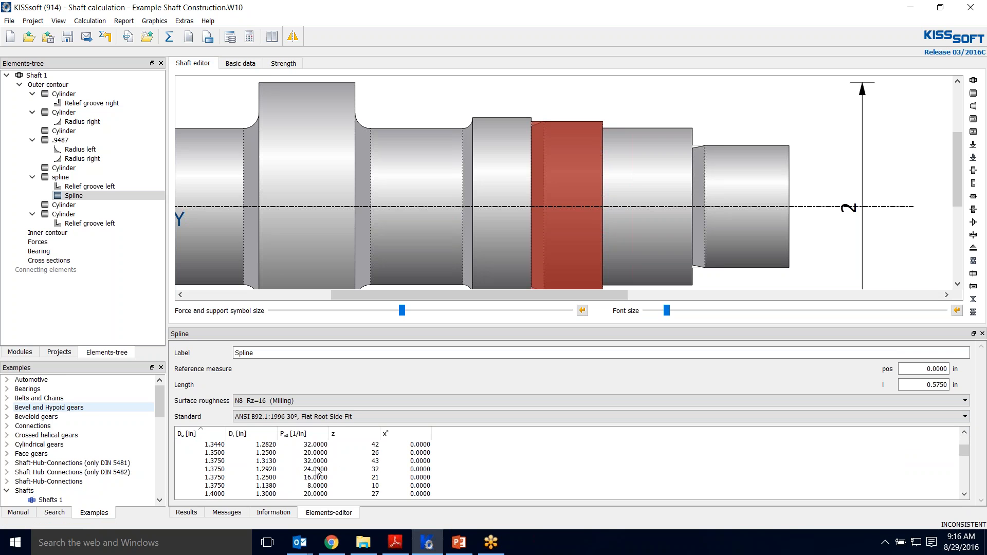
pyautogui.click(314, 469)
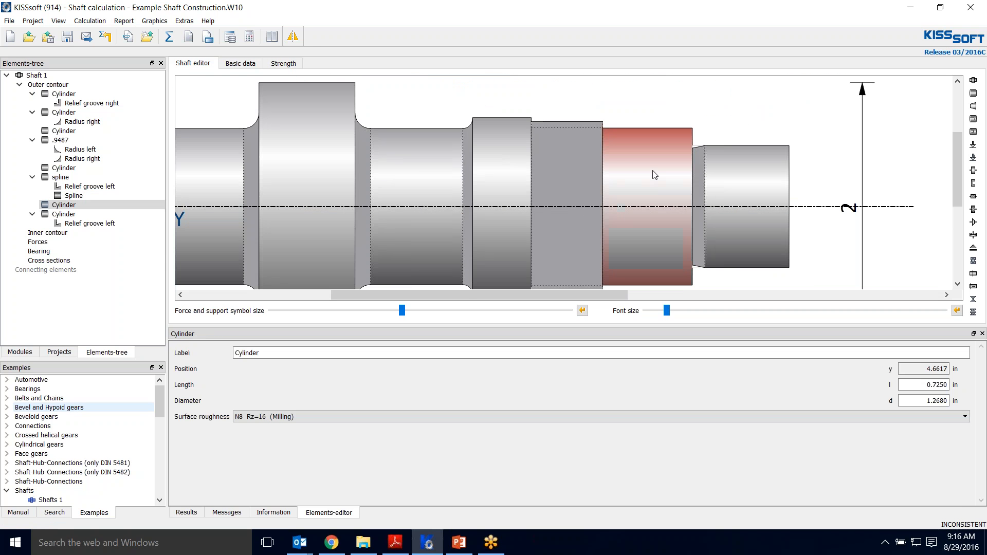
pyautogui.moveTo(646, 170)
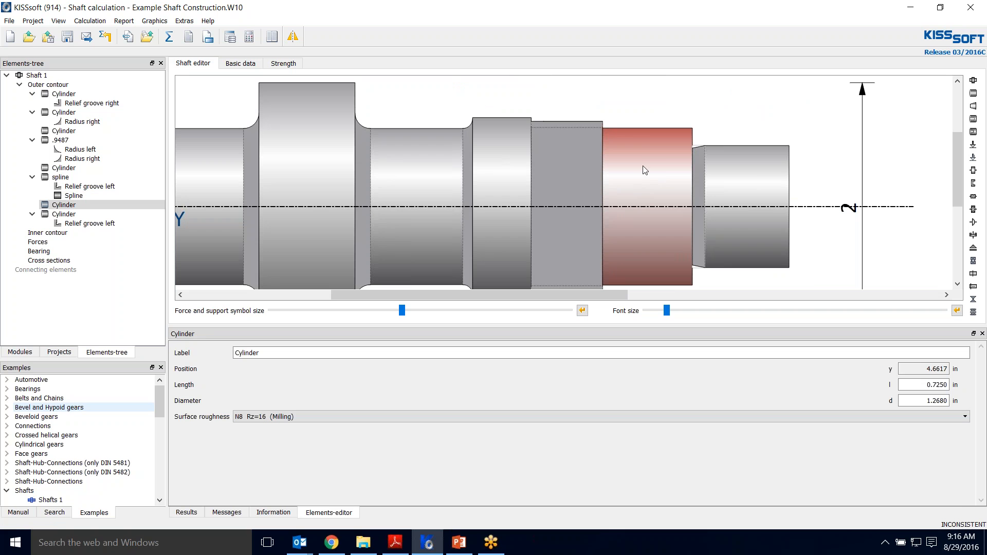
# Add a square groove 0.104 in wide with a 0.02 in base radius to the cylinder after the spline
pyautogui.rightClick(659, 157)
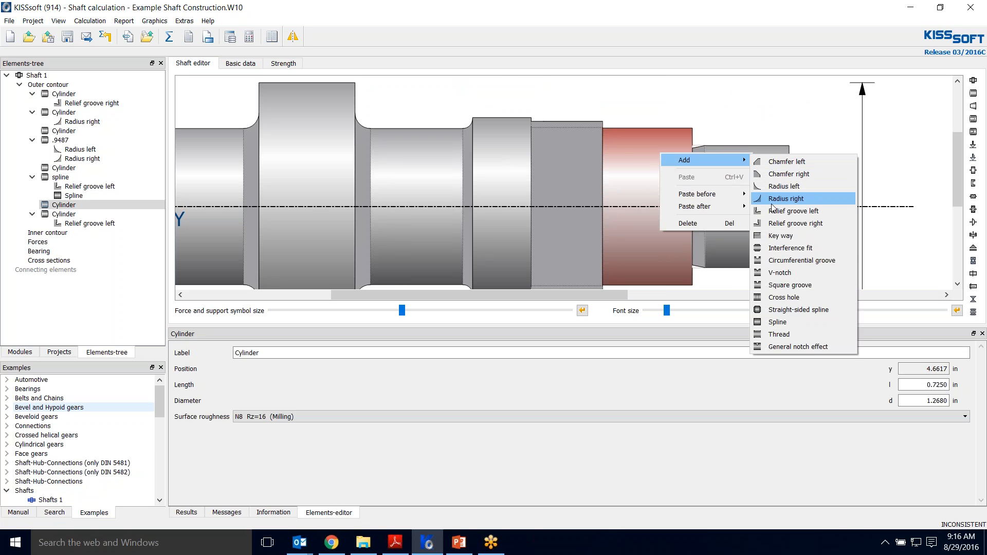
pyautogui.moveTo(796, 285)
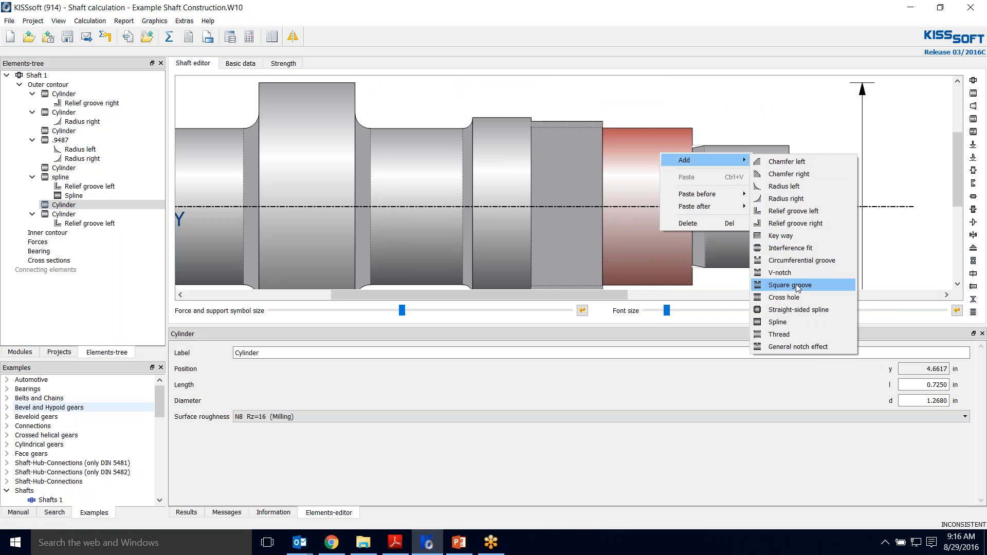
pyautogui.click(790, 285)
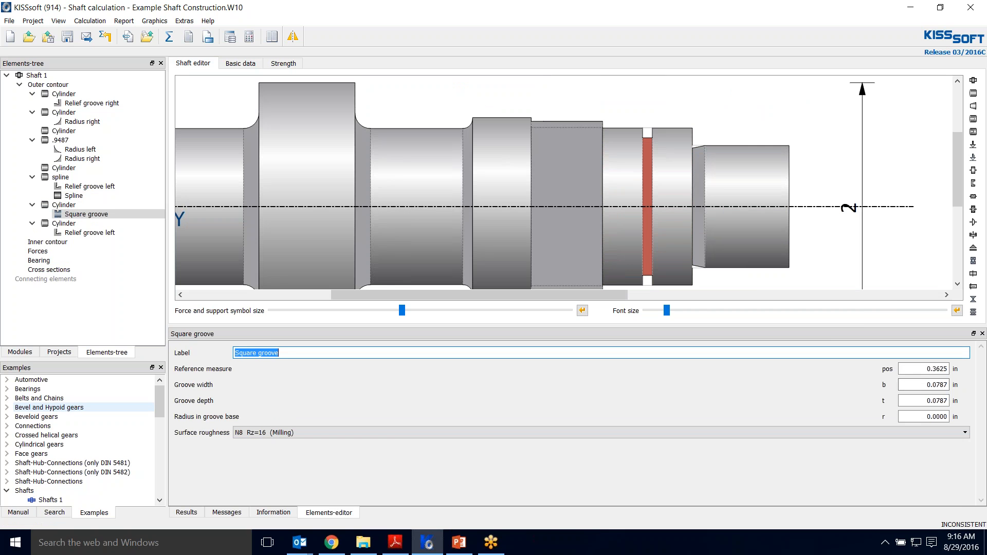
pyautogui.write('0.104')
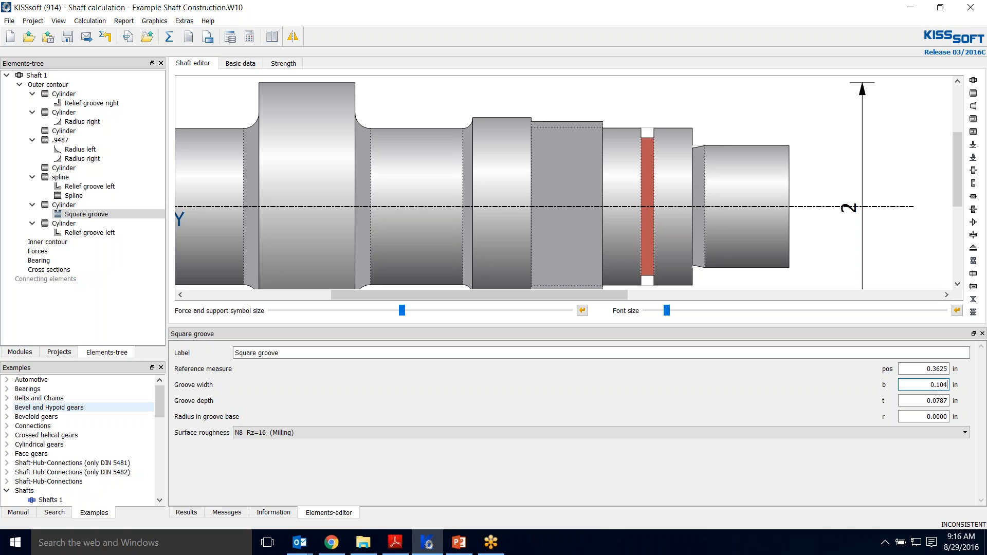
pyautogui.moveTo(695, 183)
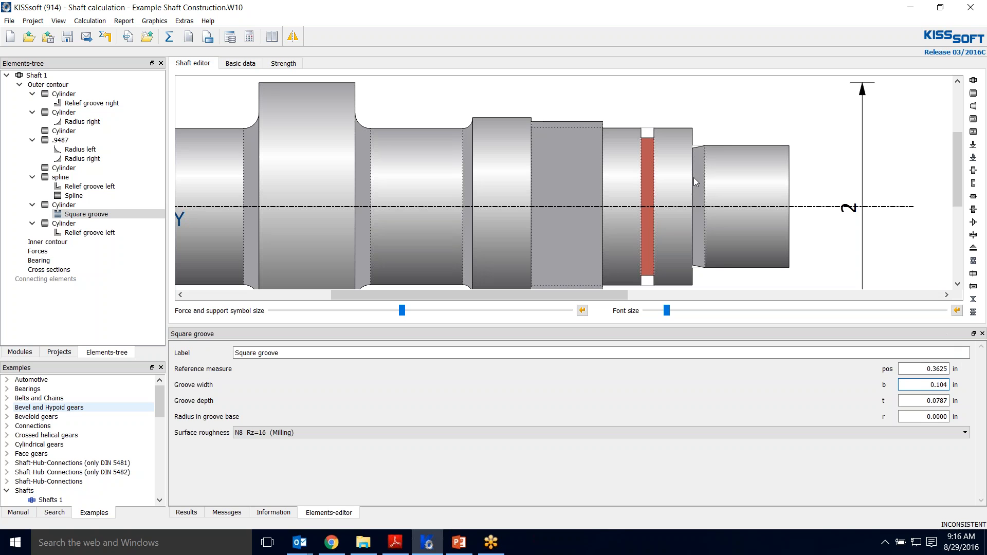
pyautogui.moveTo(800, 295)
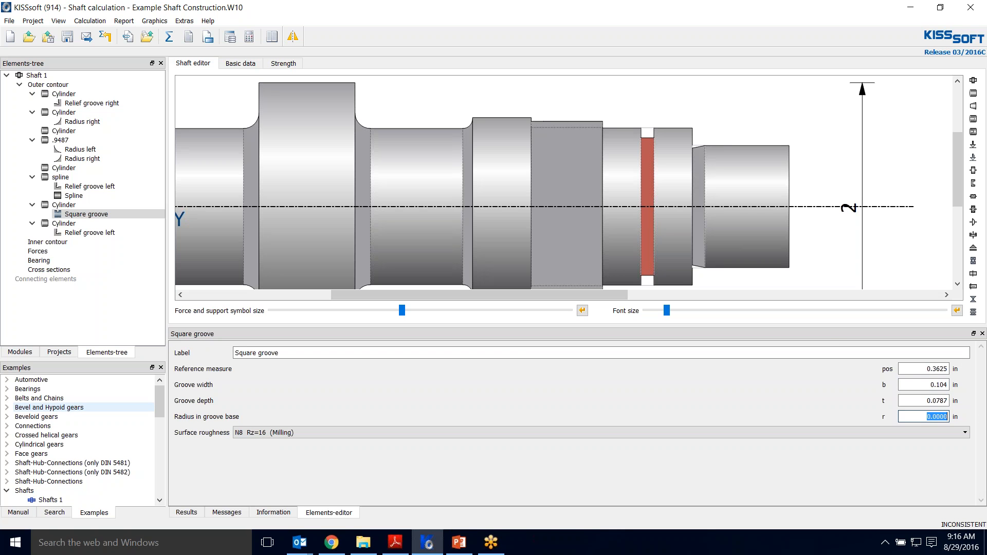
pyautogui.write('0.02')
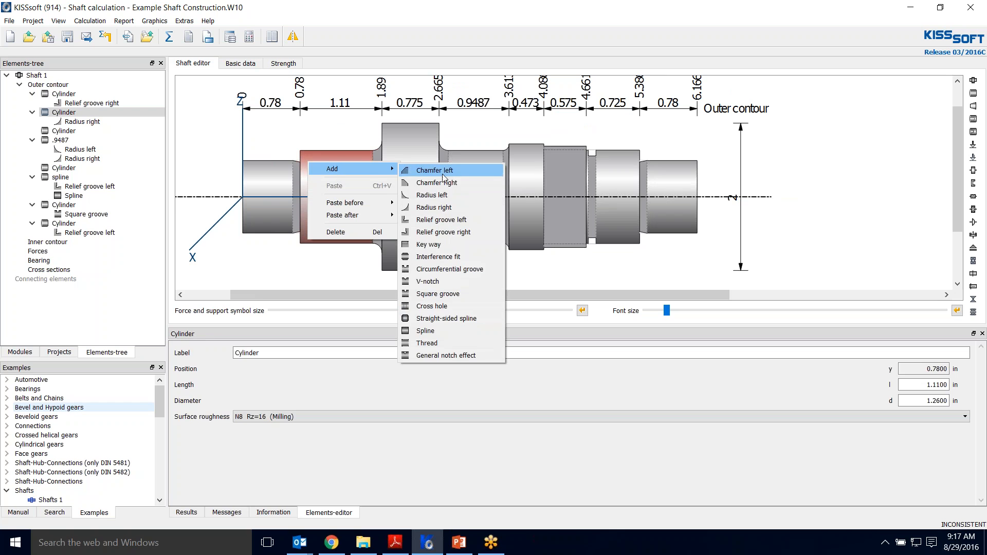
# Add a 0.02 in left radius to the 1.11 in cylinder
pyautogui.click(432, 194)
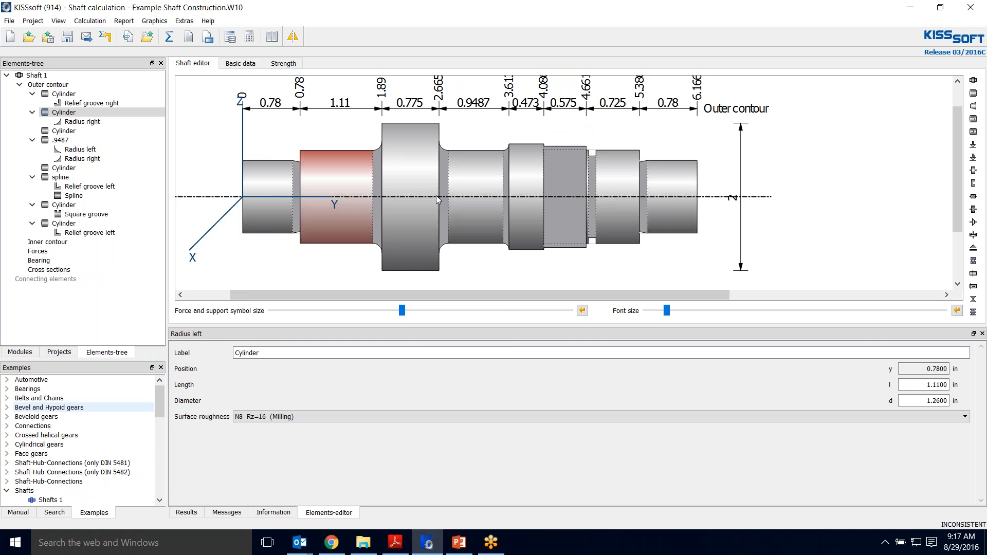
pyautogui.click(82, 130)
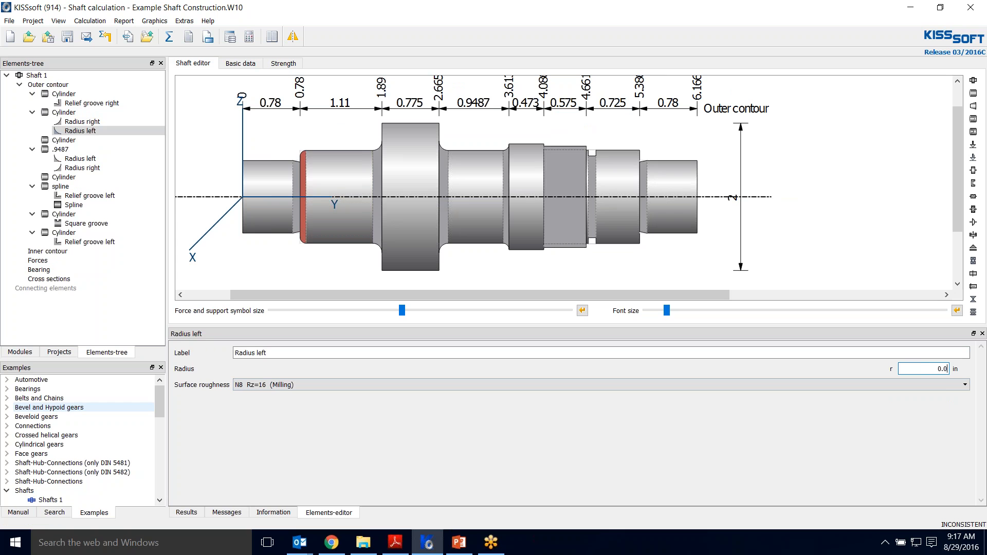
pyautogui.click(64, 214)
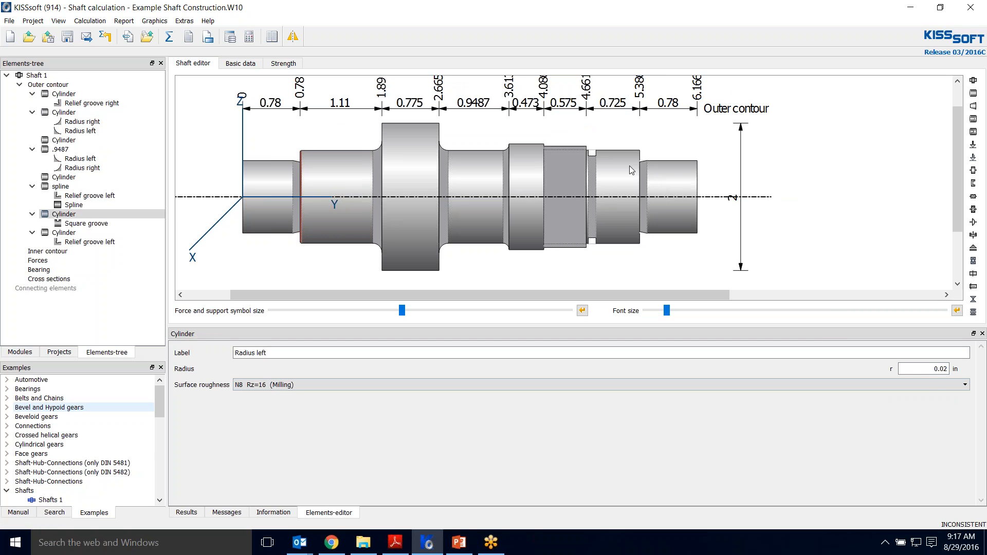
# Add a right chamfer to the grooved cylinder with the angle entered as 30
pyautogui.rightClick(631, 170)
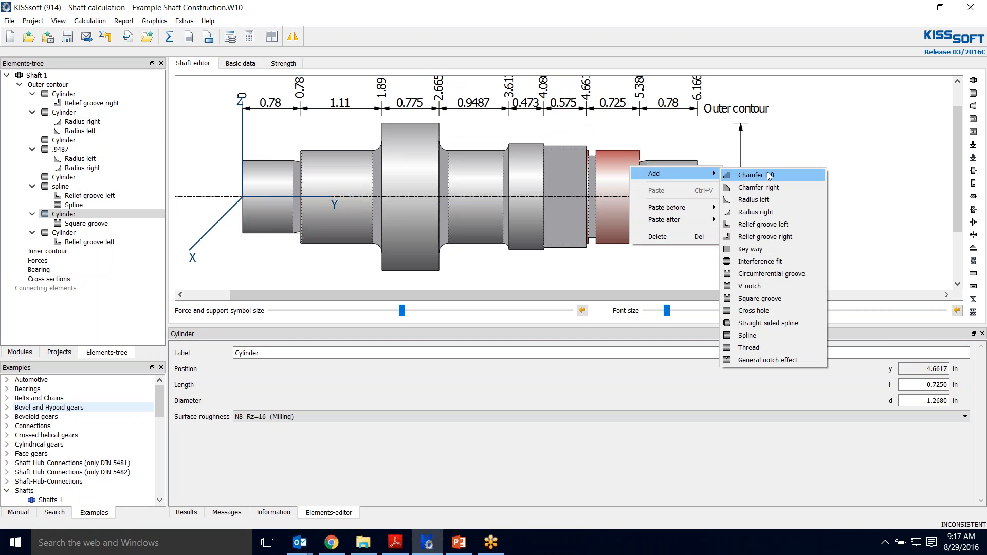
pyautogui.click(758, 187)
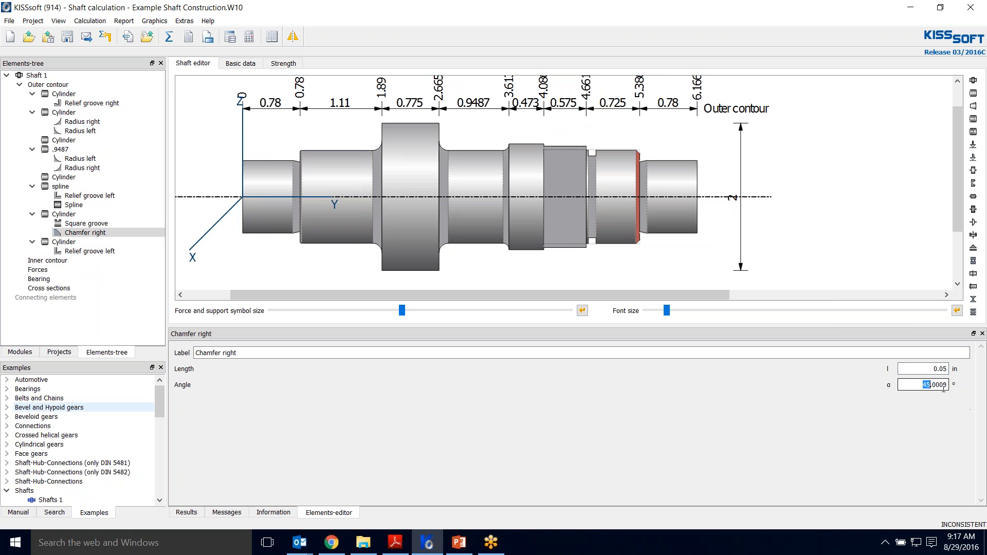
pyautogui.tripleClick(924, 385)
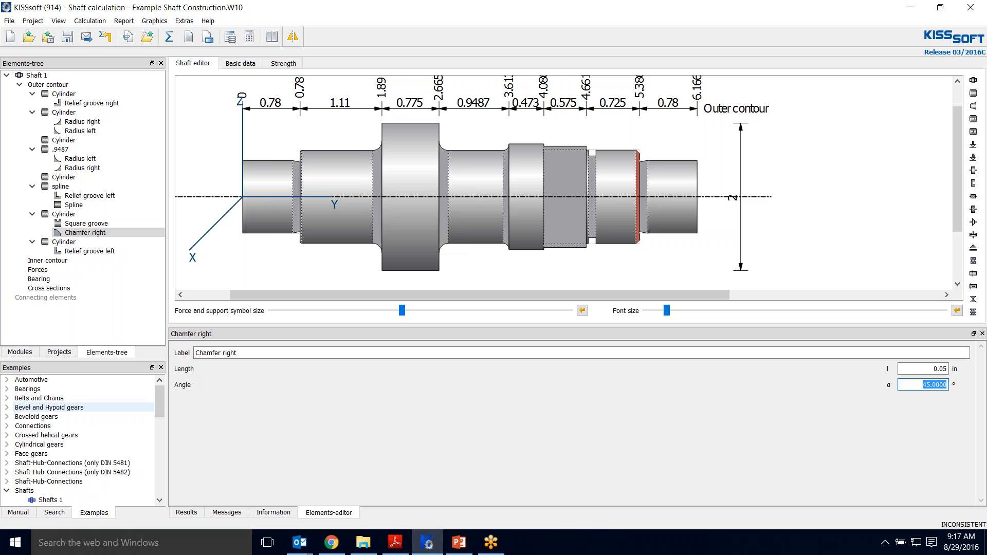
pyautogui.write('30')
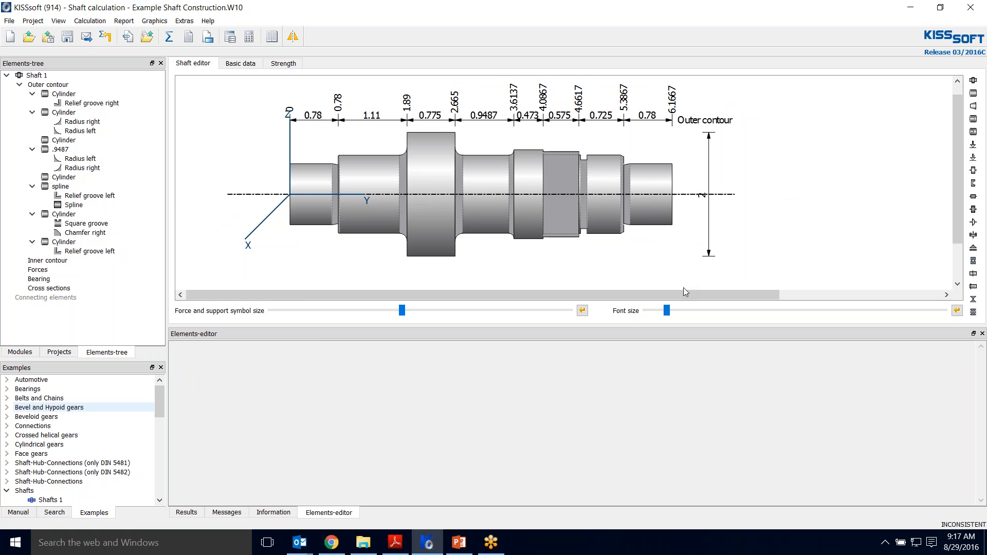
# Switch to the PowerPoint reference slide of the shaft construction
pyautogui.click(459, 542)
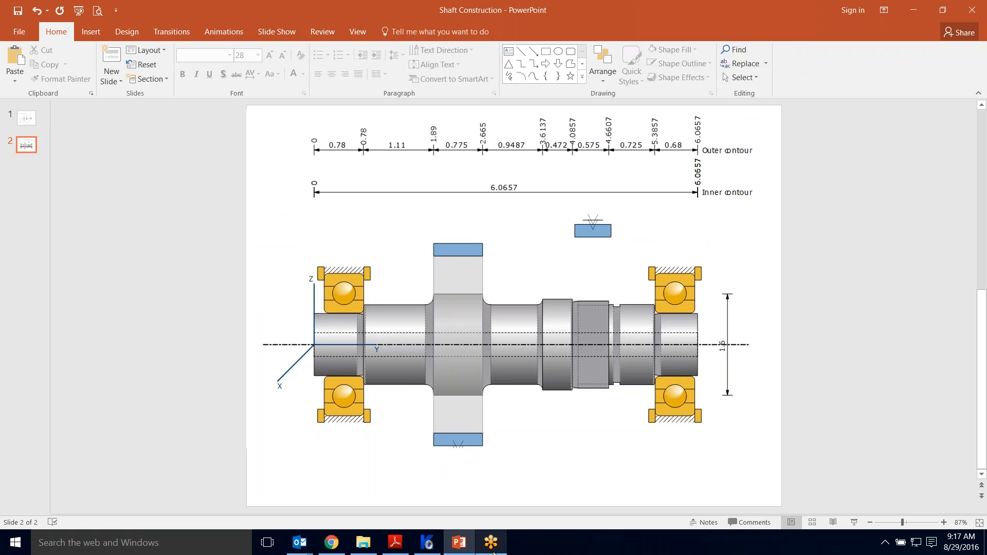
pyautogui.moveTo(428, 542)
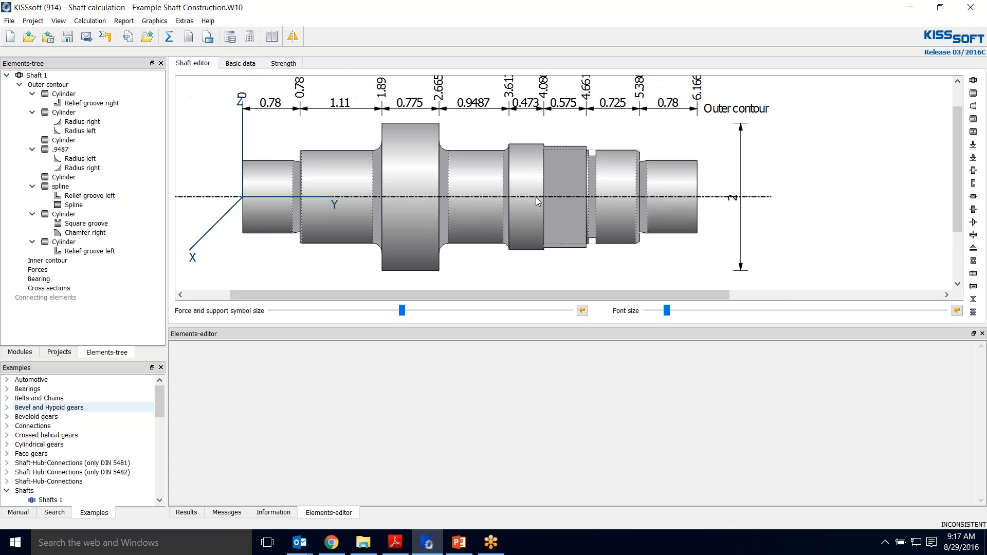
pyautogui.moveTo(573, 156)
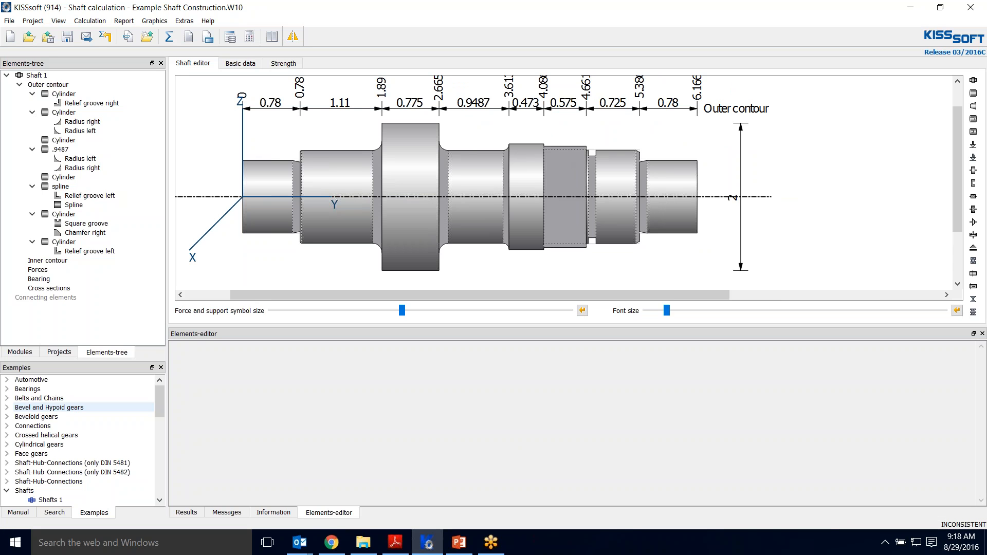
pyautogui.moveTo(689, 215)
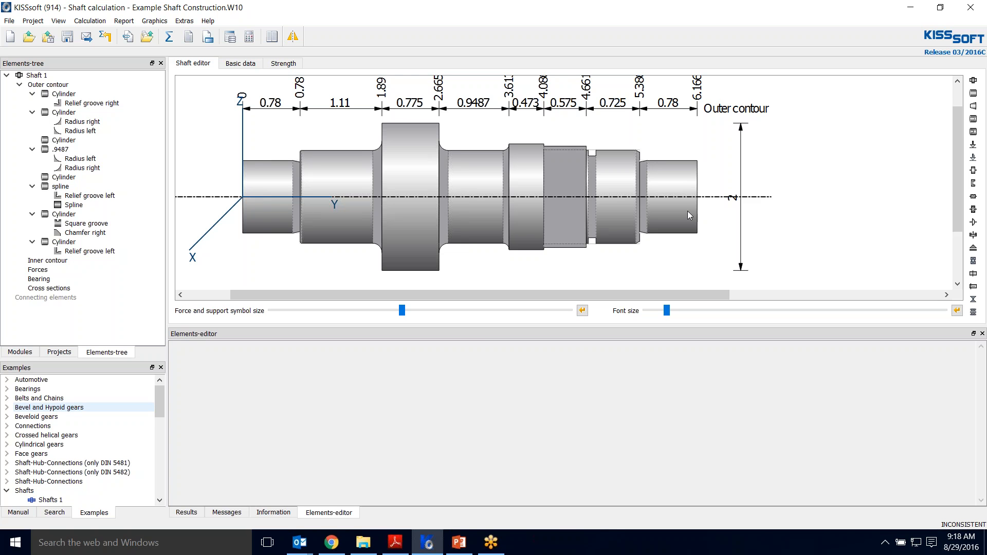
pyautogui.moveTo(562, 212)
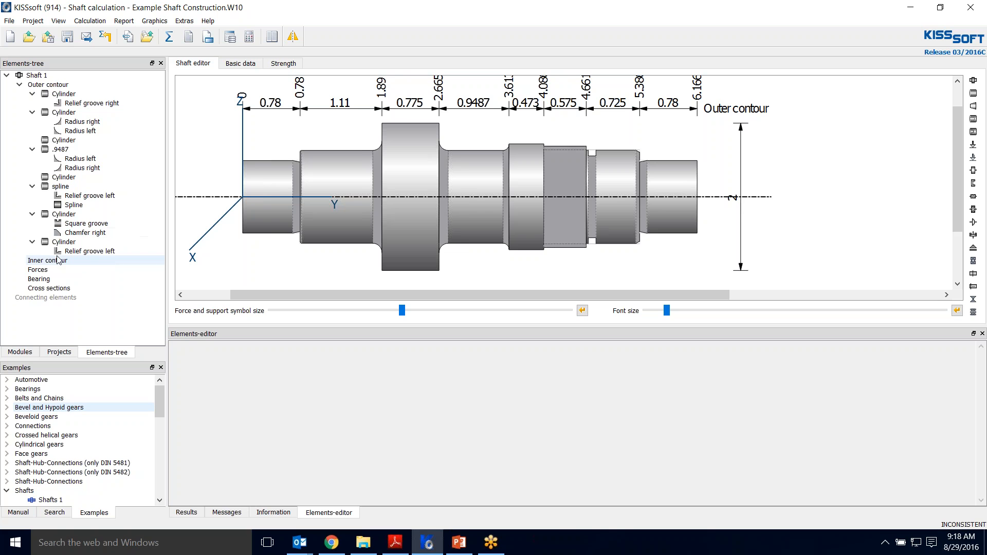
# Add a cylindrical bore to the inner contour, 6.1667 in long and 0.4 in diameter
pyautogui.click(46, 260)
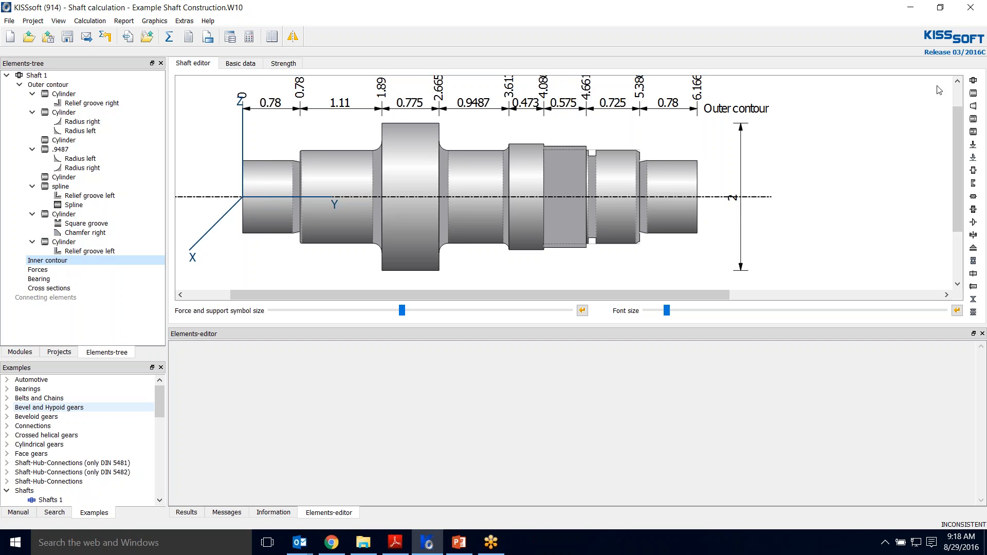
pyautogui.rightClick(46, 260)
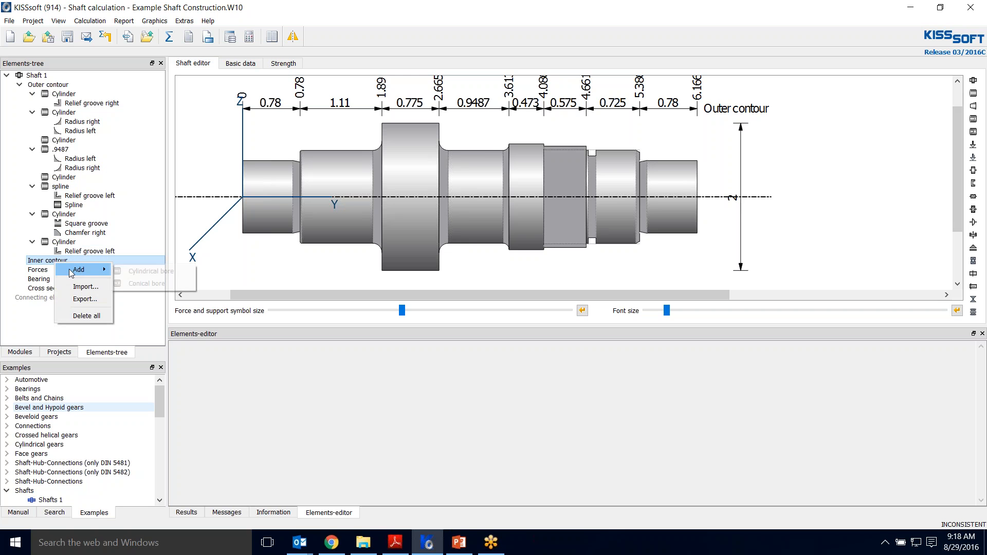
pyautogui.moveTo(150, 270)
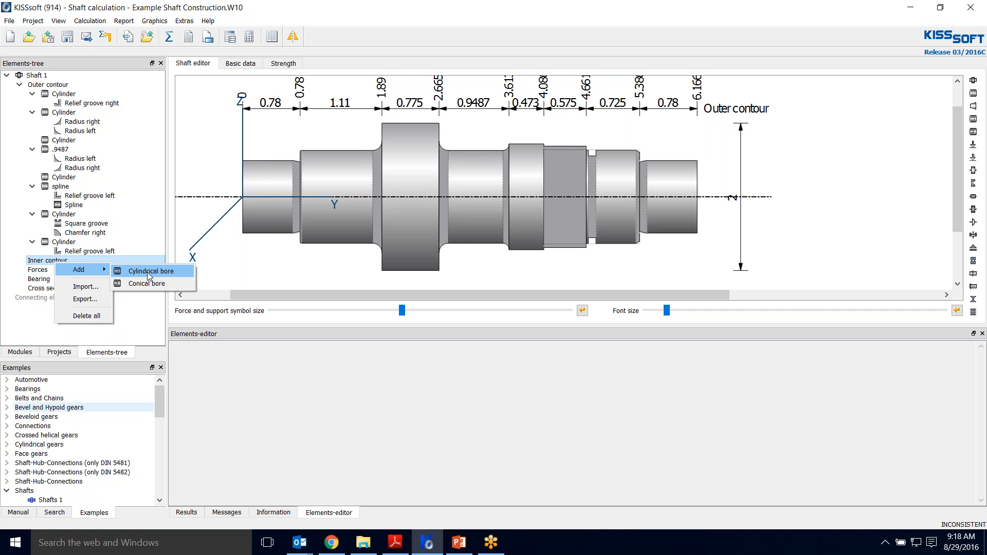
pyautogui.click(150, 271)
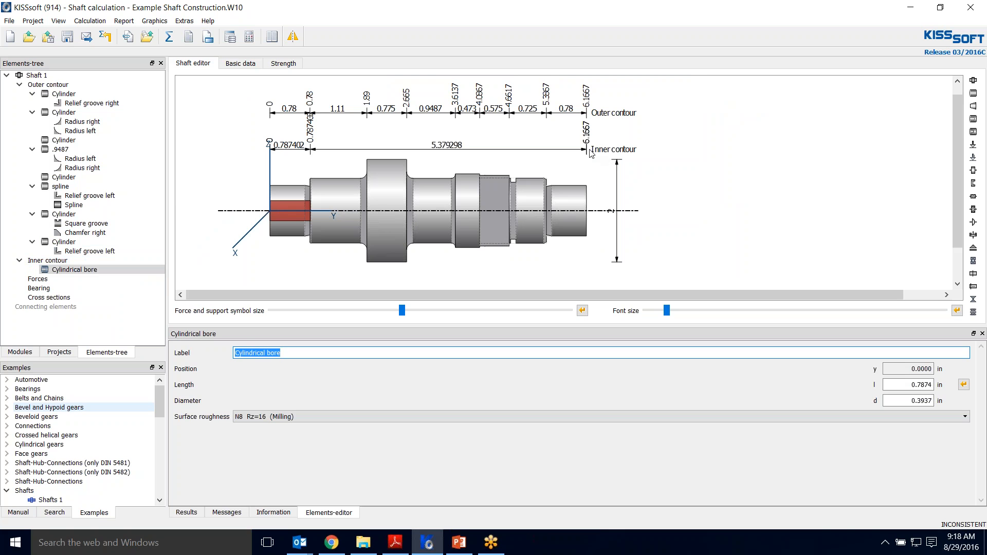
pyautogui.moveTo(578, 145)
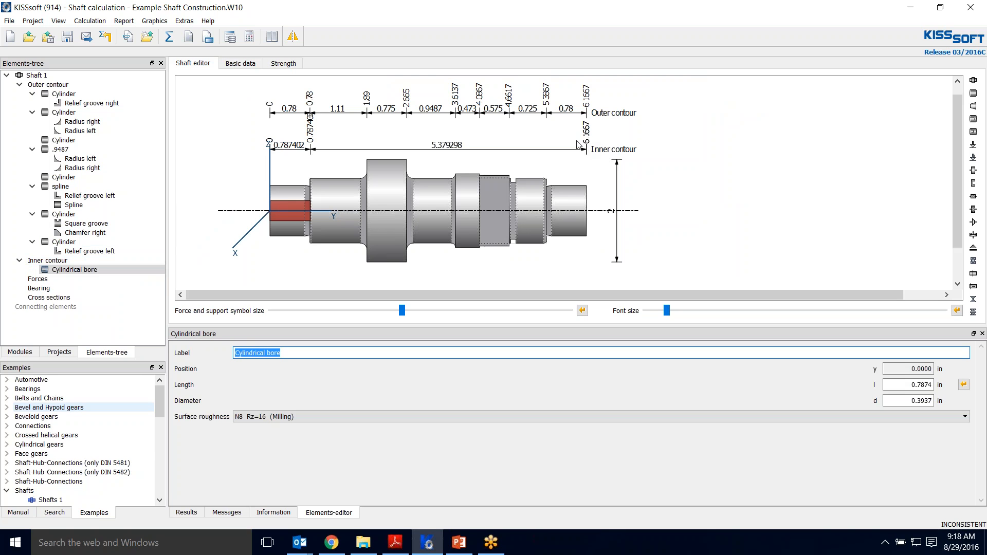
pyautogui.moveTo(527, 194)
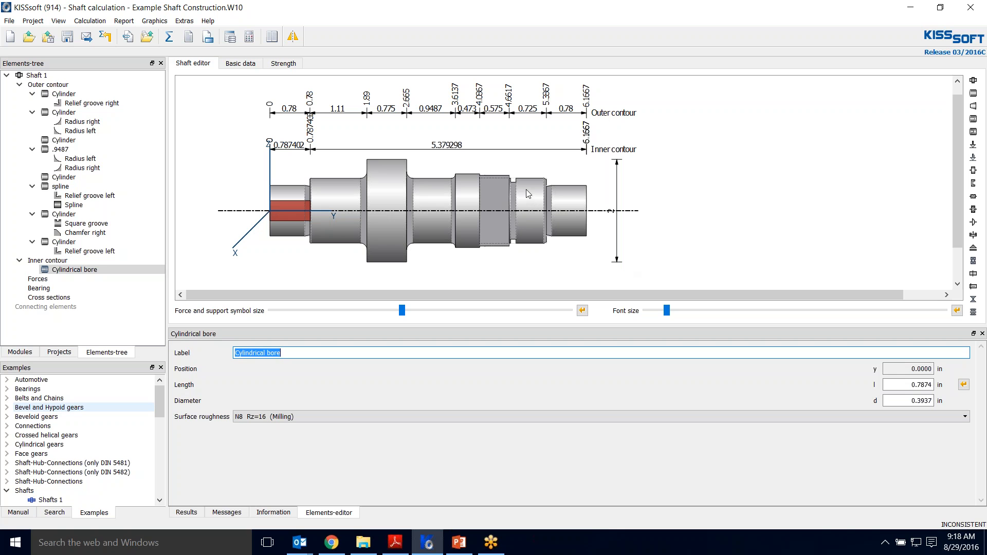
pyautogui.moveTo(296, 165)
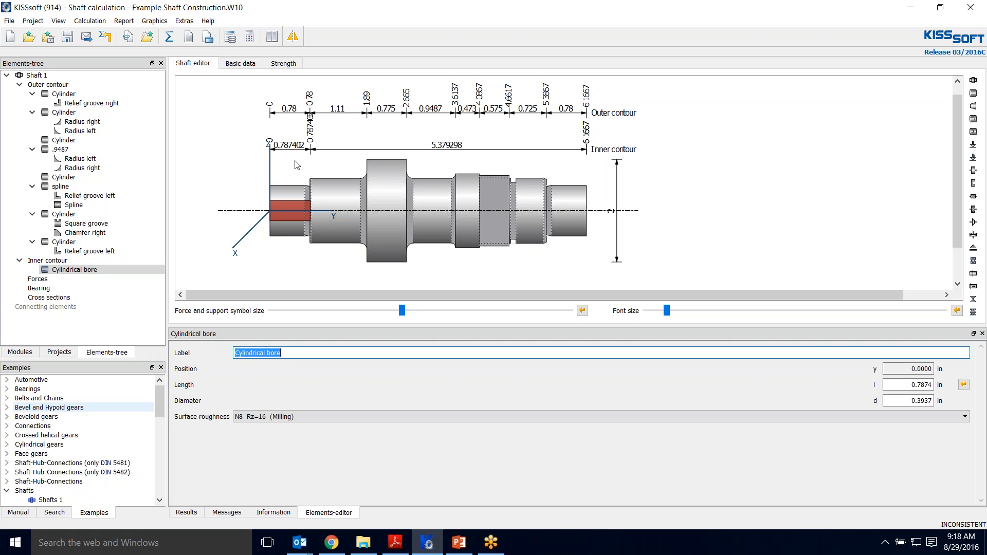
pyautogui.moveTo(292, 195)
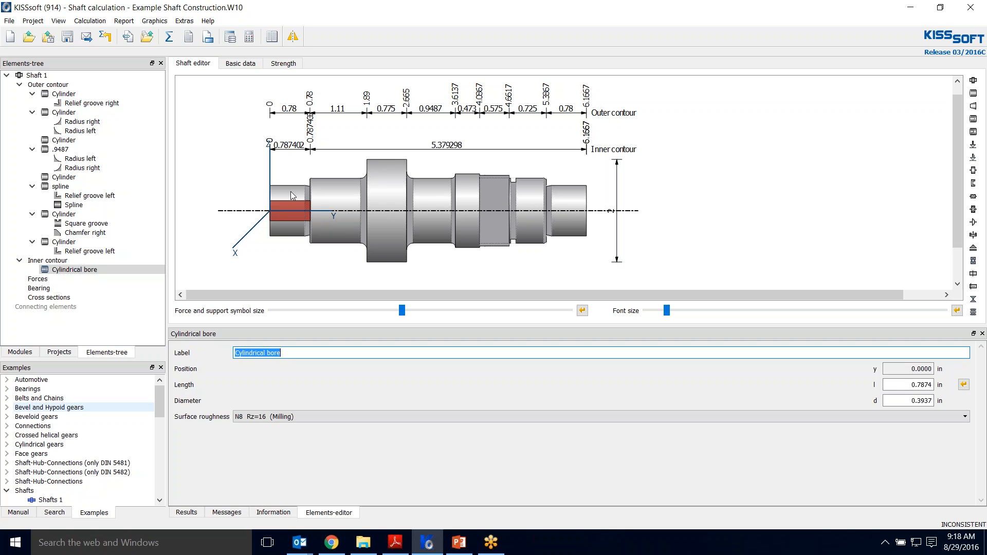
pyautogui.moveTo(456, 228)
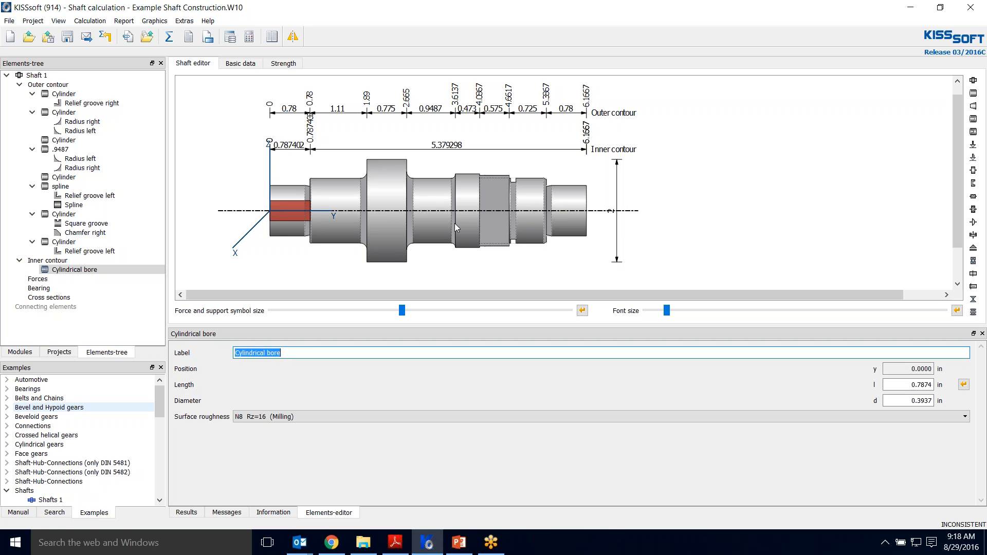
pyautogui.click(909, 385)
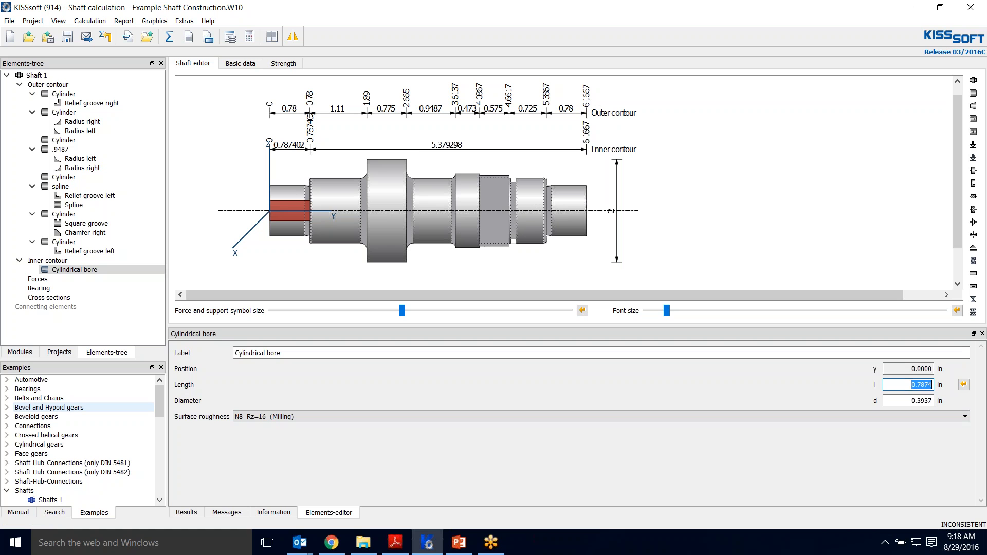
pyautogui.write('6.1667')
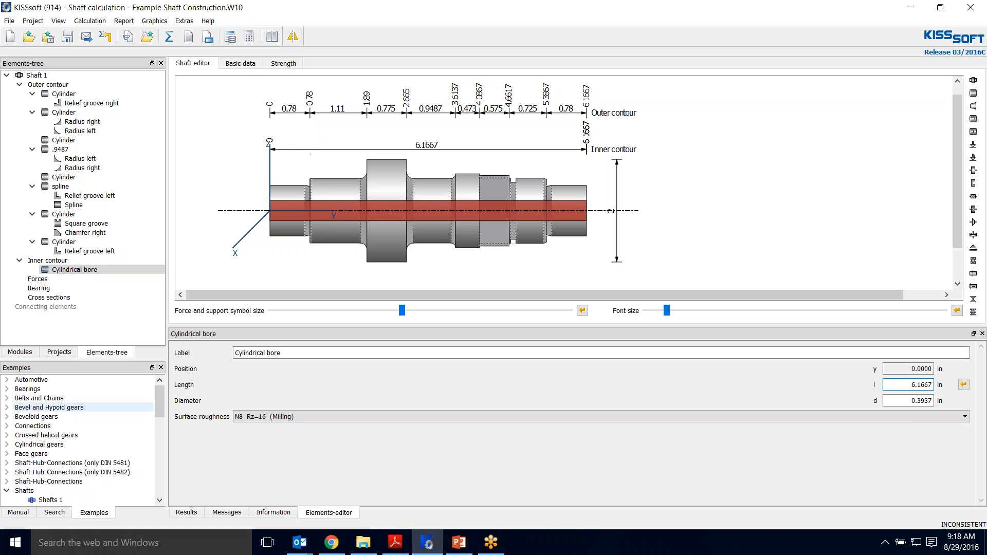
pyautogui.tripleClick(908, 400)
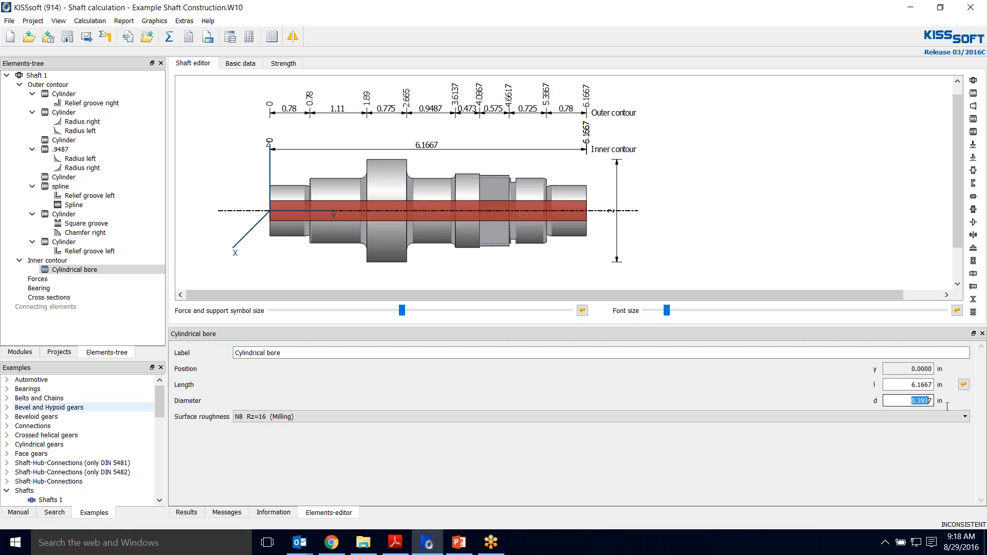
pyautogui.write('0.4')
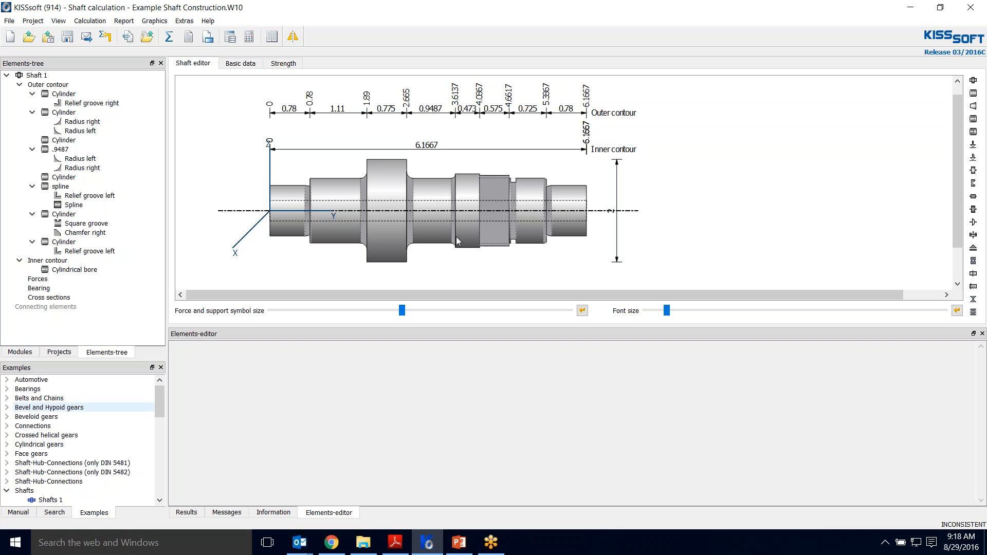
pyautogui.moveTo(385, 273)
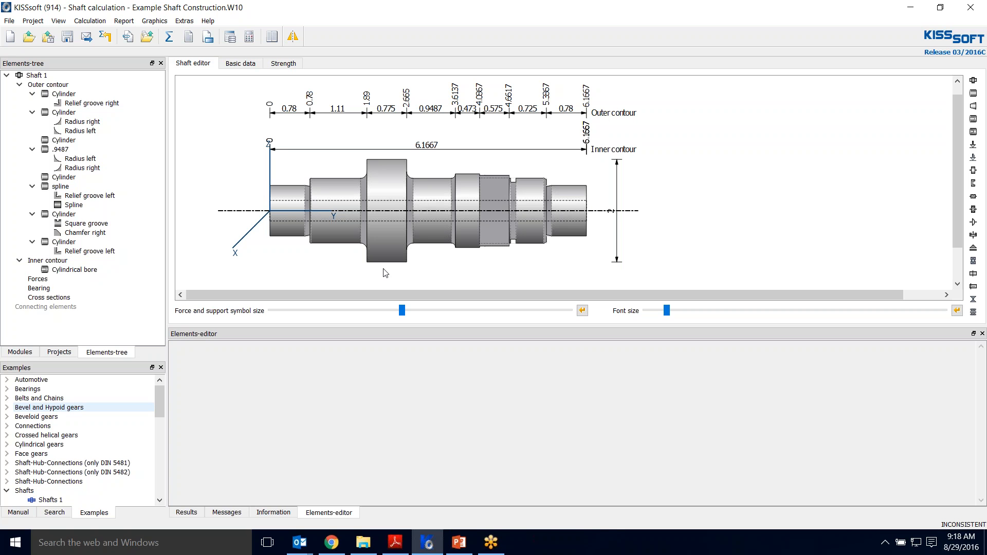
pyautogui.rightClick(385, 272)
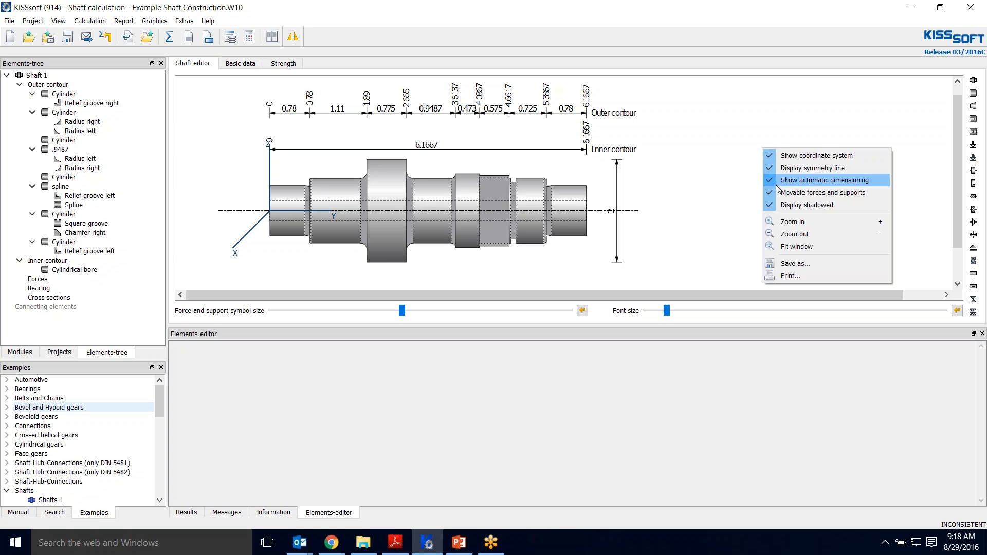
pyautogui.moveTo(809, 205)
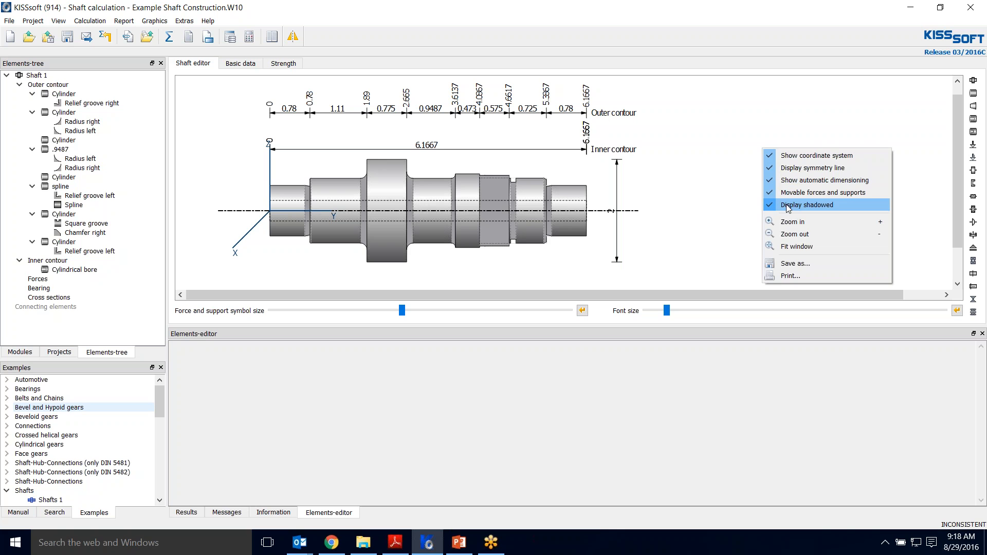
pyautogui.click(808, 205)
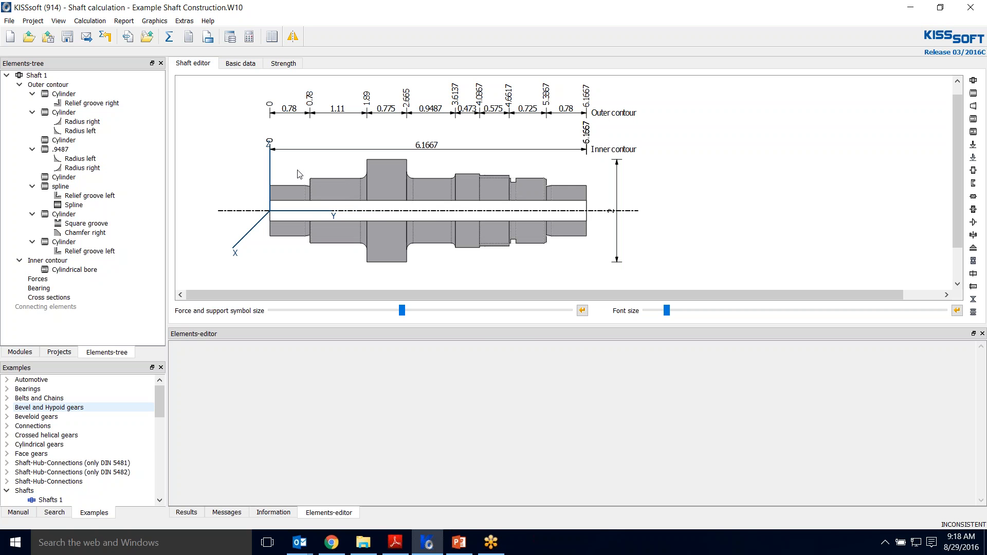
pyautogui.moveTo(732, 207)
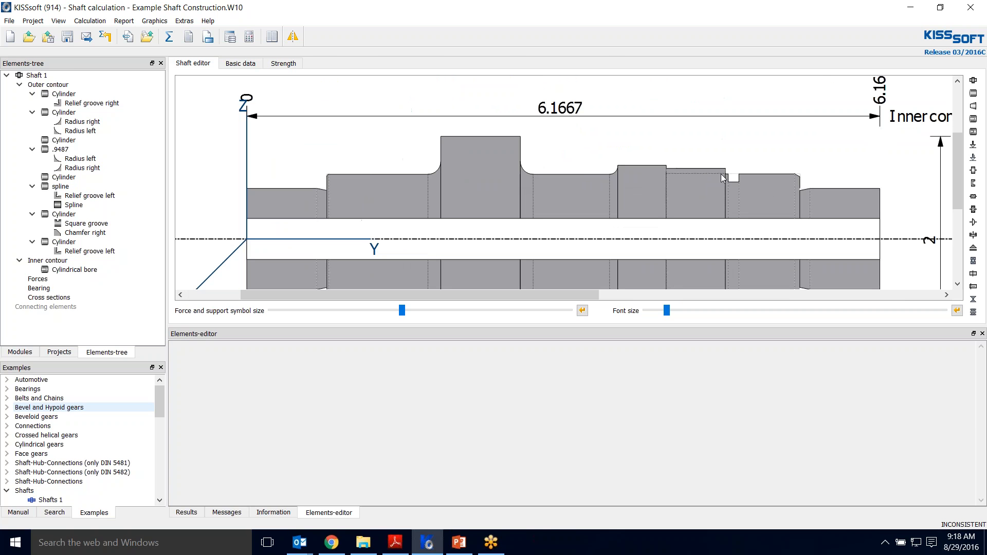
pyautogui.moveTo(667, 178)
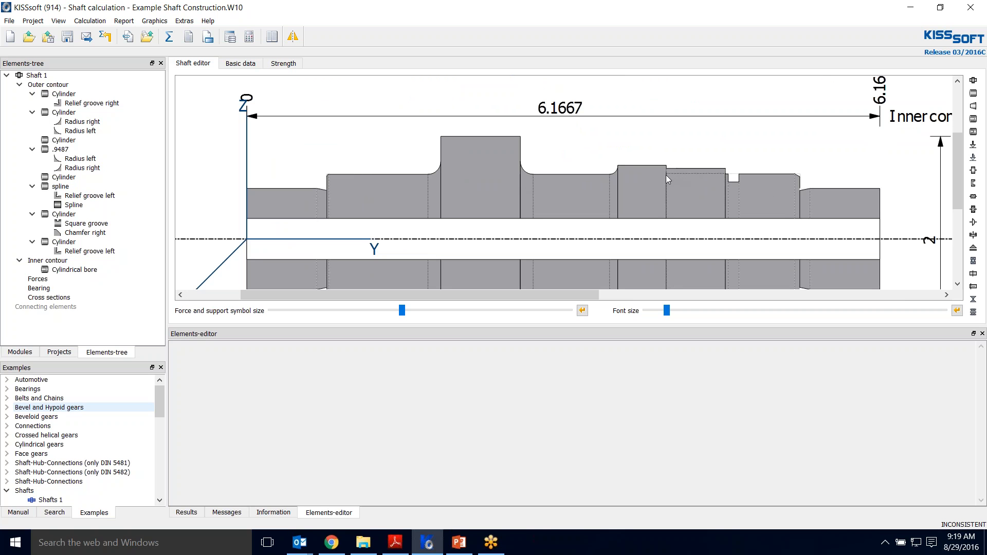
pyautogui.moveTo(678, 178)
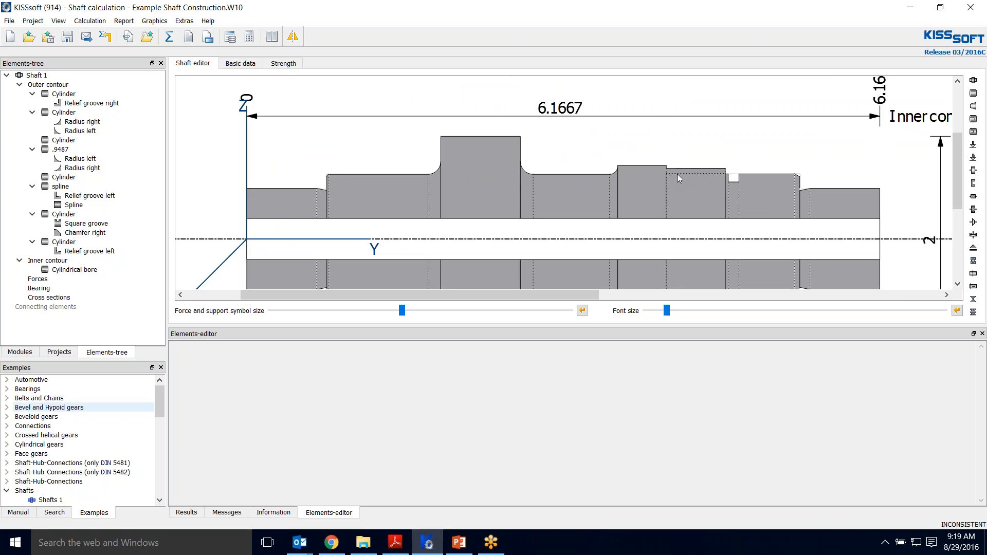
pyautogui.moveTo(798, 185)
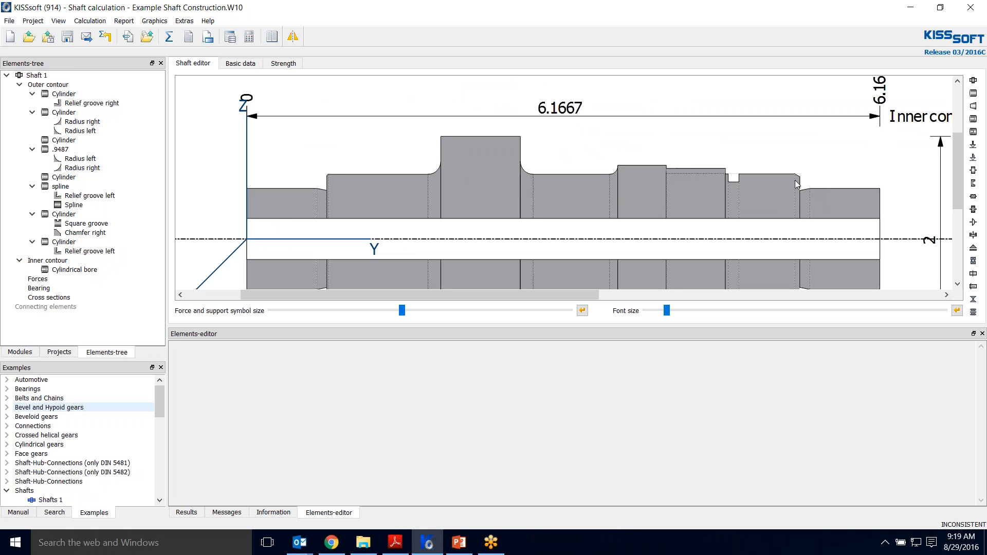
pyautogui.moveTo(444, 192)
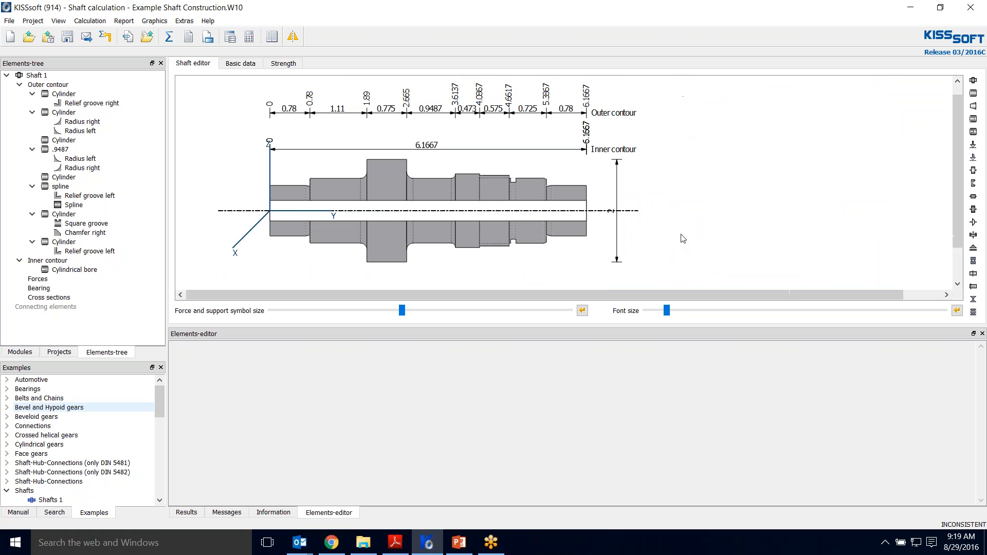
pyautogui.moveTo(730, 209)
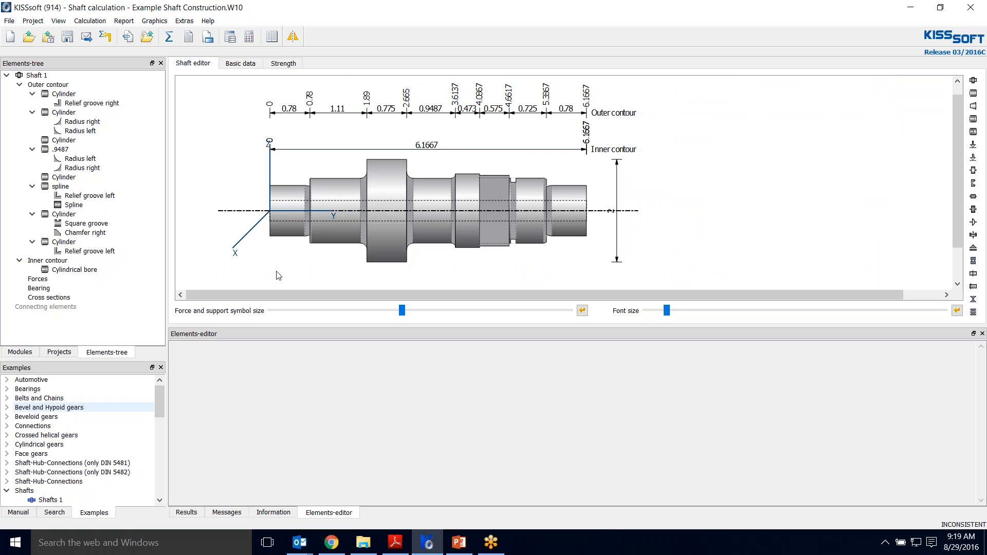
# Open Basic data and bring up the housing material database list
pyautogui.click(239, 63)
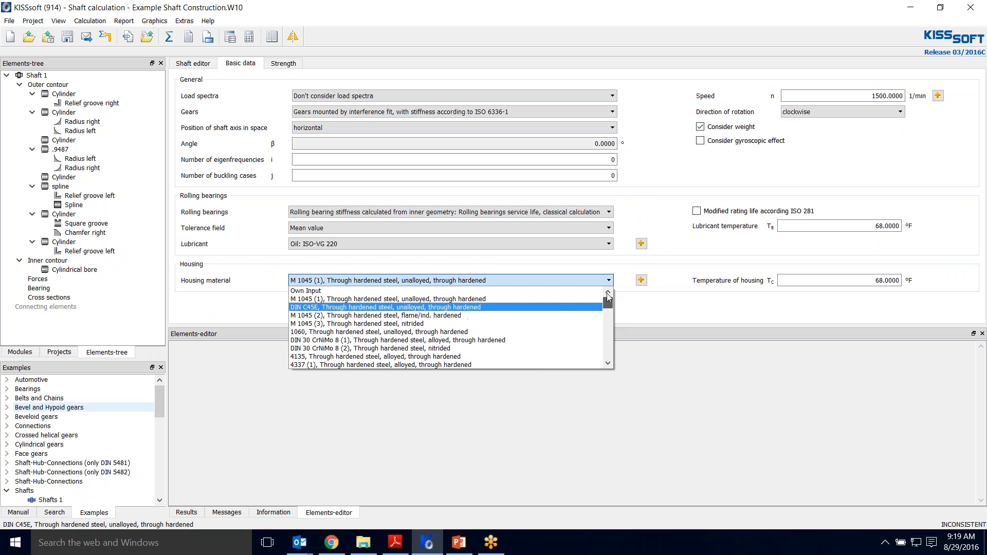
pyautogui.moveTo(374, 215)
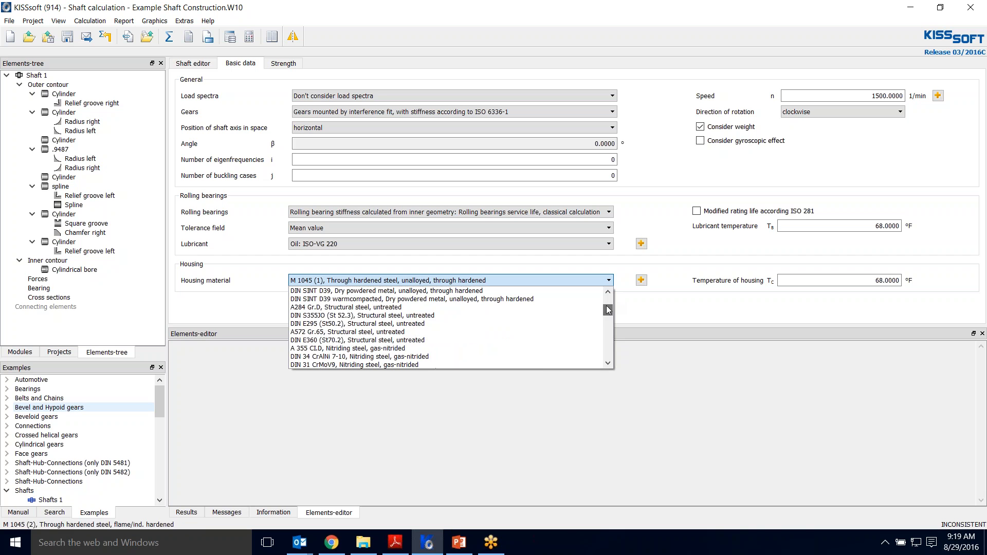
pyautogui.scroll(-3)
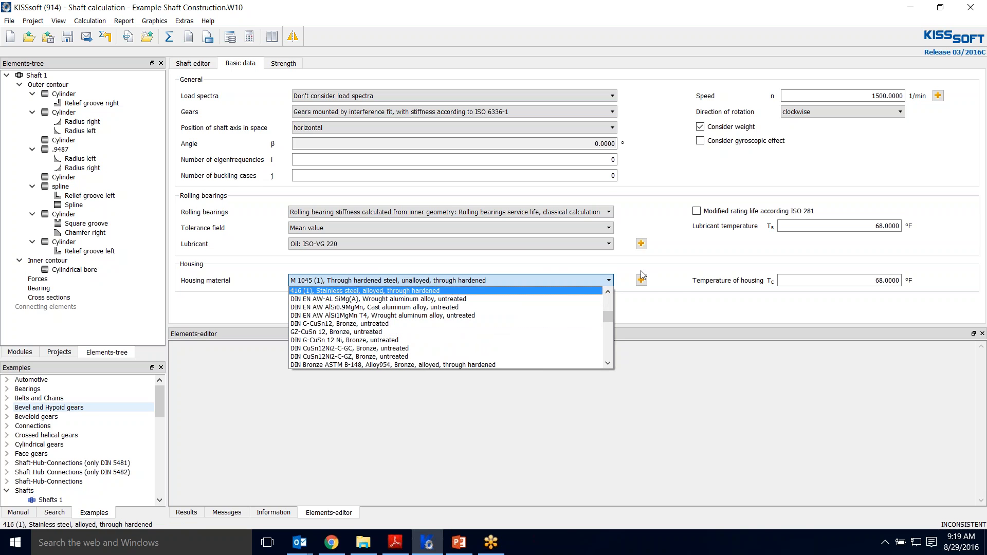
pyautogui.click(641, 279)
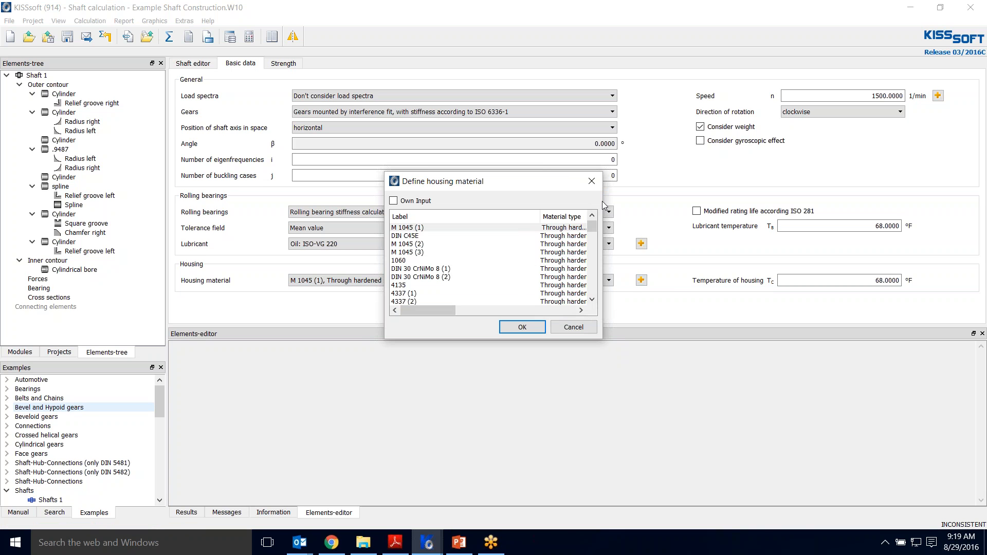
pyautogui.moveTo(401, 325)
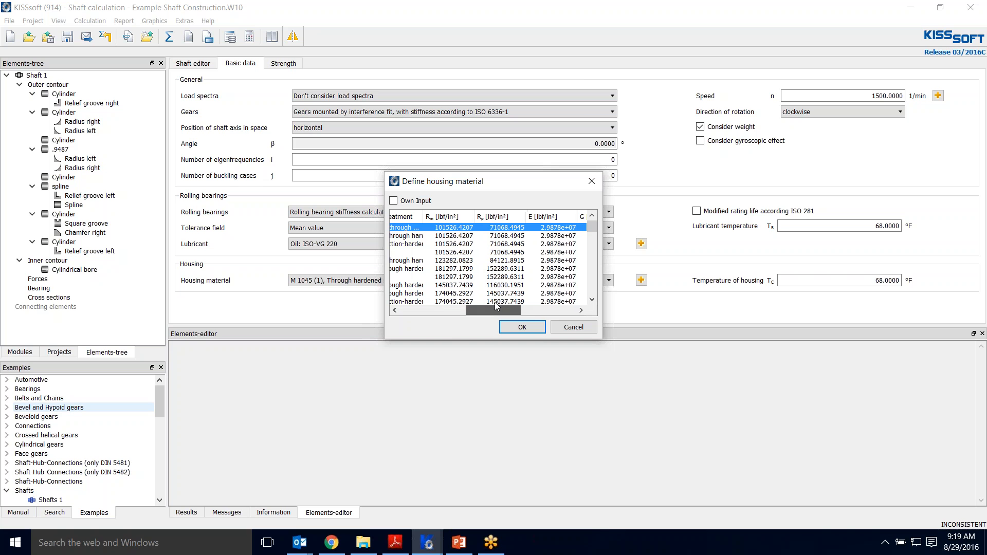
pyautogui.moveTo(442, 217)
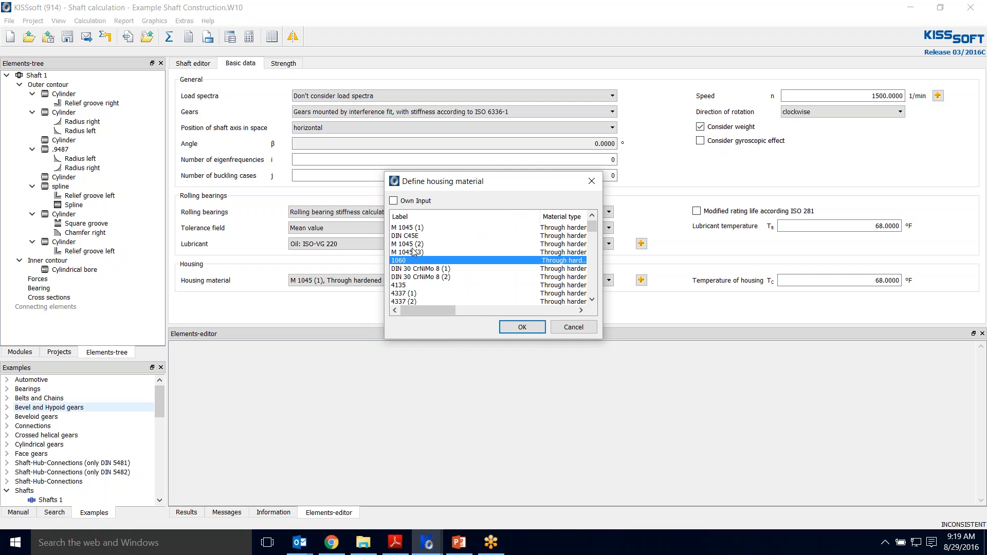
# Compare material rows and select DIN 18CrNiMo7 case-hardened steel for the housing
pyautogui.click(409, 244)
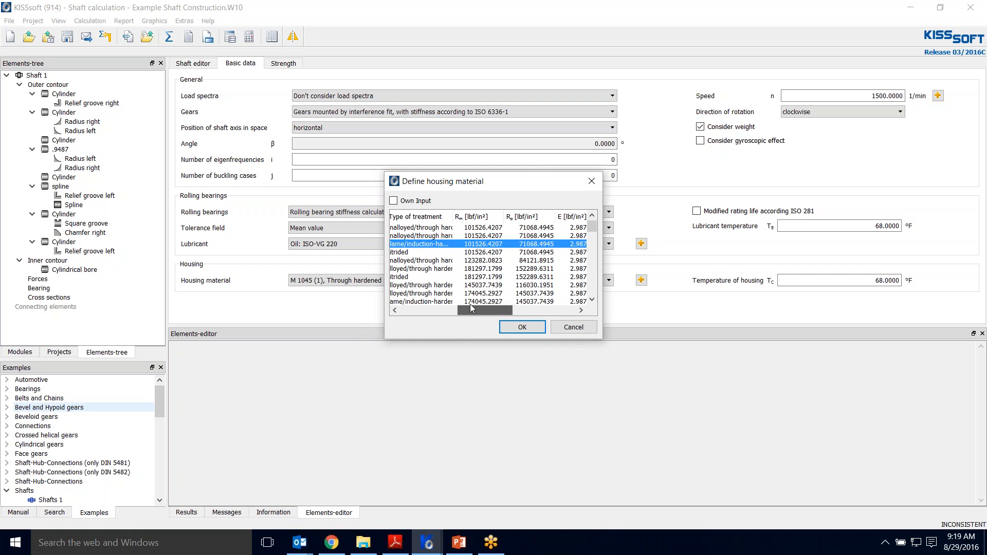
pyautogui.hscroll(3)
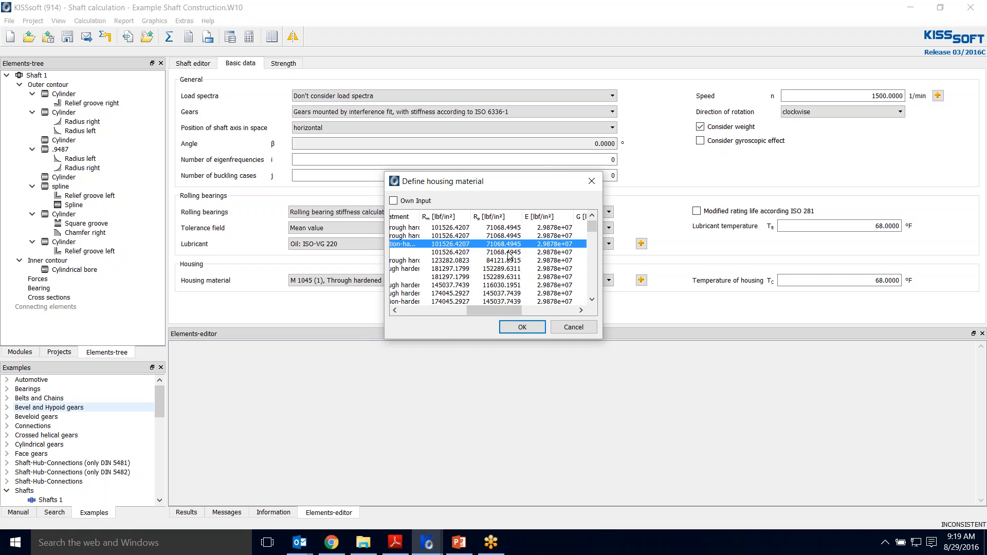
pyautogui.scroll(-3)
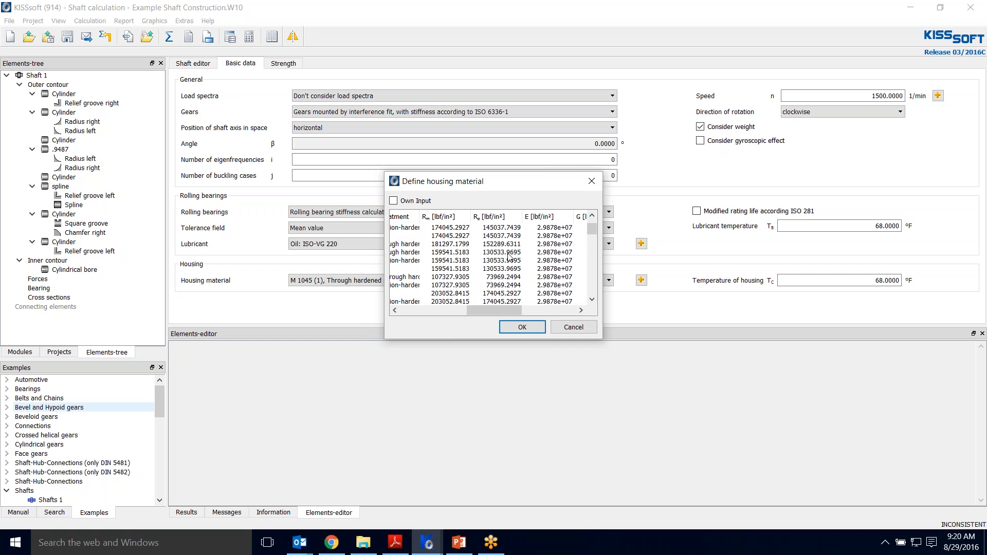
pyautogui.click(491, 260)
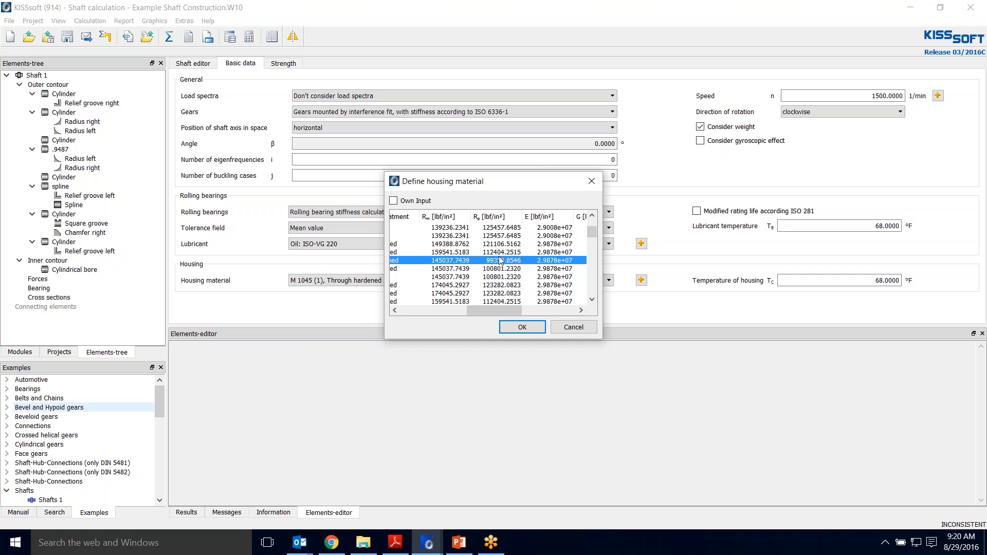
pyautogui.hscroll(-3)
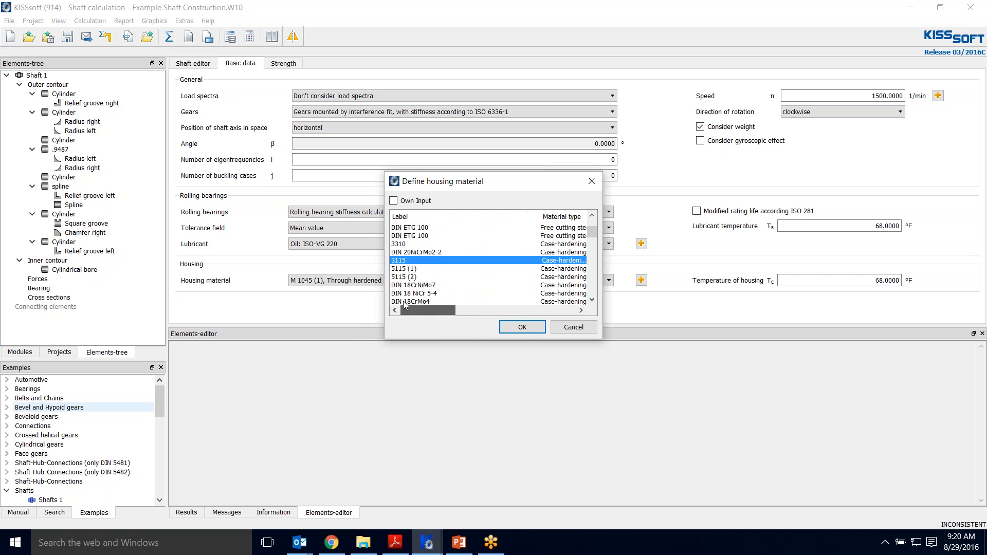
pyautogui.scroll(-3)
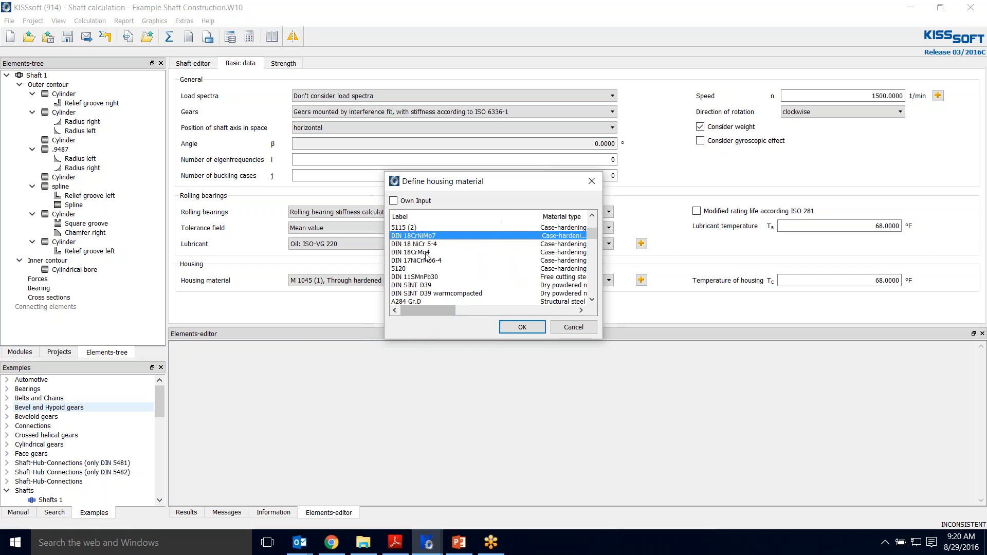
pyautogui.click(521, 328)
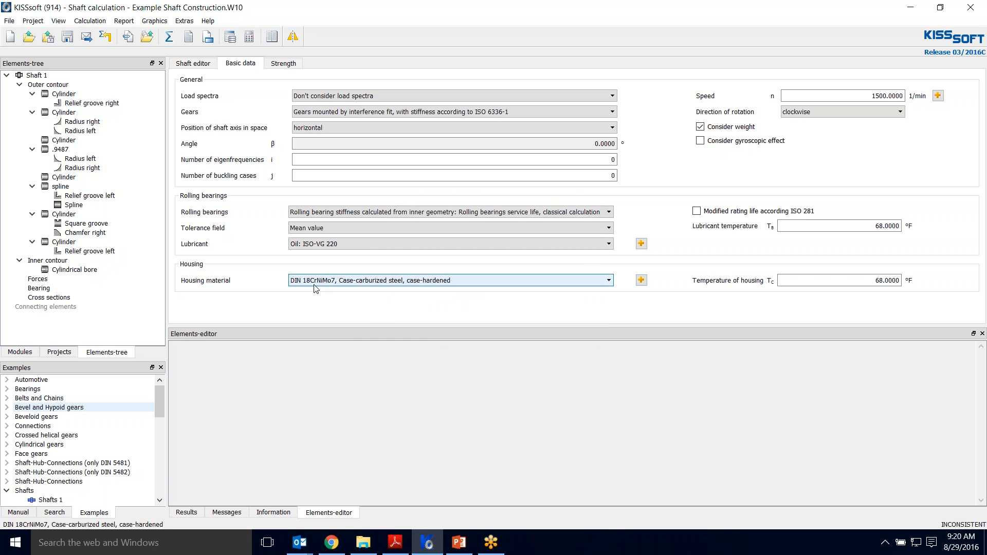
pyautogui.moveTo(328, 288)
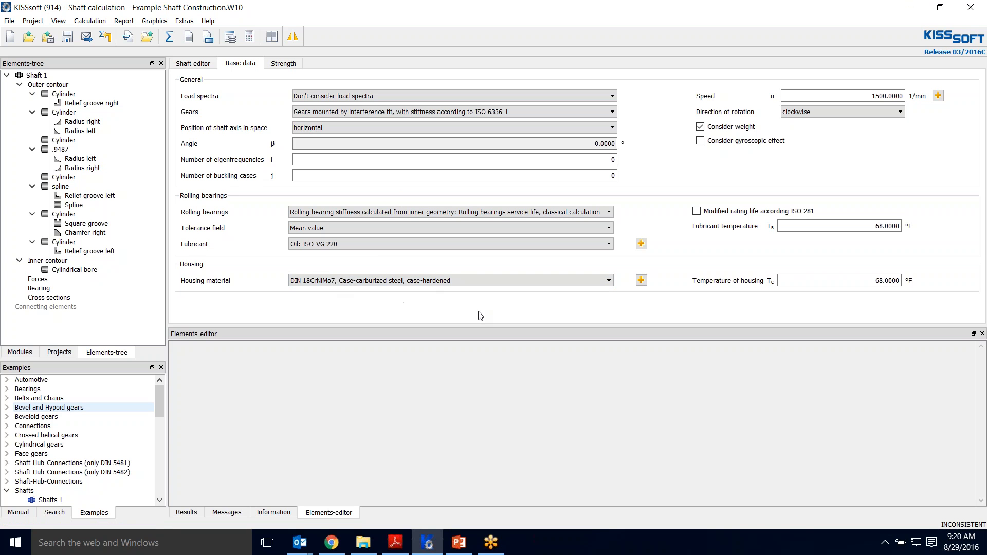
pyautogui.moveTo(472, 310)
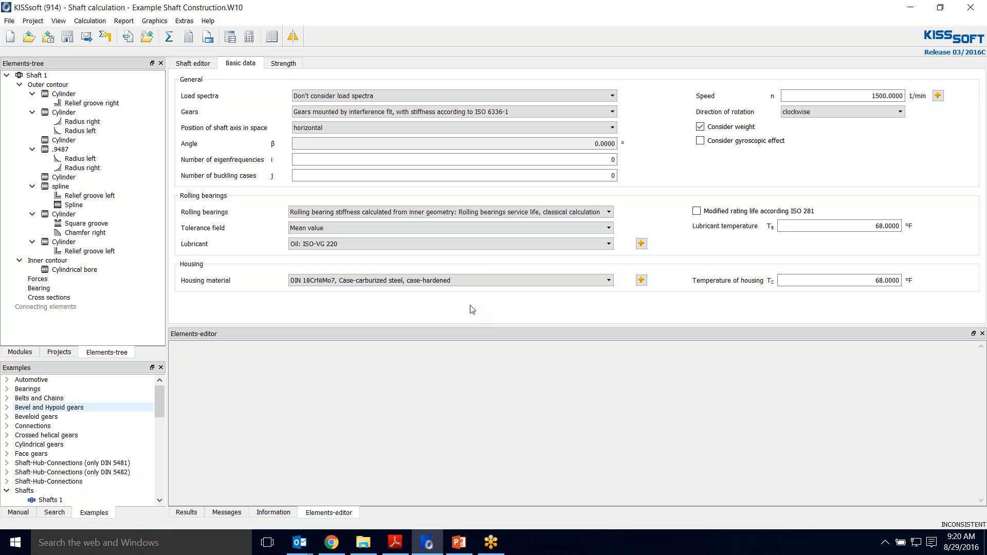
pyautogui.moveTo(458, 264)
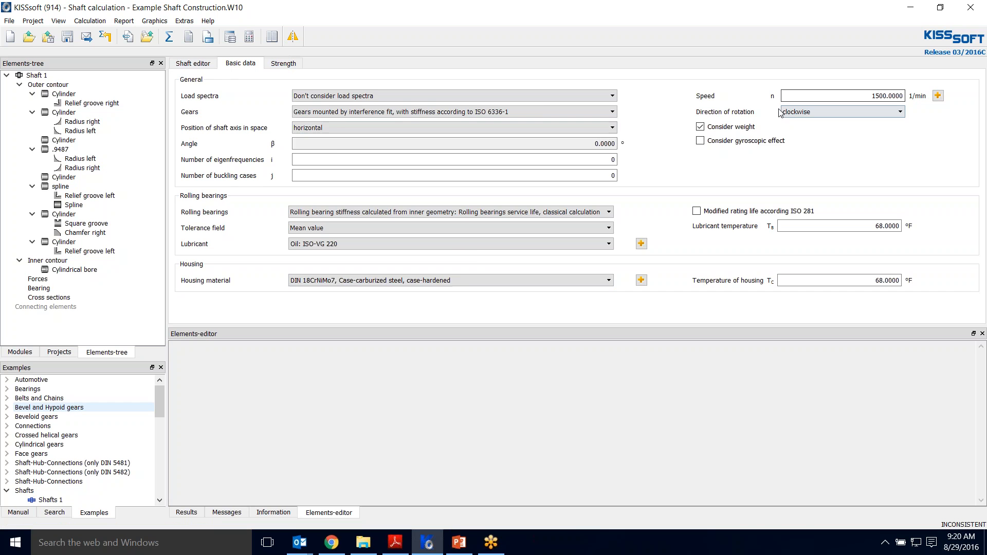
# Return to the Shaft editor showing the dimensioned stepped shaft
pyautogui.click(192, 63)
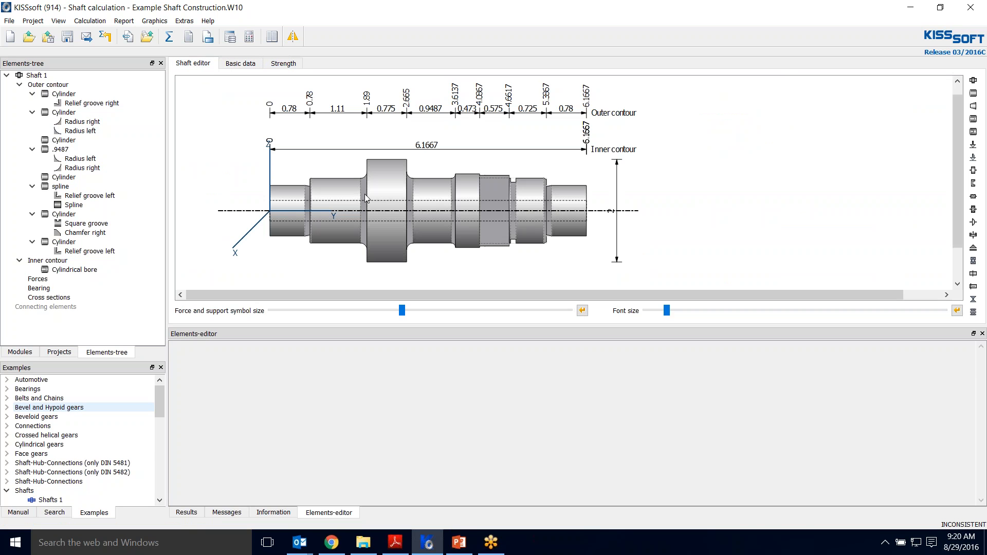
pyautogui.moveTo(787, 244)
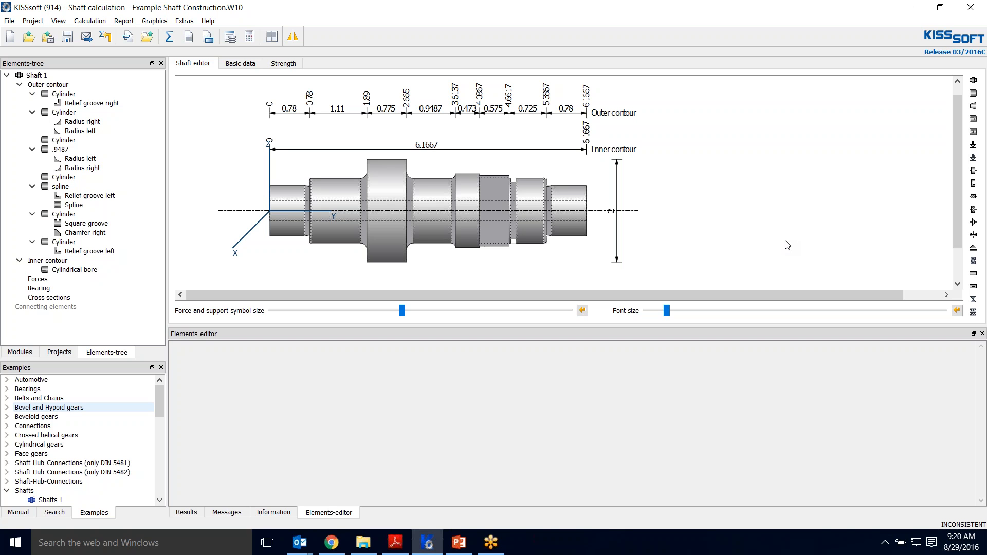
pyautogui.moveTo(693, 194)
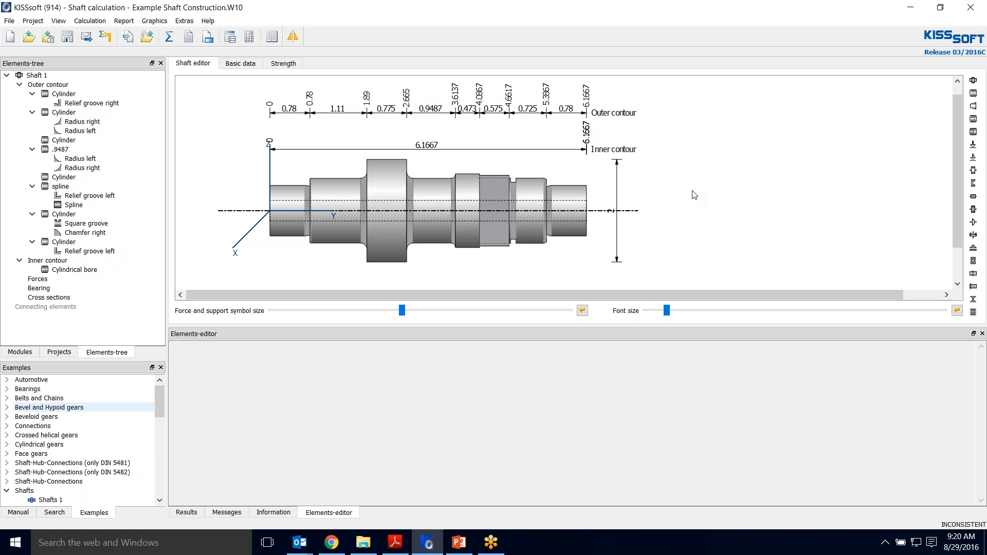
pyautogui.moveTo(395, 163)
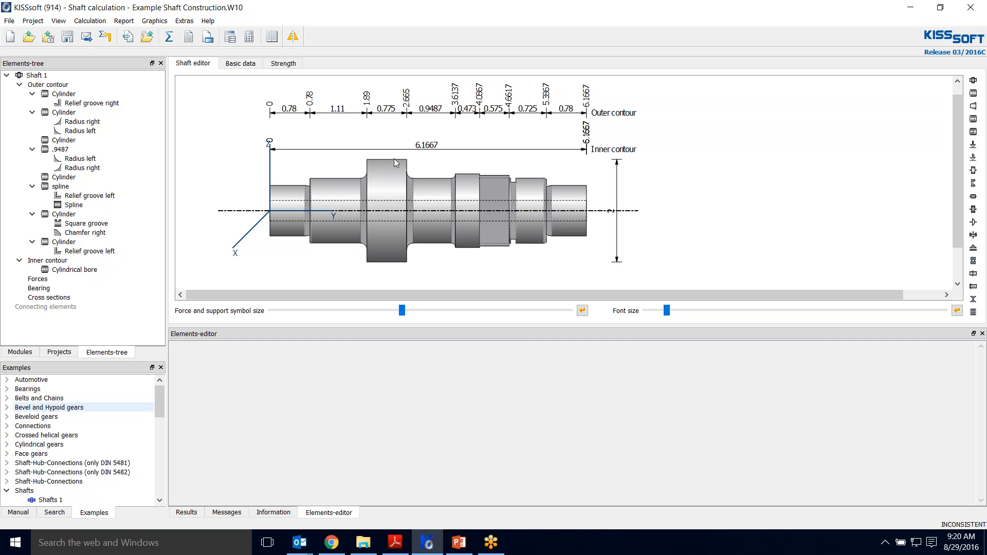
pyautogui.moveTo(384, 164)
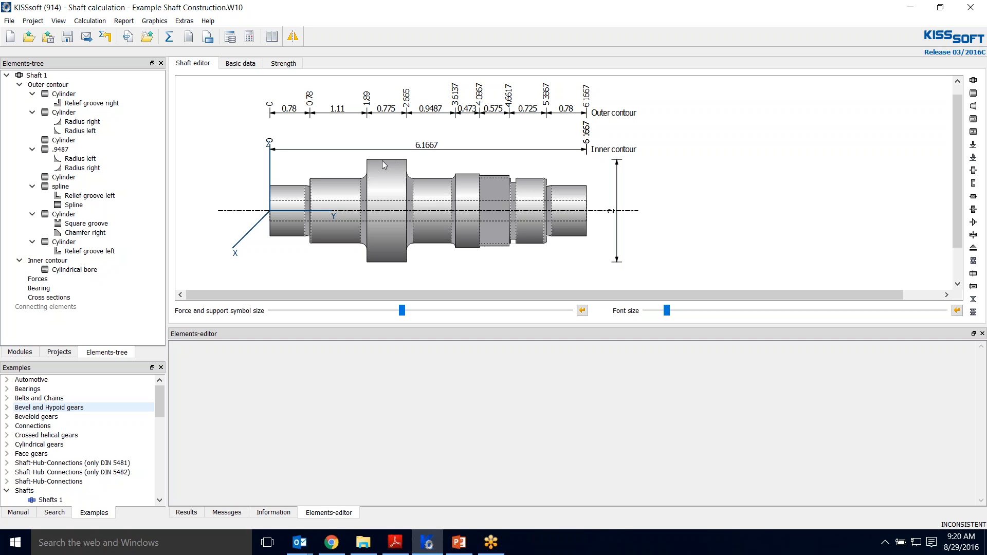
pyautogui.moveTo(301, 172)
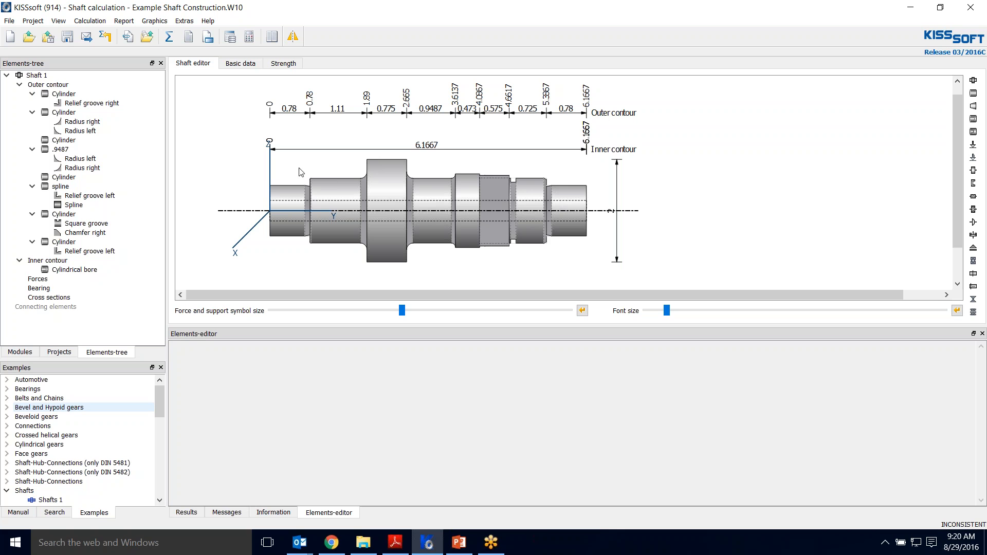
pyautogui.moveTo(207, 132)
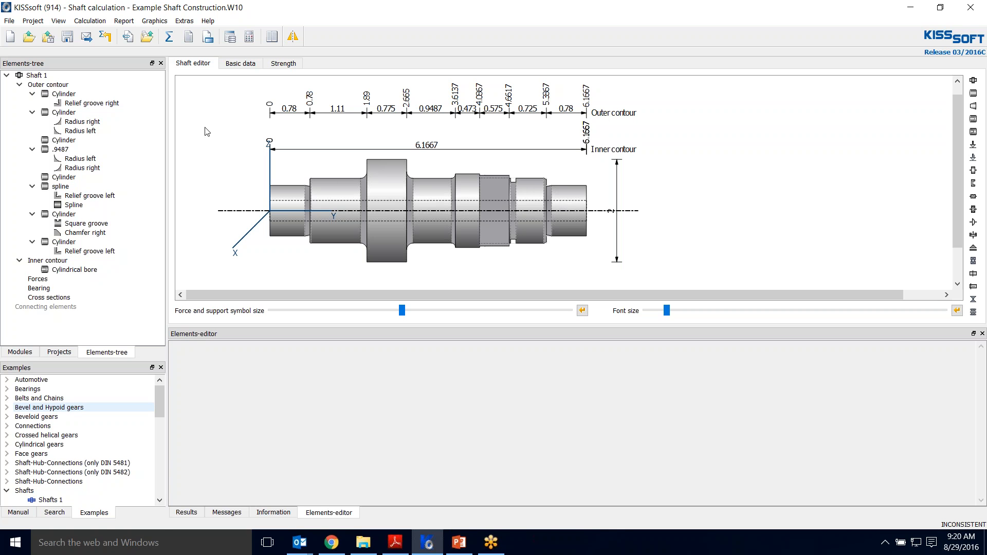
pyautogui.moveTo(169, 37)
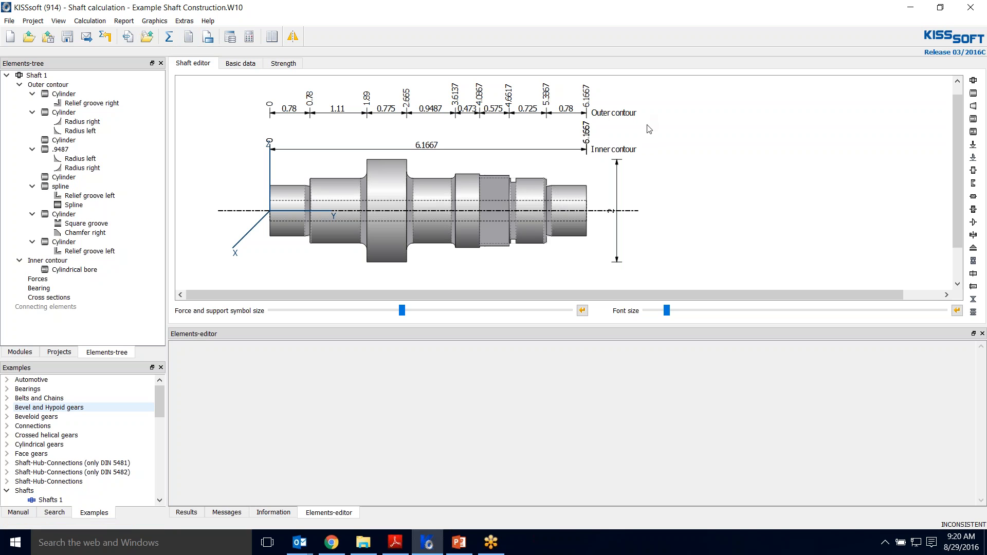
pyautogui.moveTo(652, 208)
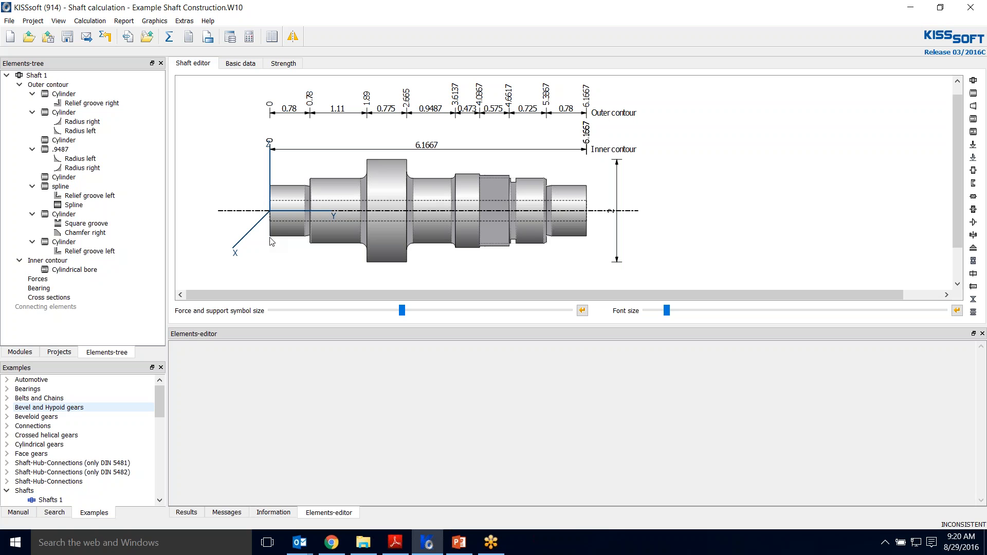
pyautogui.moveTo(798, 272)
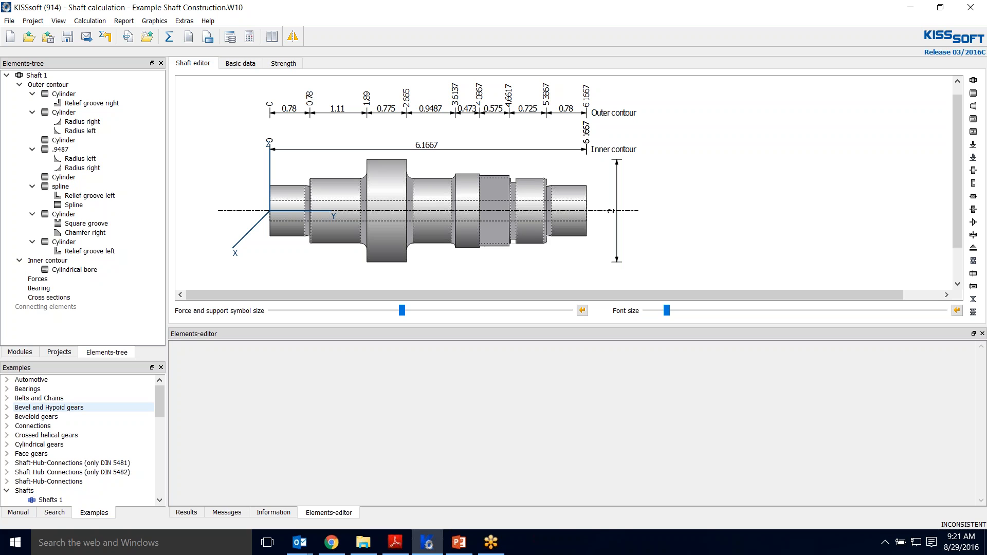
pyautogui.moveTo(621, 117)
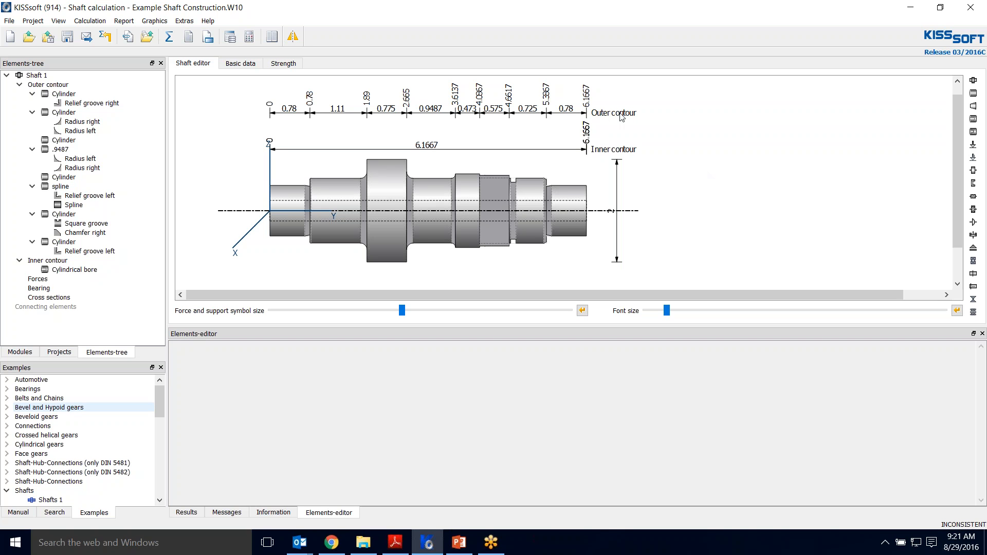
pyautogui.moveTo(709, 183)
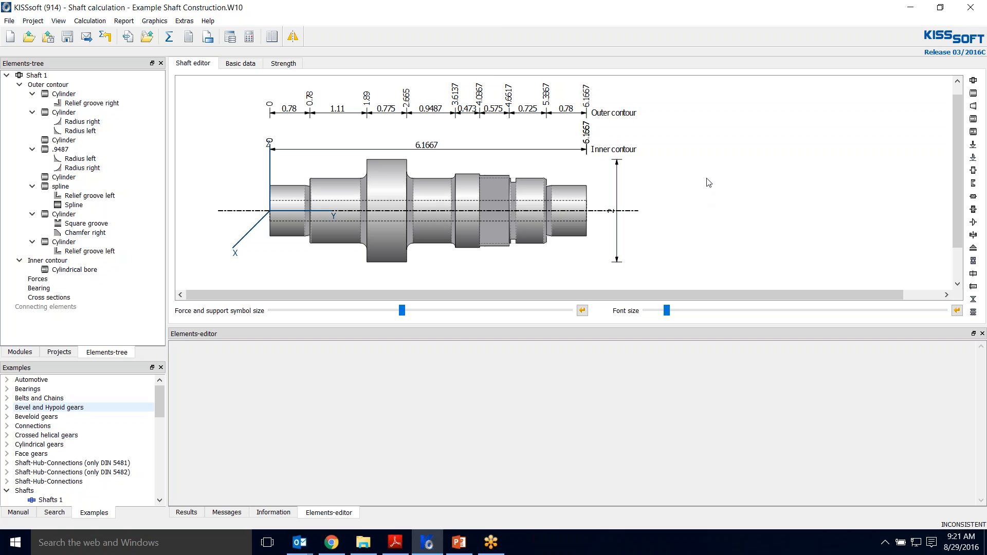